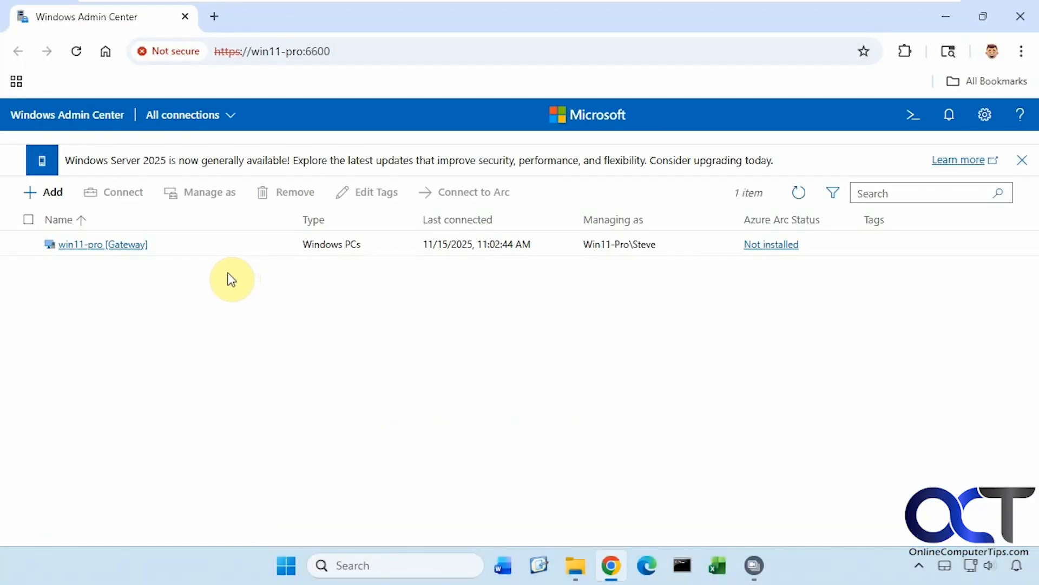
pyautogui.moveTo(232, 259)
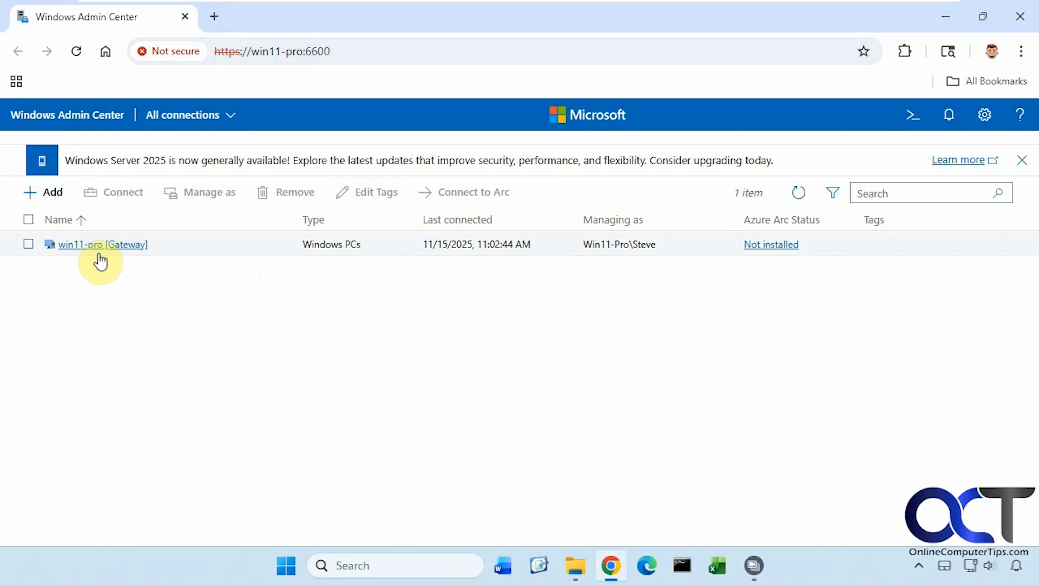
pyautogui.moveTo(144, 253)
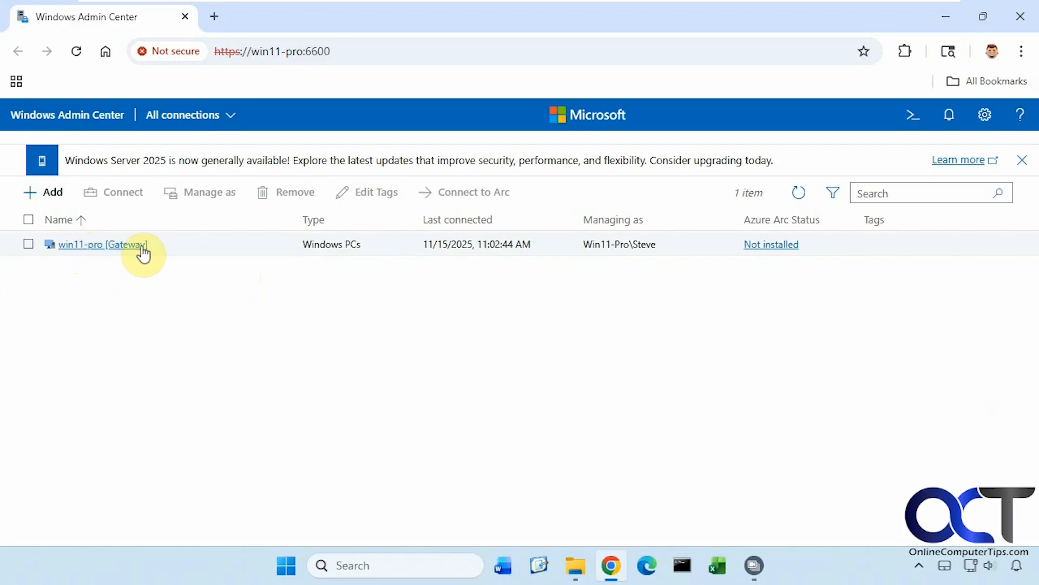
pyautogui.moveTo(487, 260)
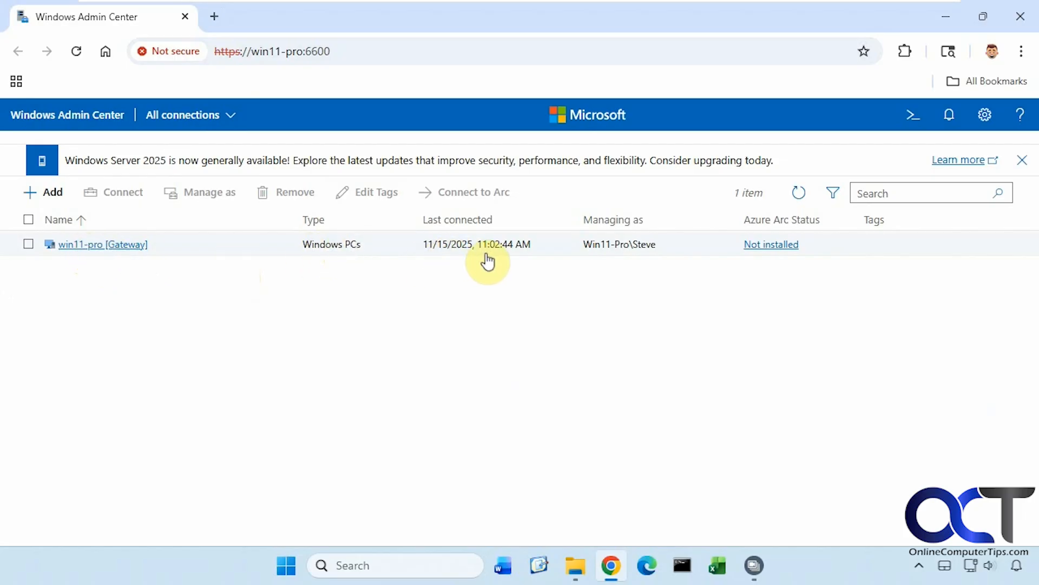
pyautogui.moveTo(670, 291)
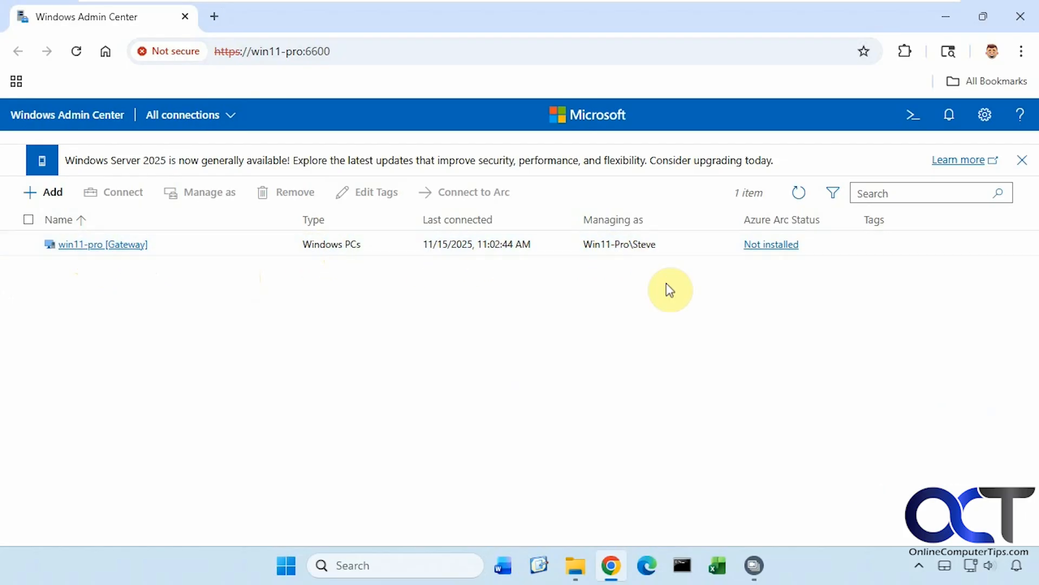
pyautogui.moveTo(635, 263)
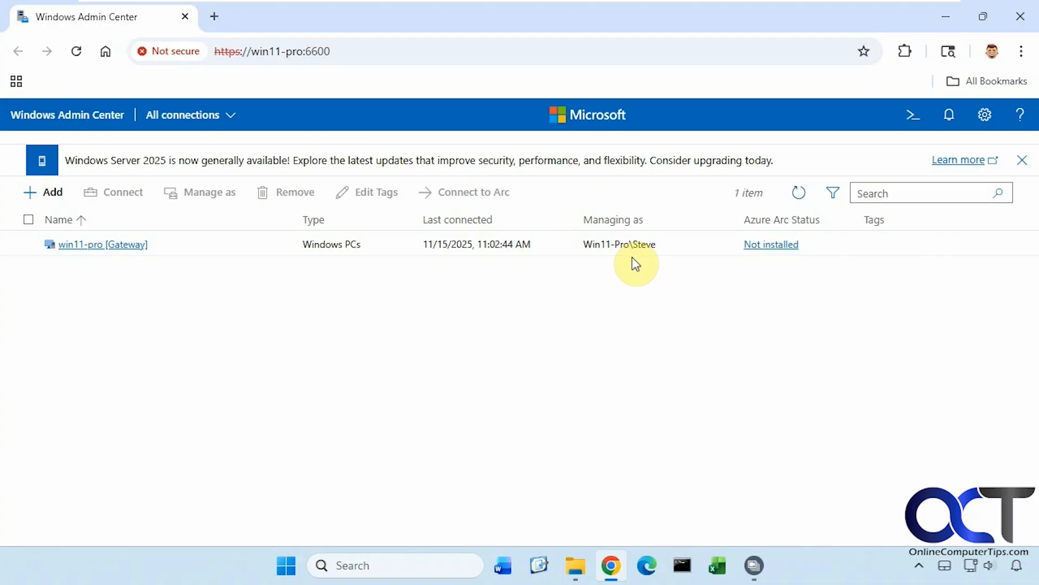
pyautogui.moveTo(185, 278)
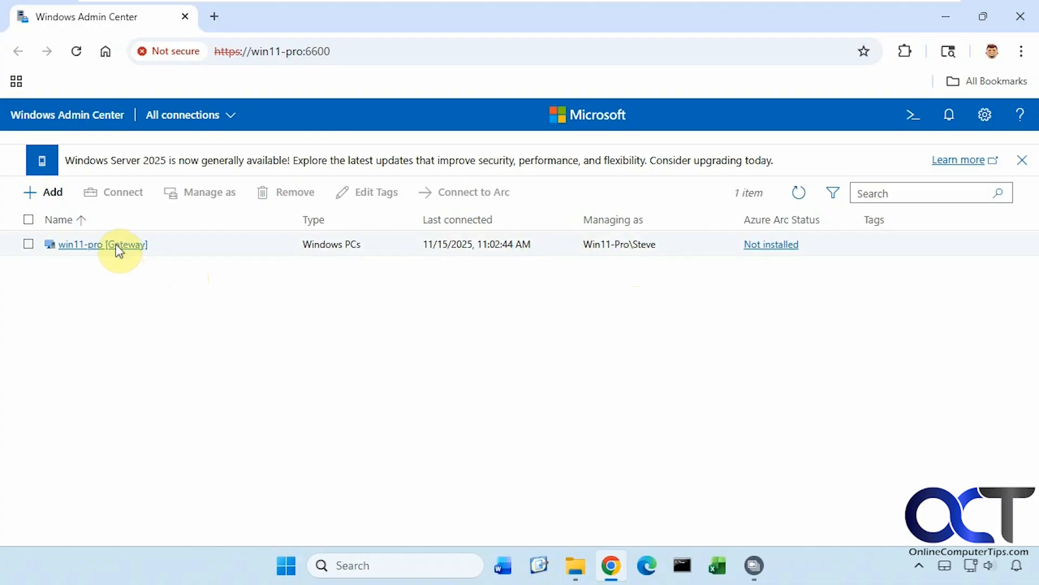
# Start managing win11-pro and scroll its overview through the CPU, memory, Ethernet and disk charts
pyautogui.click(101, 245)
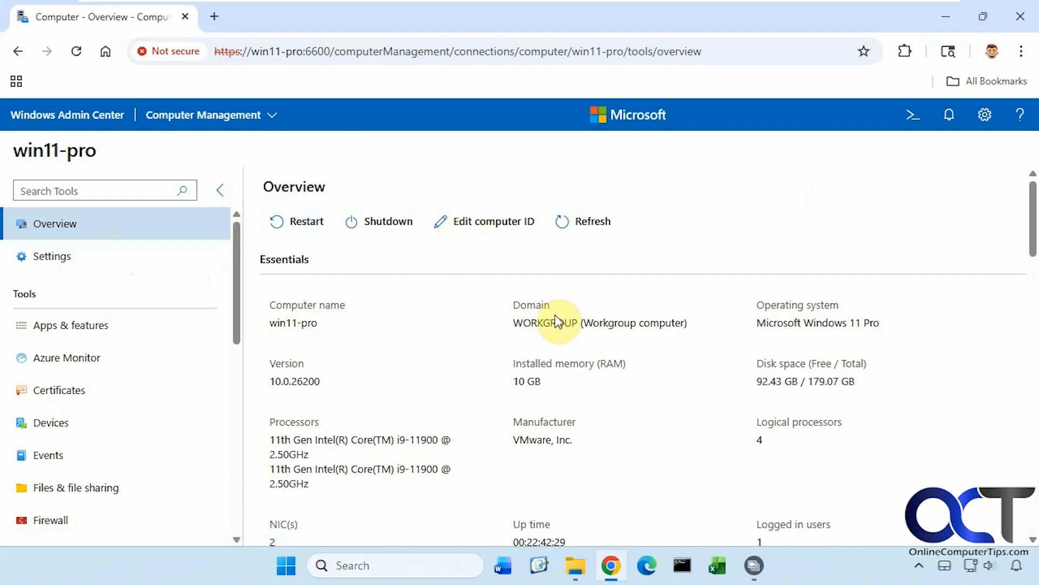
pyautogui.moveTo(537, 325)
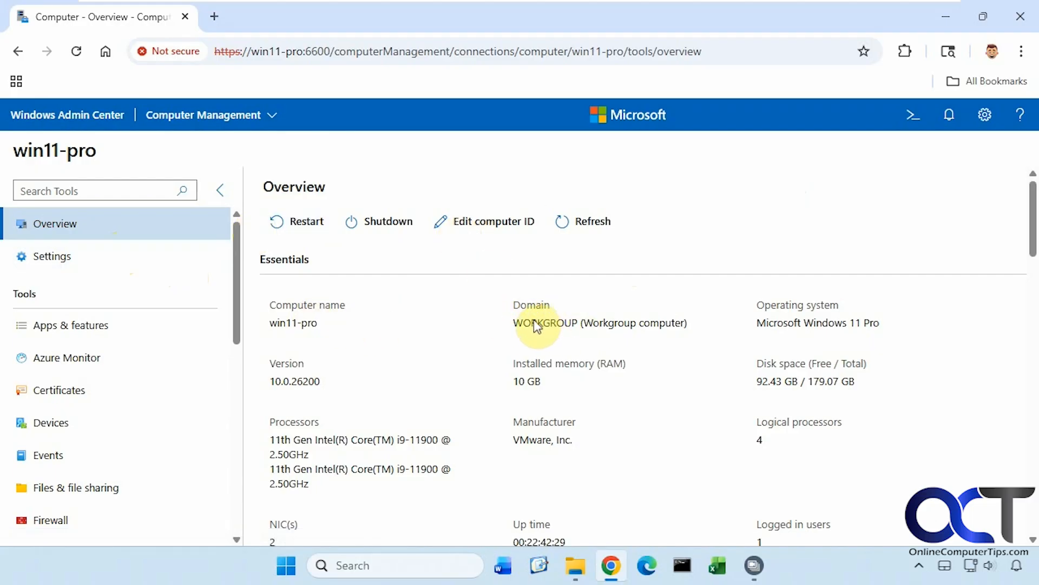
pyautogui.moveTo(782, 336)
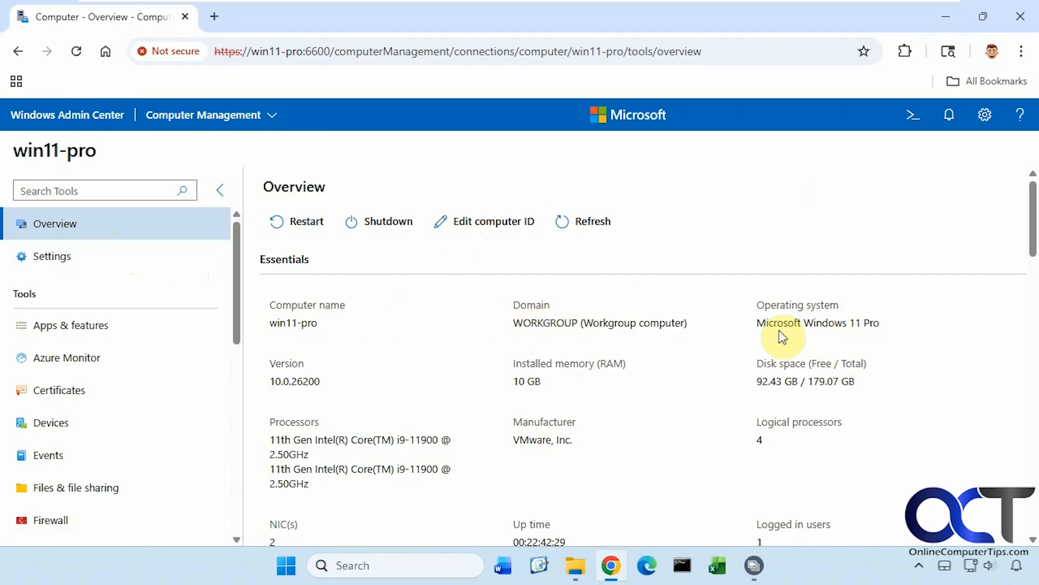
pyautogui.moveTo(339, 377)
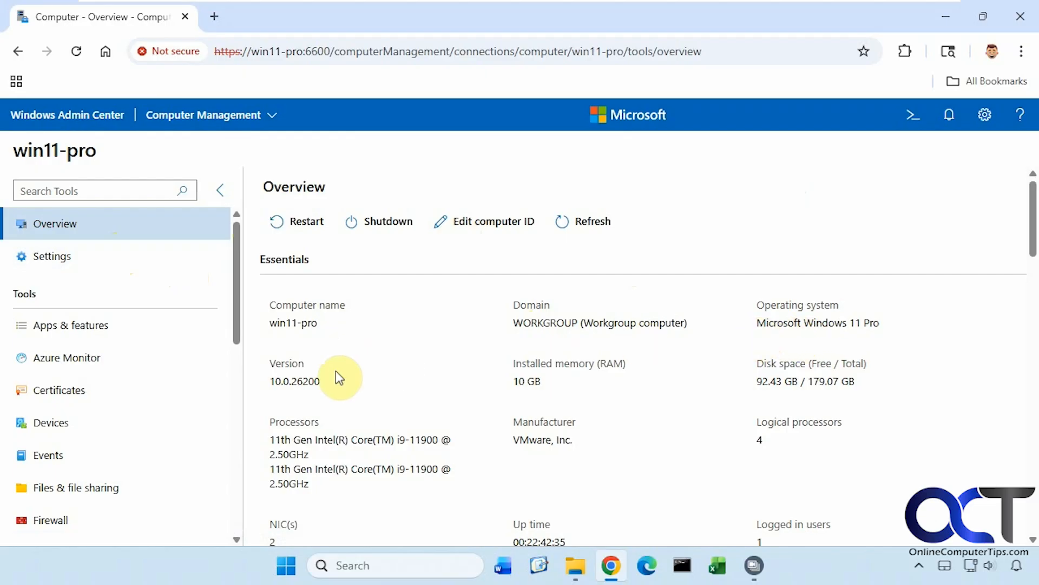
pyautogui.moveTo(837, 378)
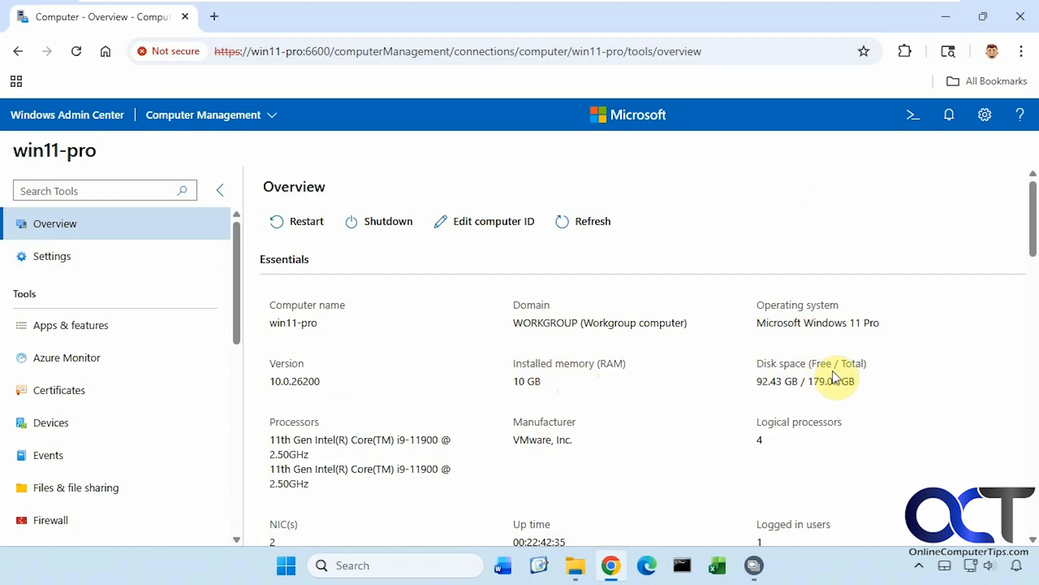
pyautogui.scroll(-3)
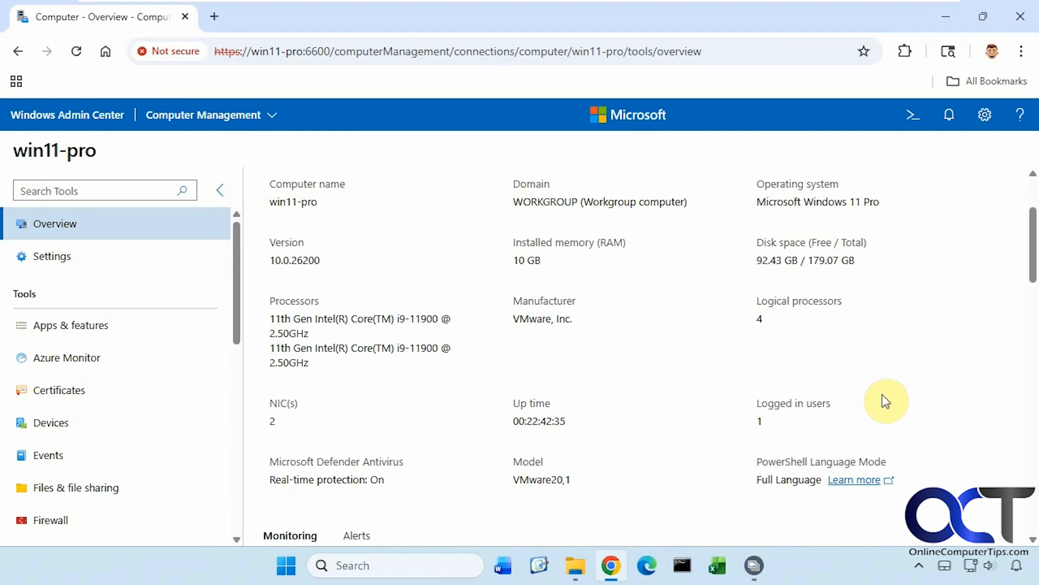
pyautogui.scroll(-3)
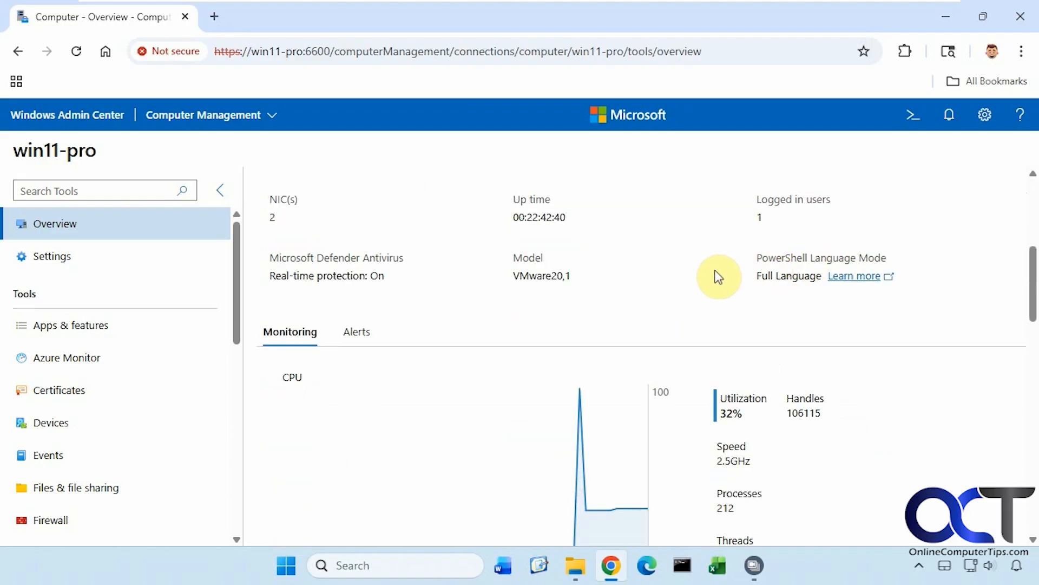
pyautogui.scroll(-3)
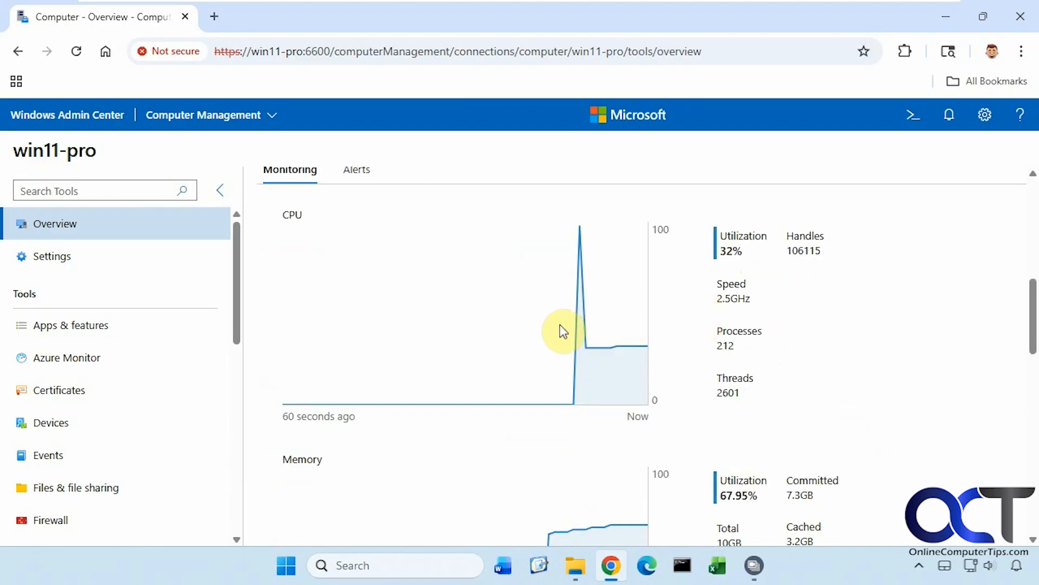
pyautogui.scroll(-3)
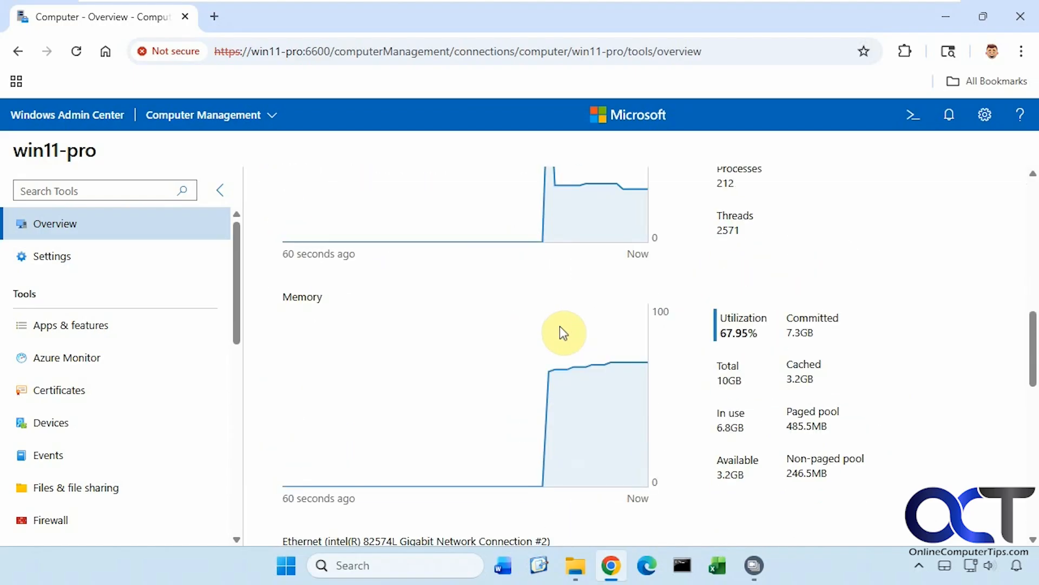
pyautogui.scroll(-3)
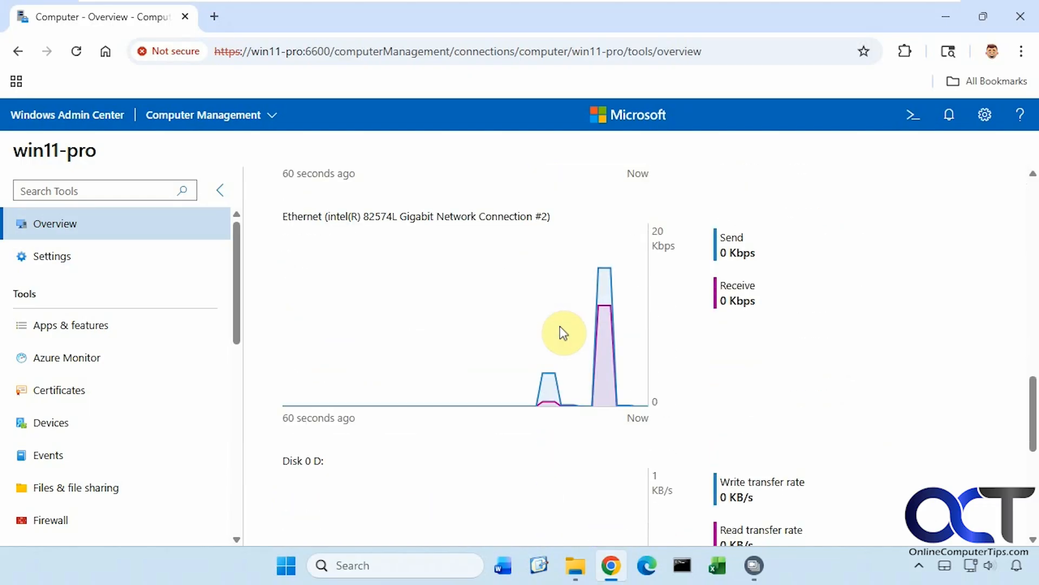
pyautogui.scroll(-3)
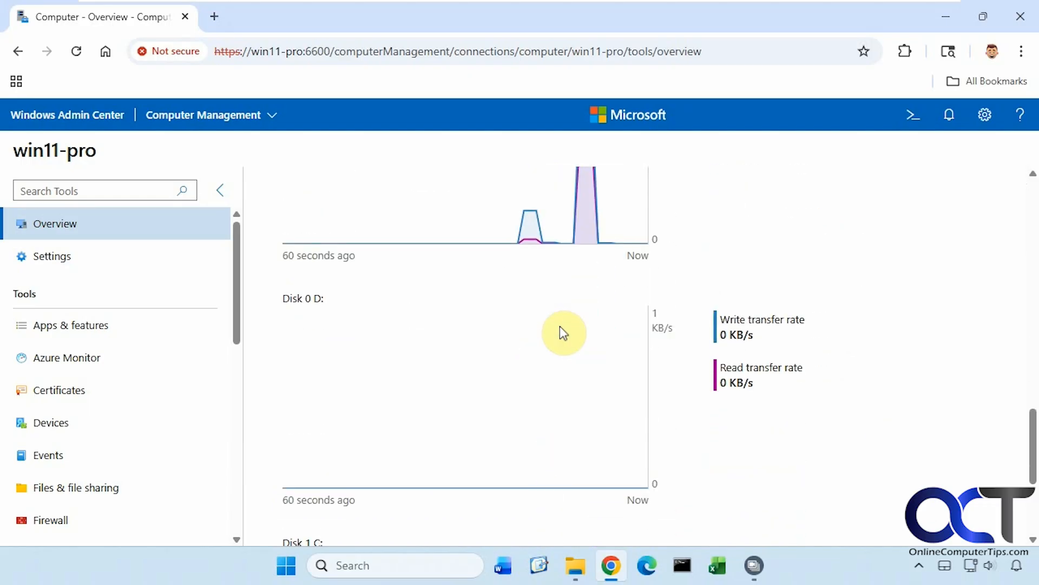
pyautogui.scroll(-3)
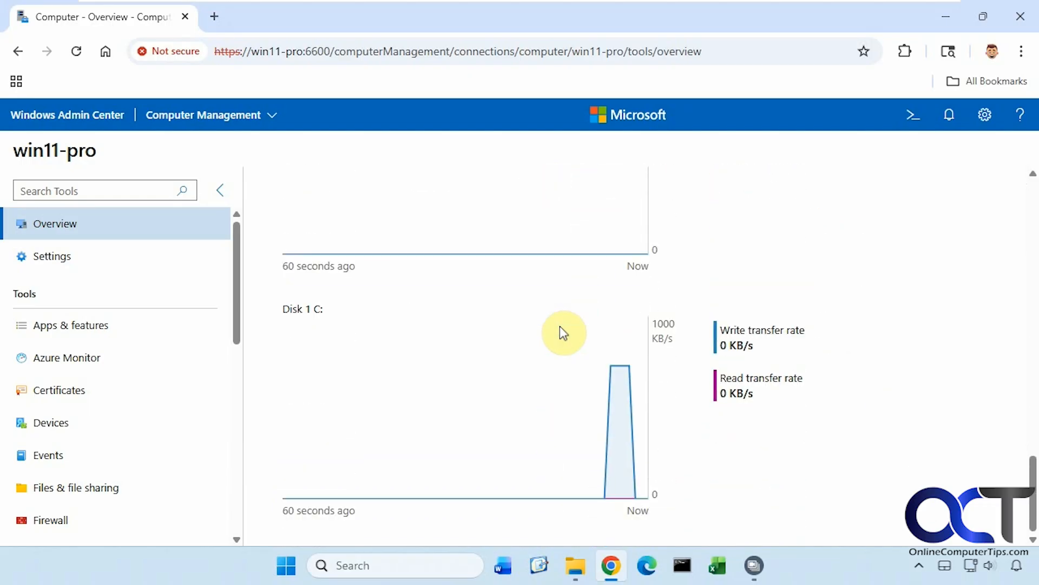
pyautogui.scroll(3)
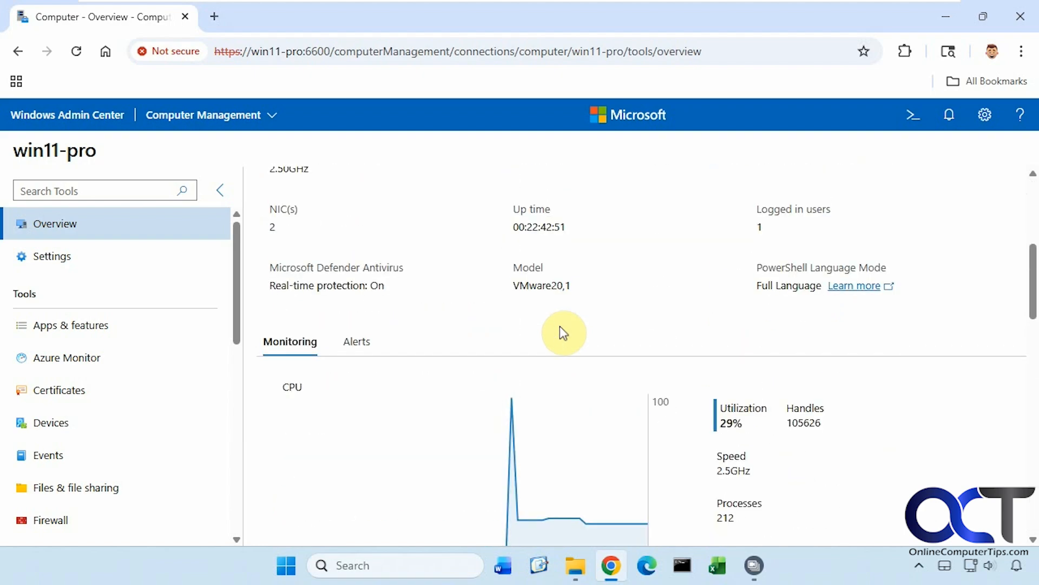
pyautogui.click(356, 341)
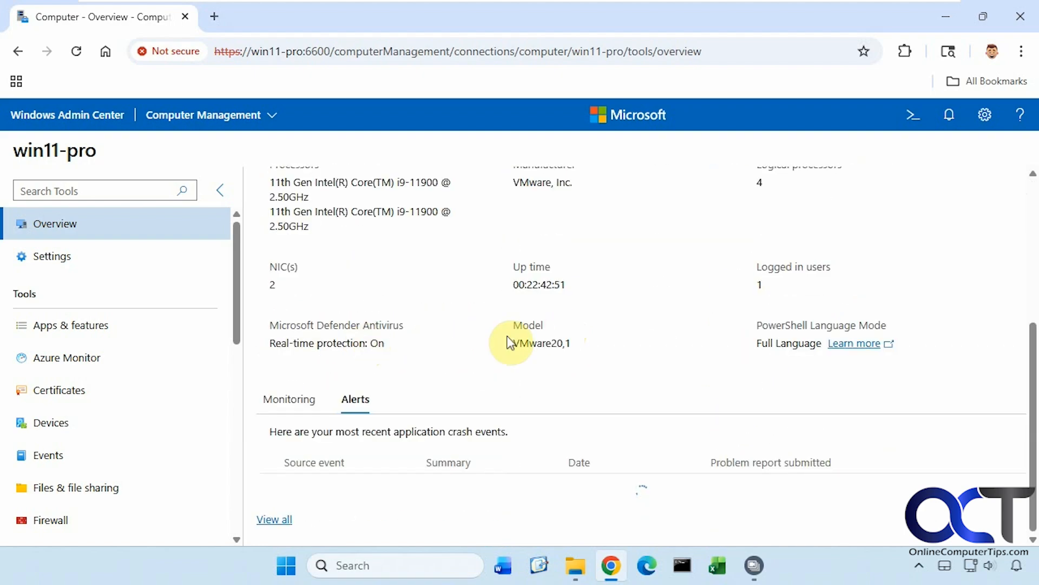
pyautogui.scroll(-3)
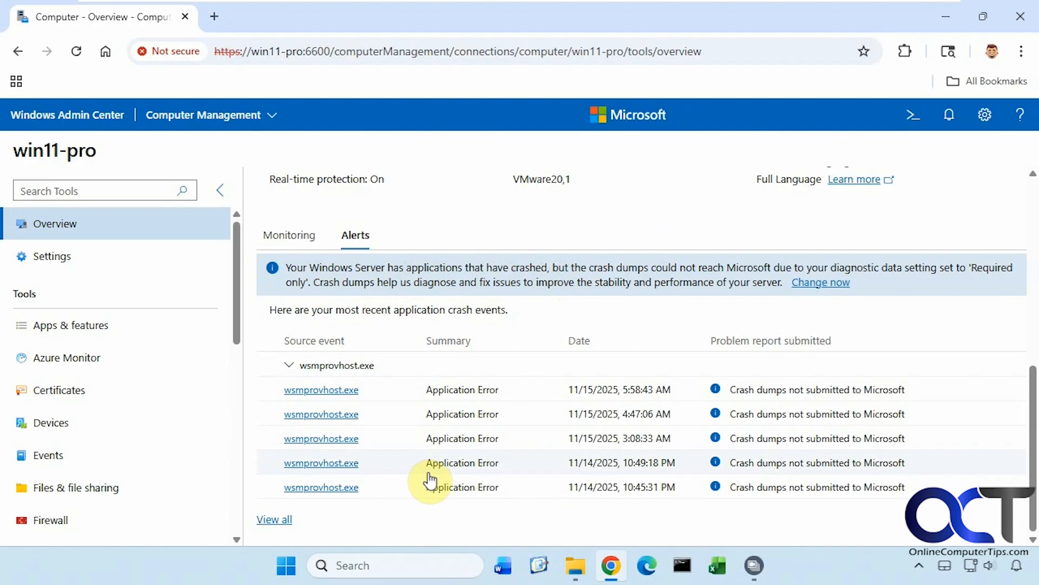
pyautogui.moveTo(474, 434)
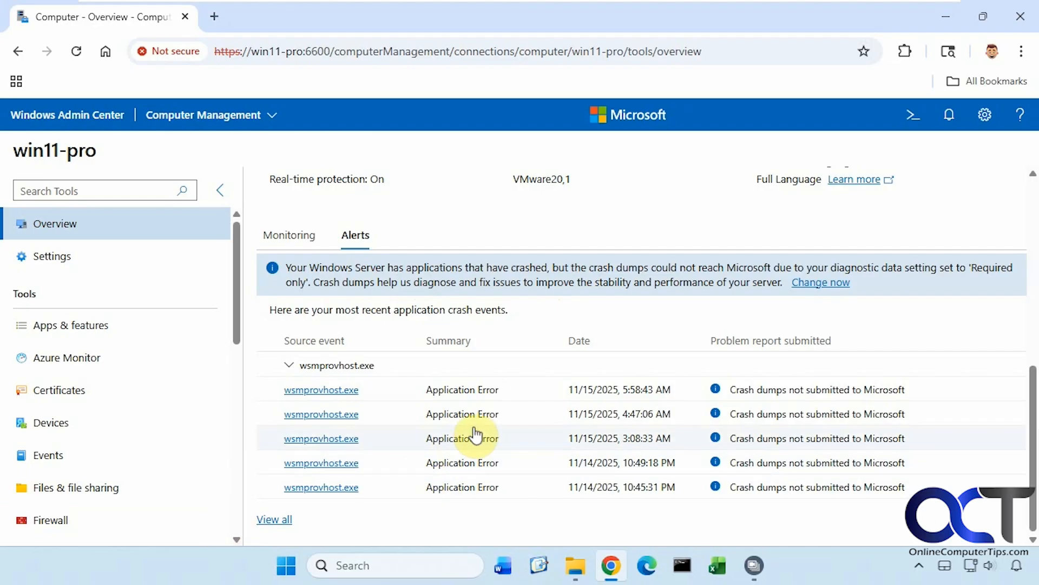
pyautogui.click(289, 234)
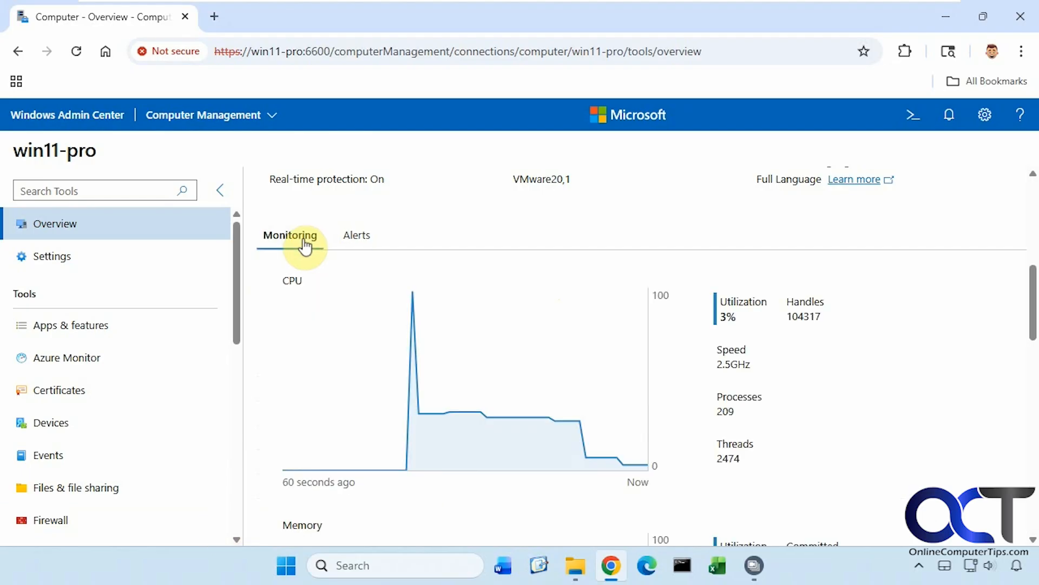
pyautogui.scroll(3)
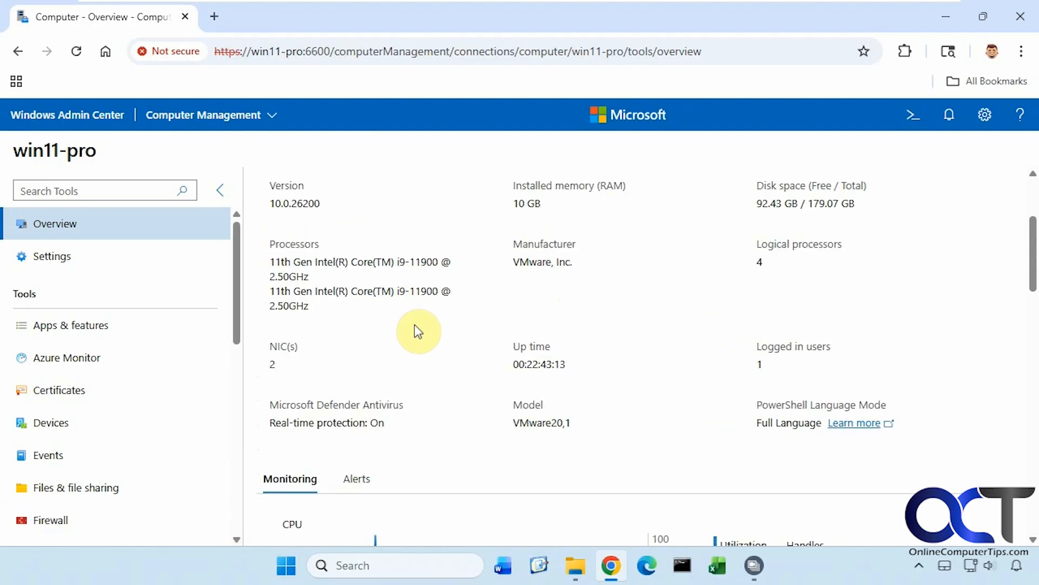
pyautogui.scroll(3)
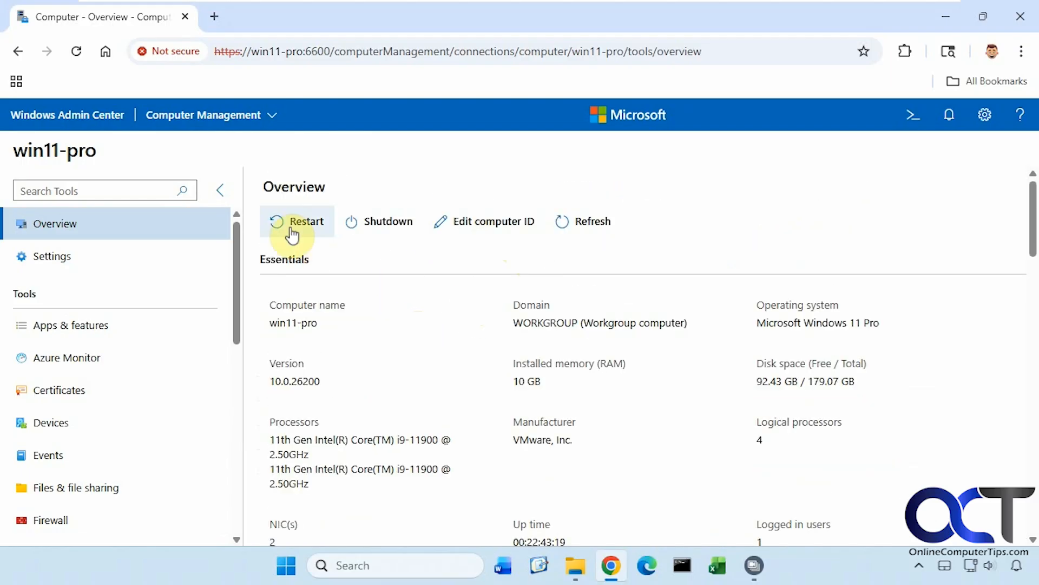
pyautogui.moveTo(542, 232)
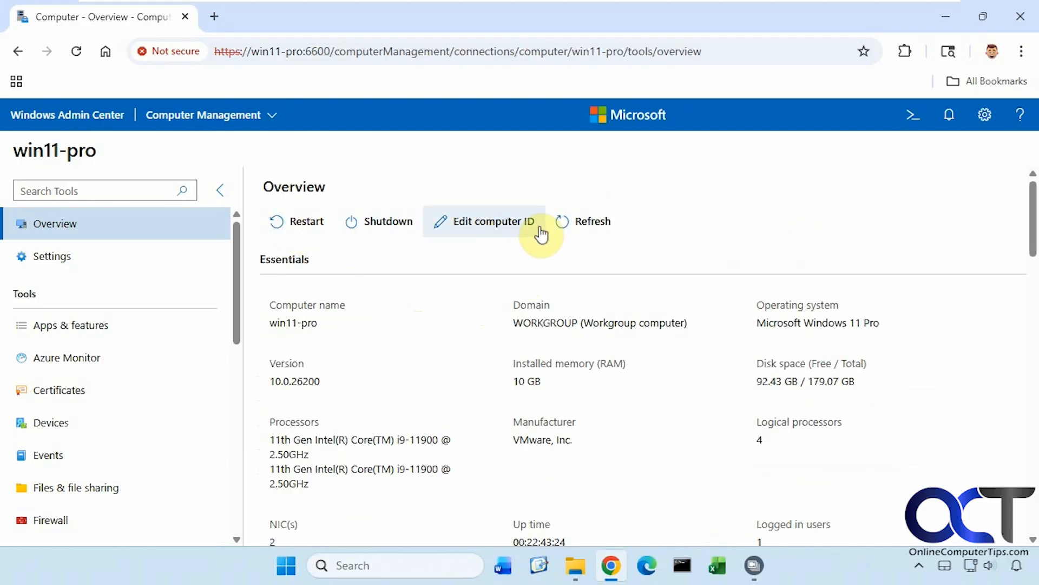
pyautogui.moveTo(706, 286)
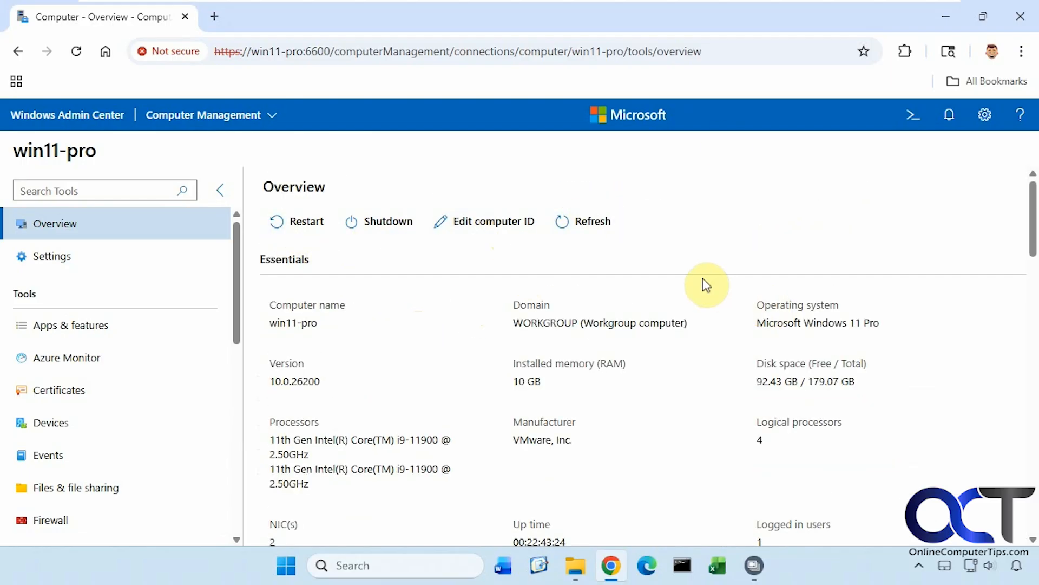
pyautogui.moveTo(948, 114)
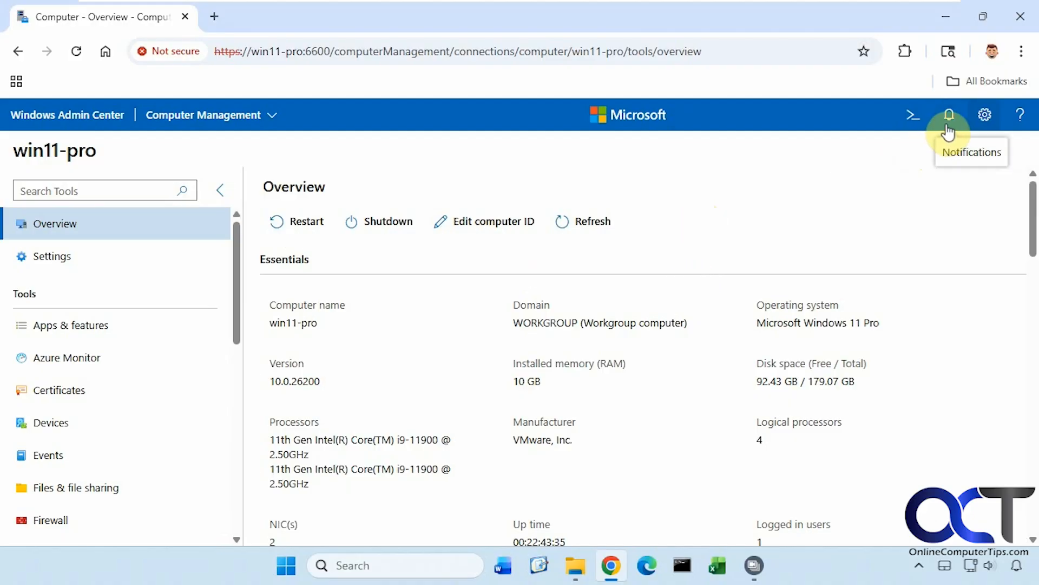
# Review the account, Language/Region, Suggestions and Advanced developer settings pages
pyautogui.click(985, 114)
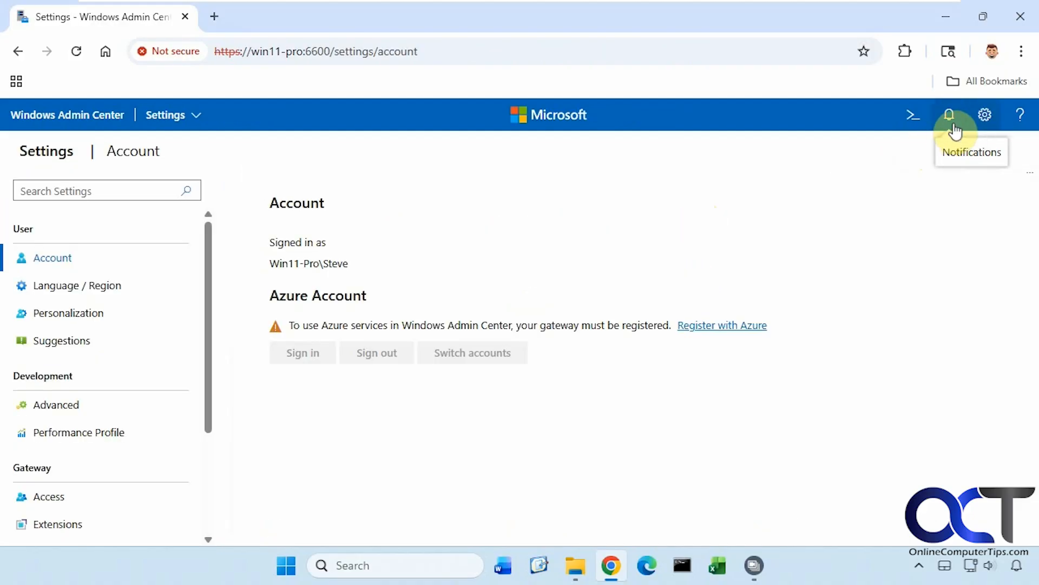
pyautogui.moveTo(161, 278)
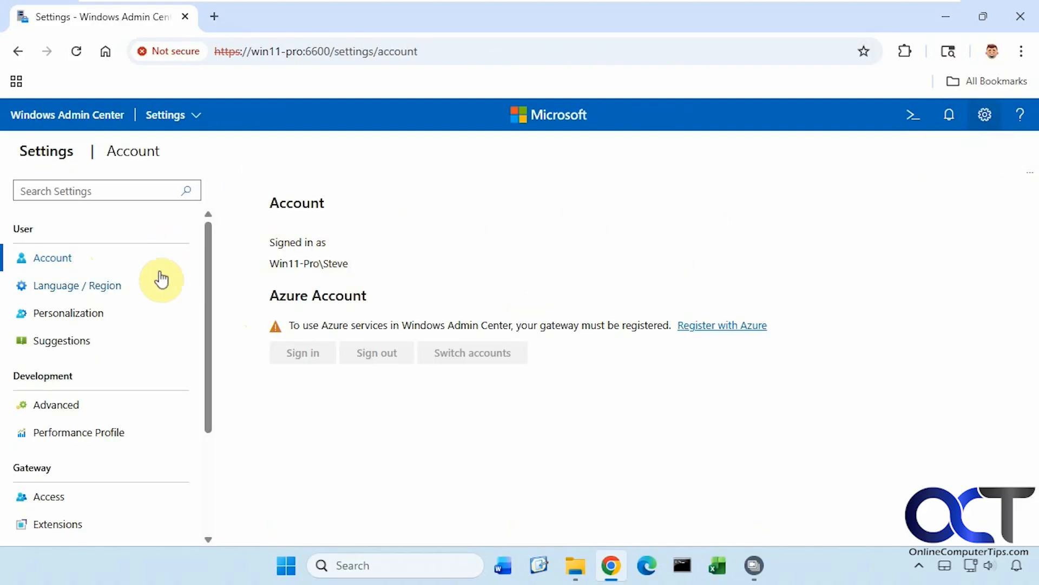
pyautogui.click(77, 285)
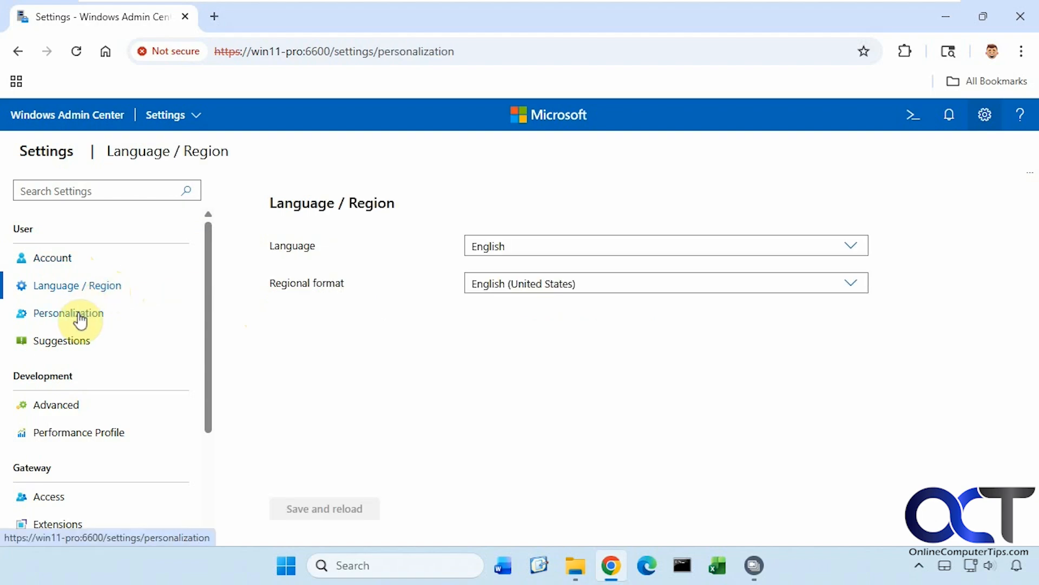
pyautogui.click(62, 340)
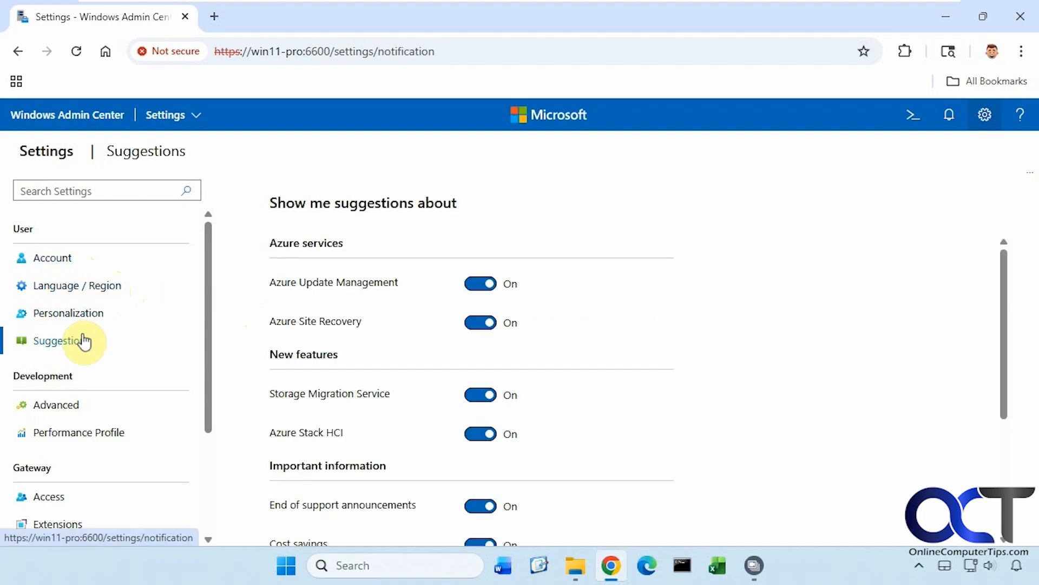
pyautogui.moveTo(360, 431)
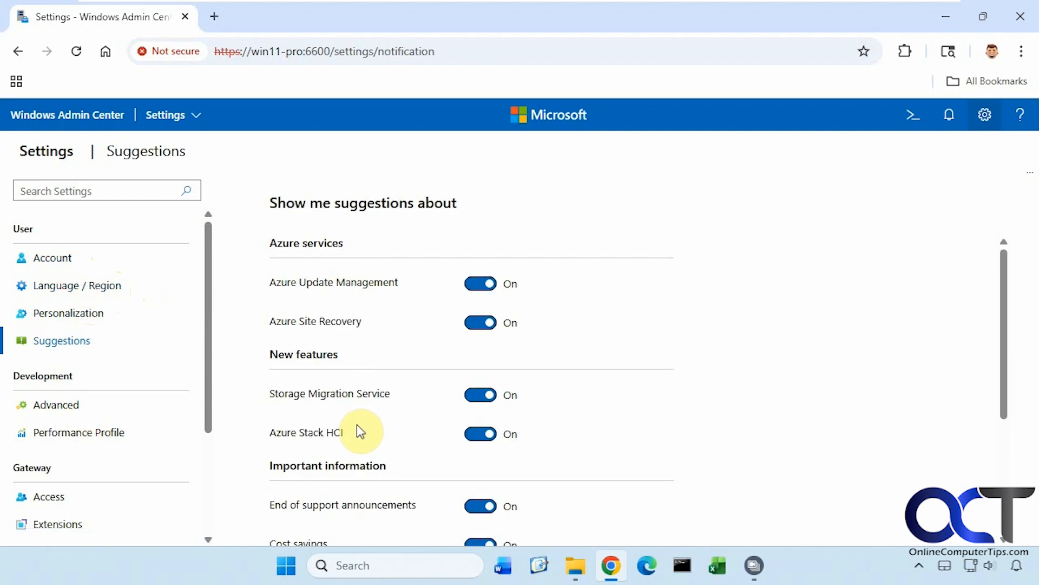
pyautogui.click(56, 405)
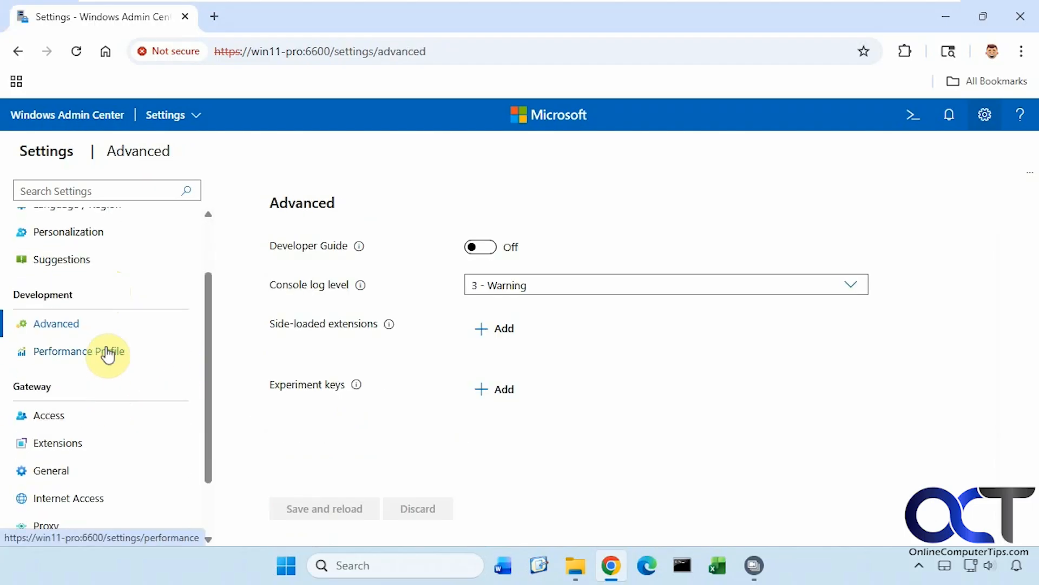
# Review the Performance Profile and Extensions settings, then return to the win11-pro overview
pyautogui.click(78, 351)
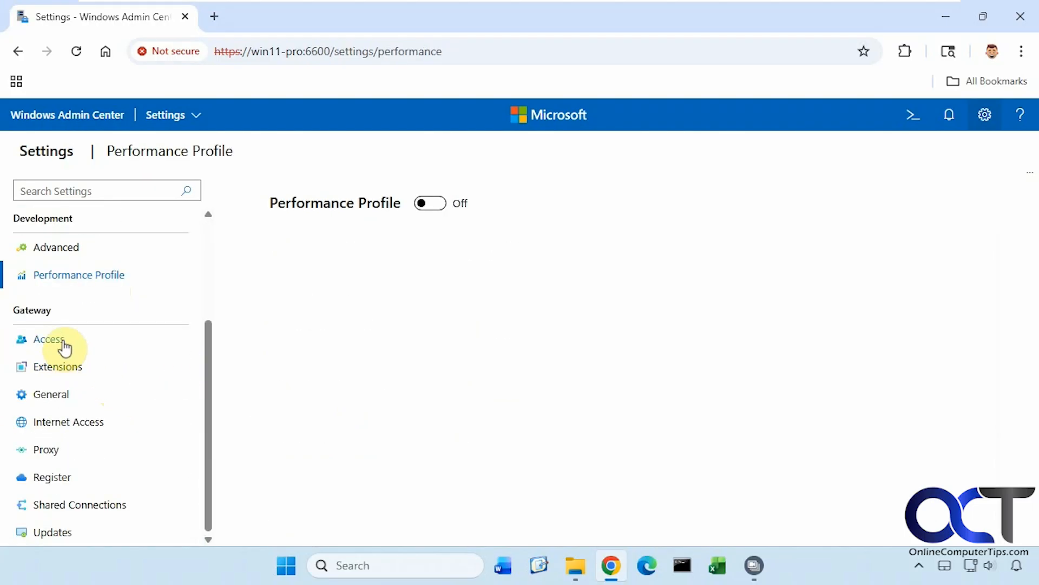
pyautogui.click(58, 366)
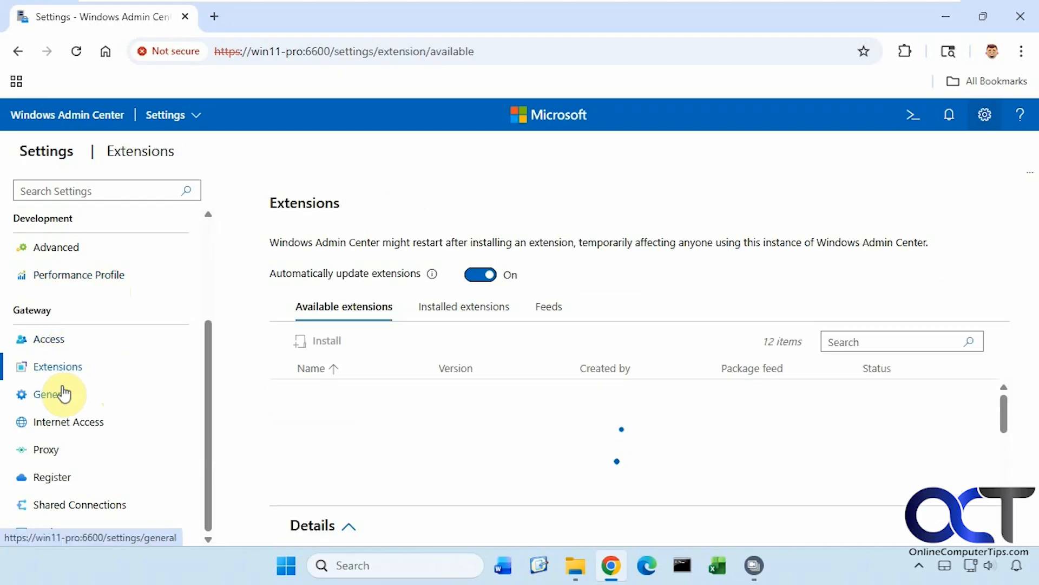
pyautogui.click(50, 393)
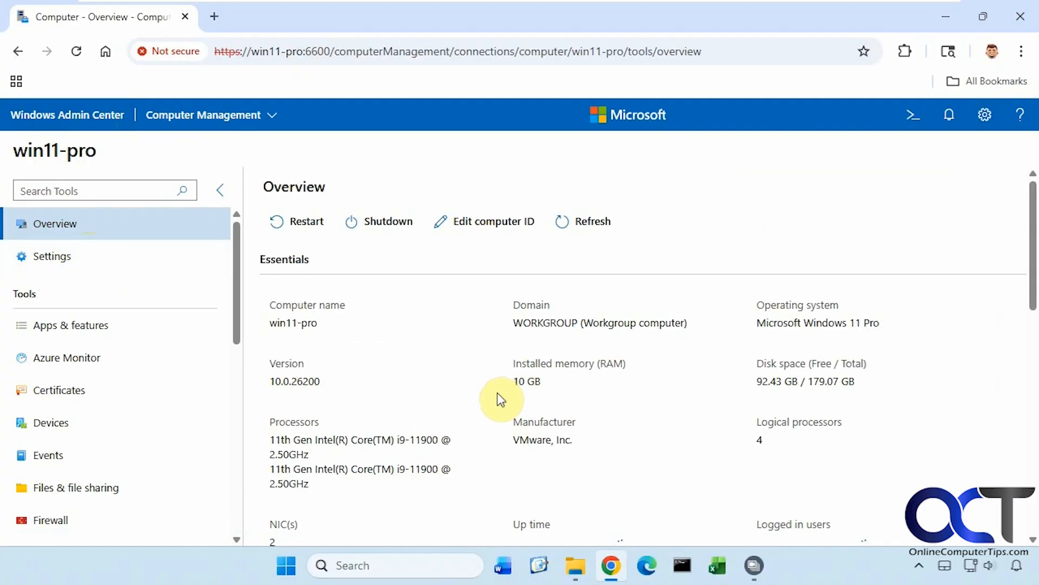
# Scroll to the live monitoring charts and permanently delete the 11,143 frame images in the Output folder
pyautogui.scroll(-3)
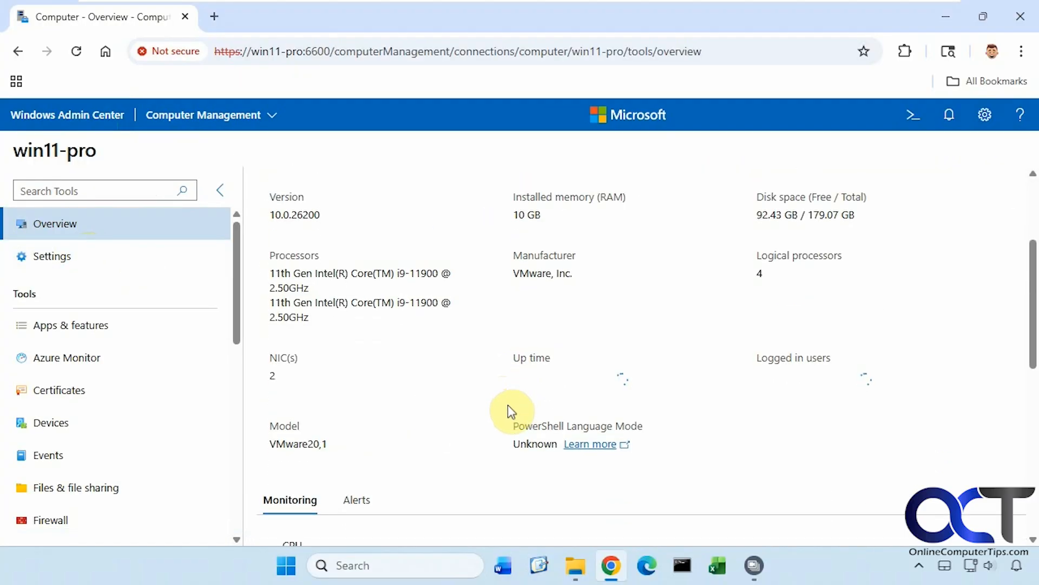
pyautogui.scroll(-3)
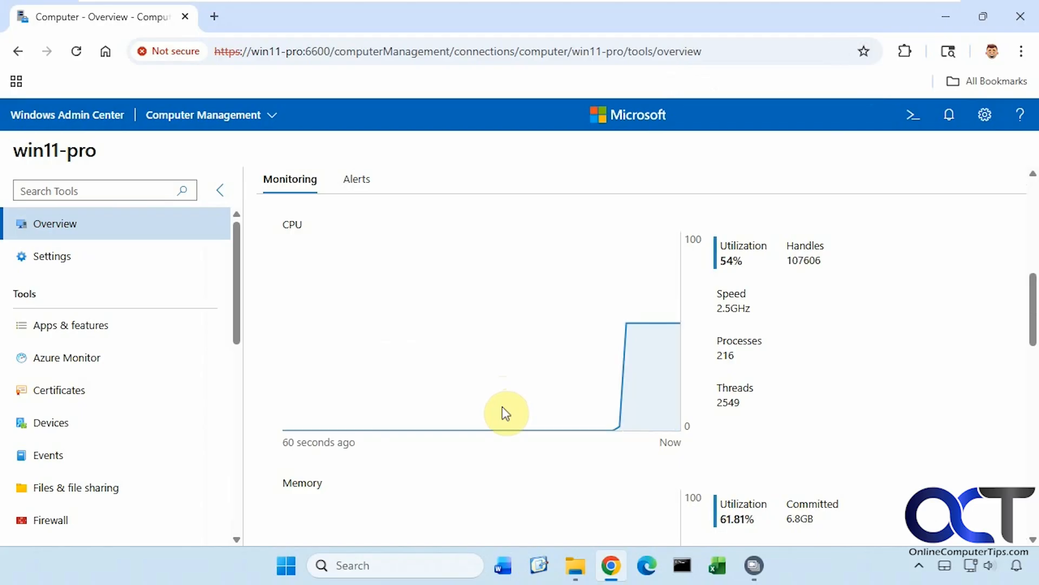
pyautogui.moveTo(488, 292)
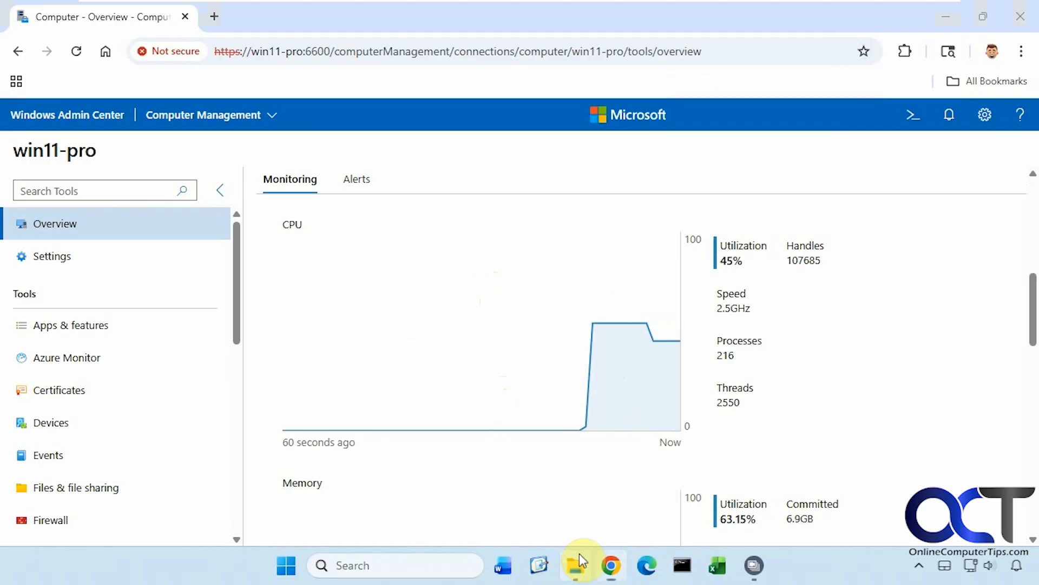
pyautogui.click(574, 565)
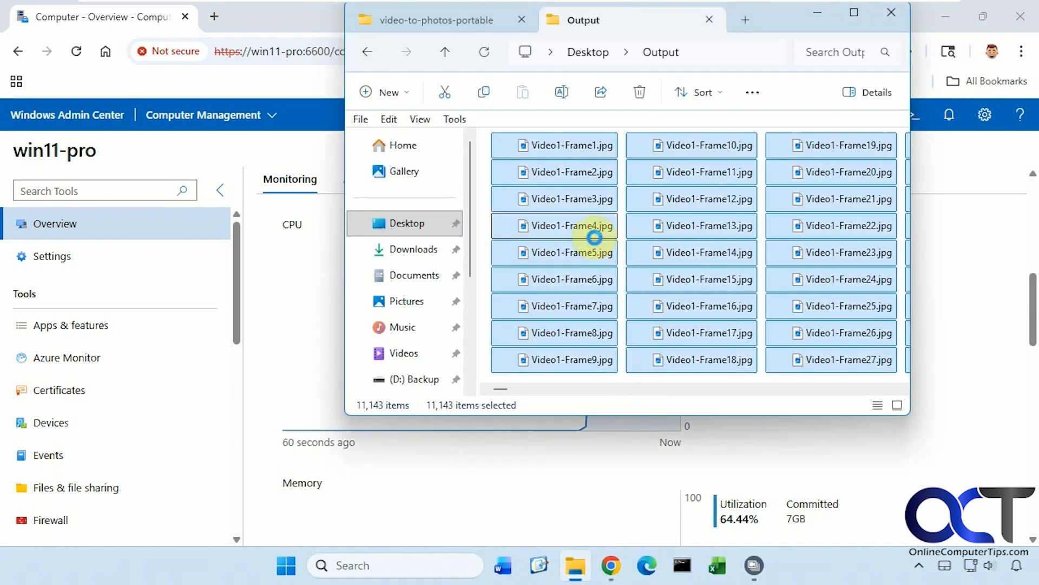
pyautogui.click(638, 91)
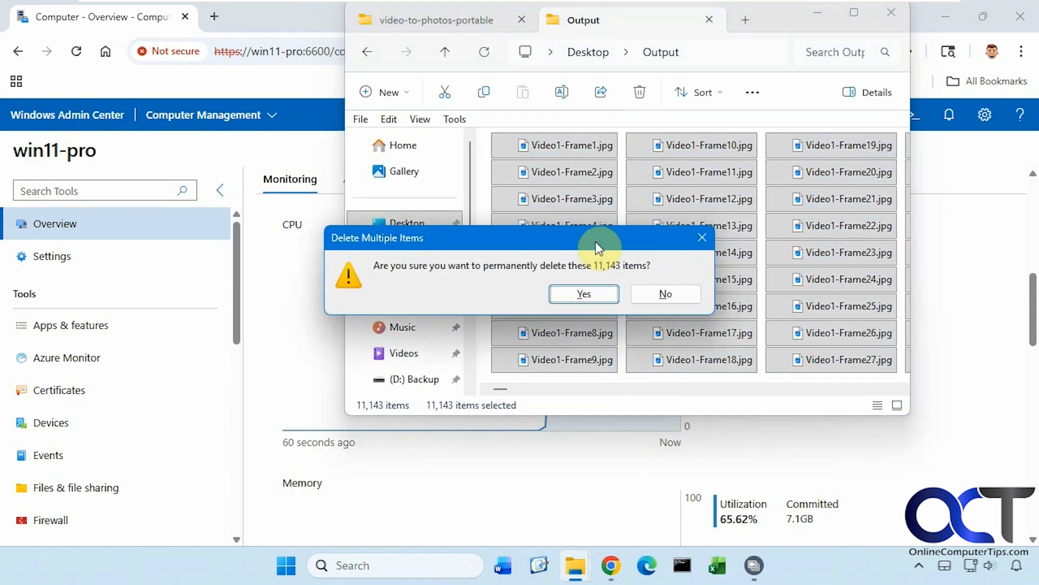
pyautogui.click(582, 293)
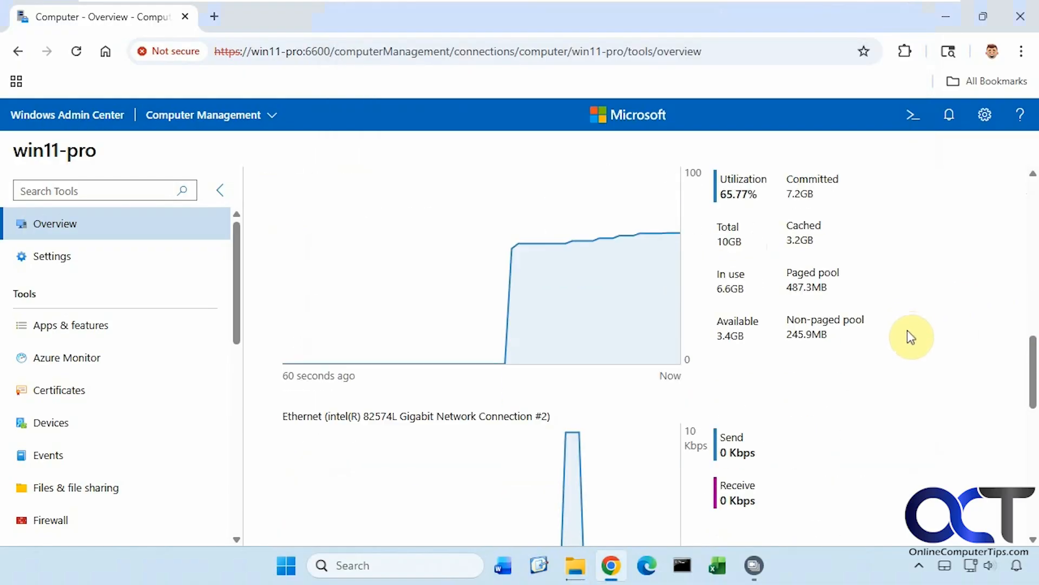
pyautogui.scroll(-3)
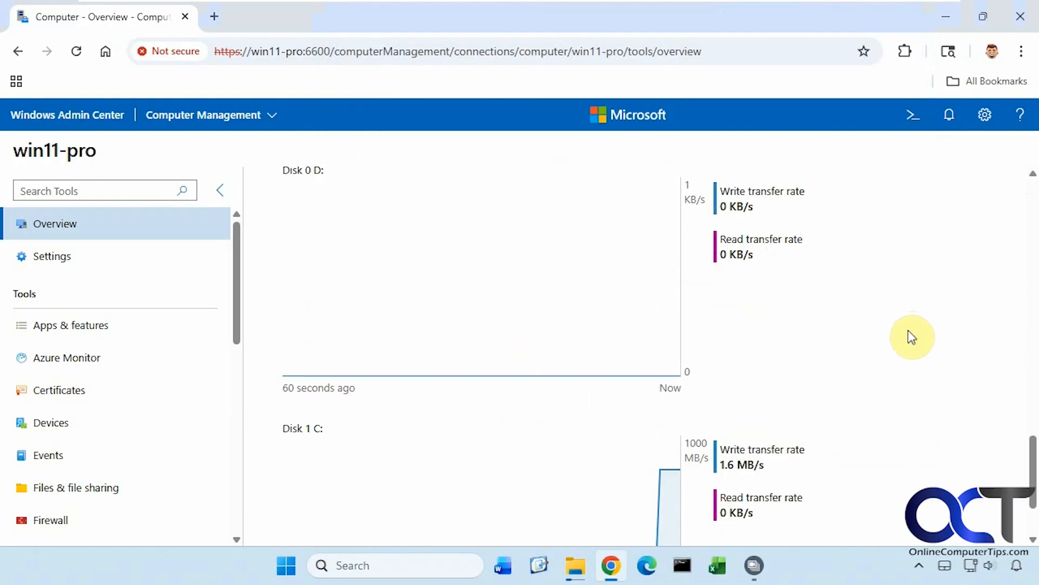
pyautogui.scroll(-3)
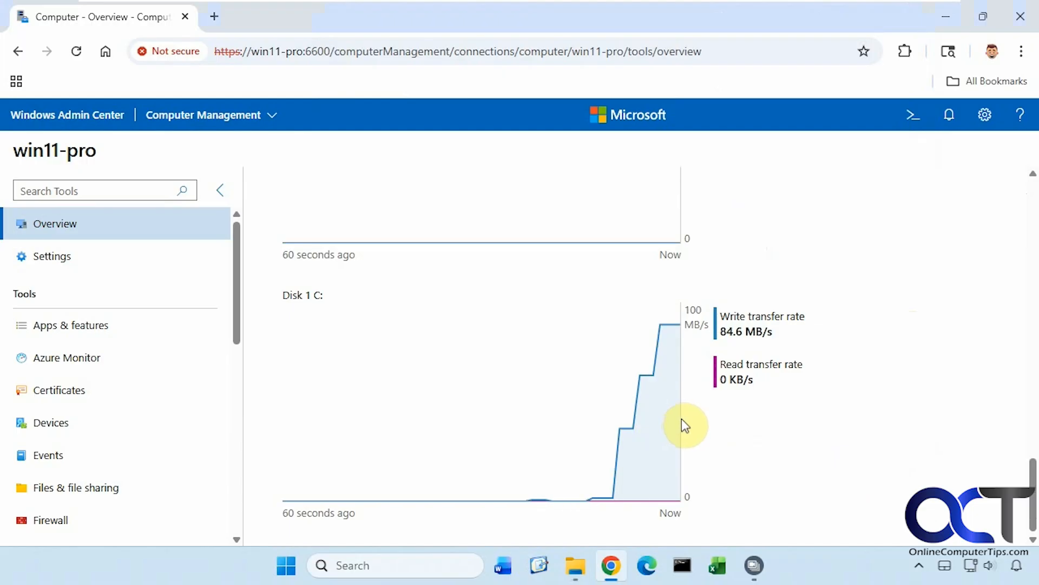
pyautogui.moveTo(676, 375)
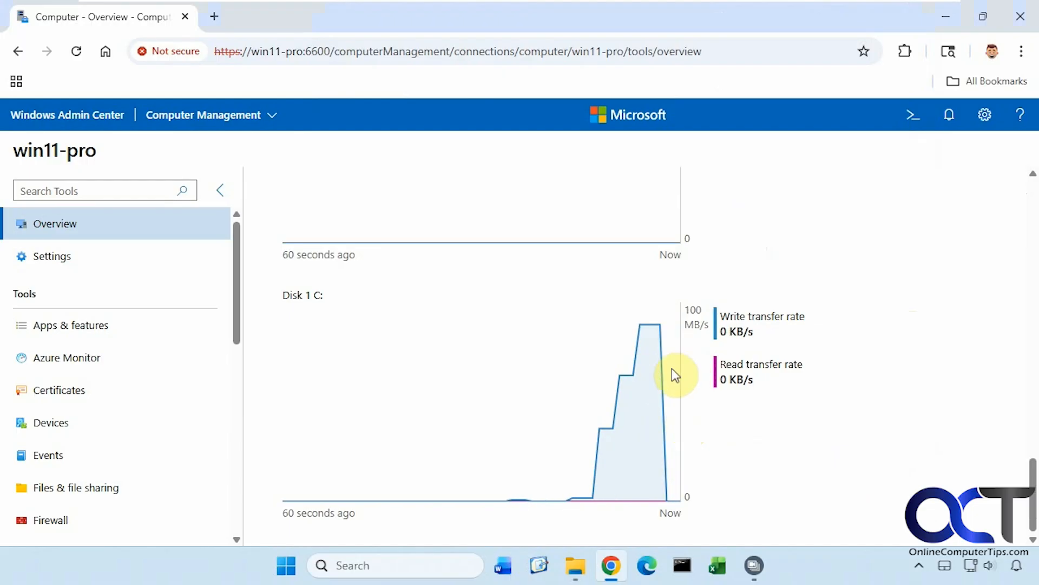
pyautogui.scroll(-3)
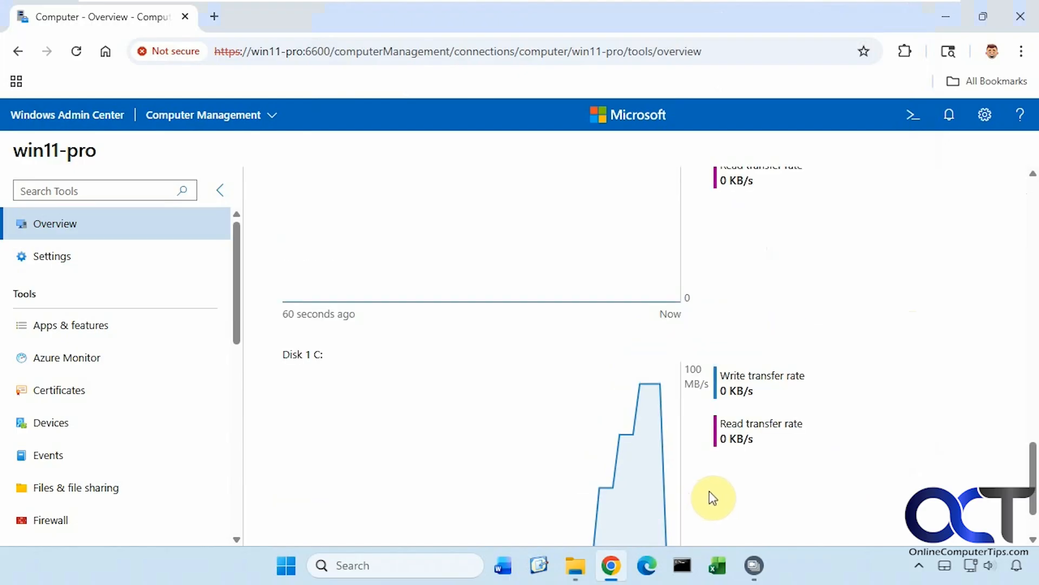
pyautogui.scroll(3)
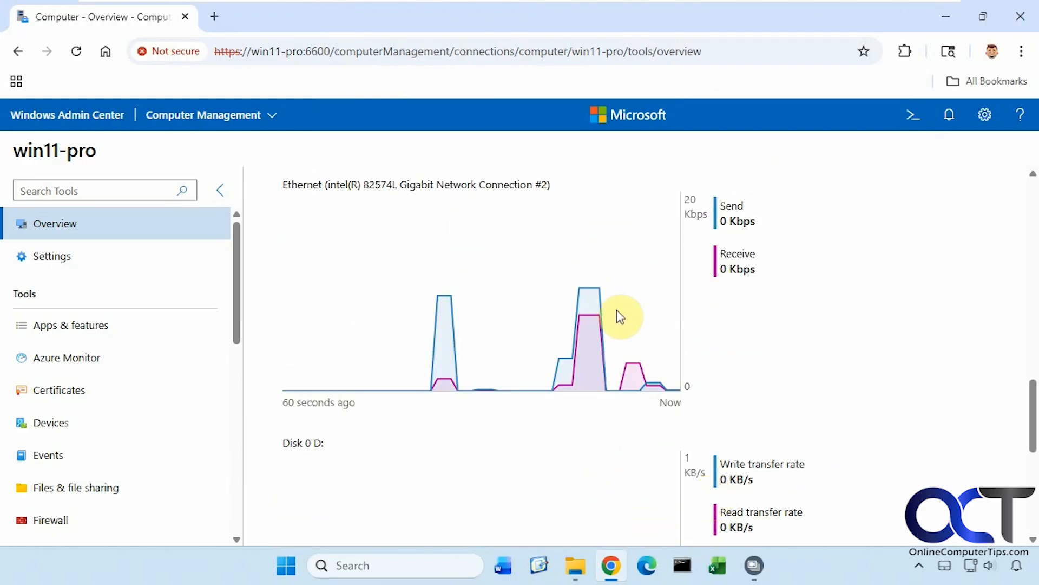
pyautogui.scroll(3)
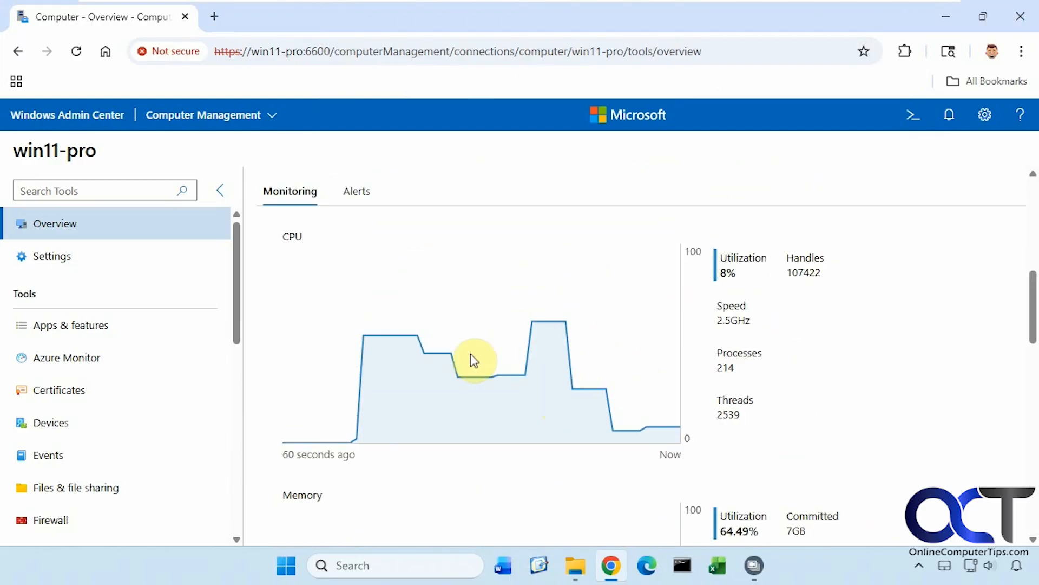
pyautogui.moveTo(553, 395)
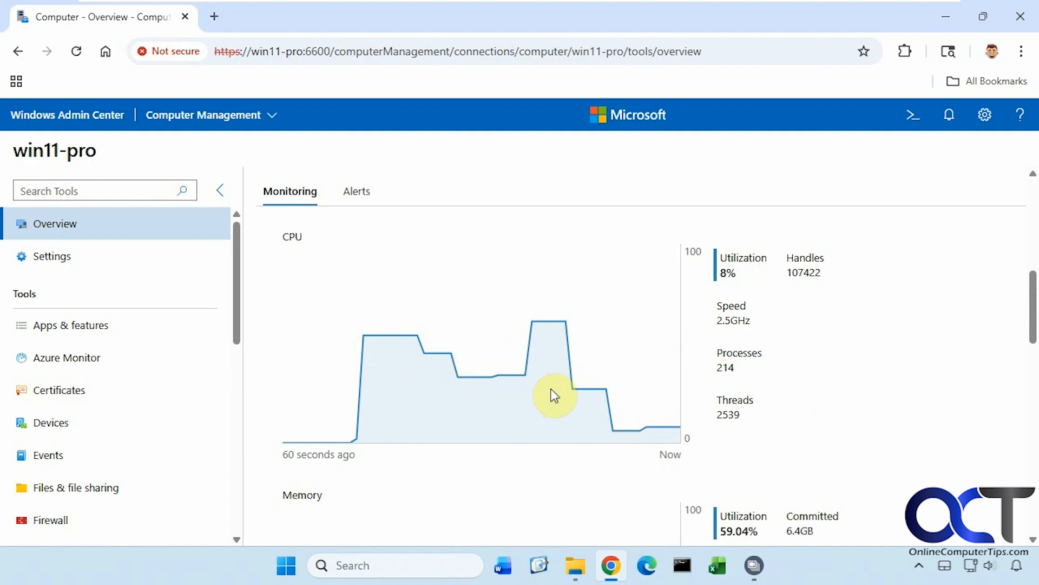
pyautogui.scroll(3)
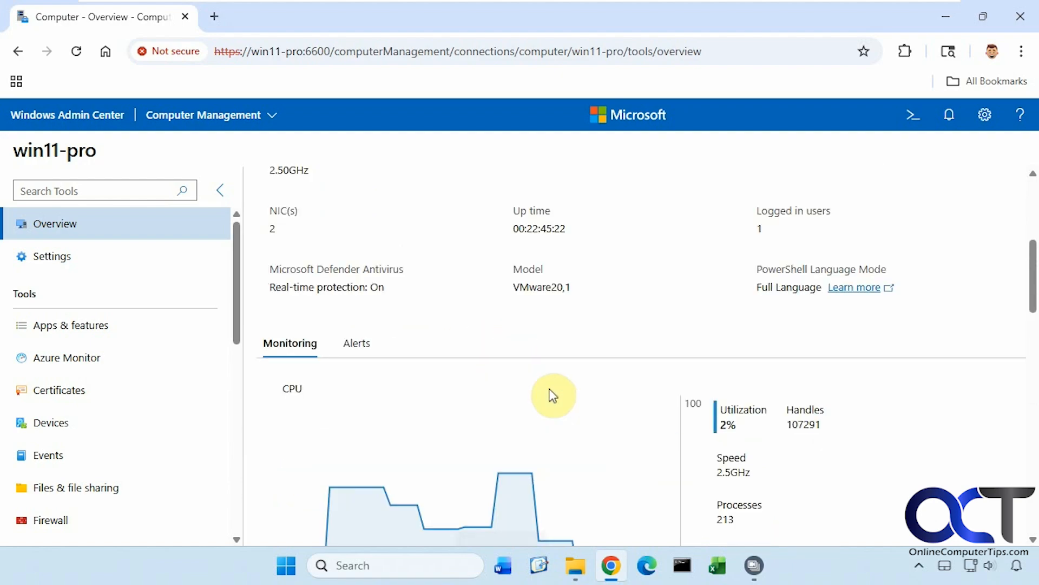
pyautogui.scroll(3)
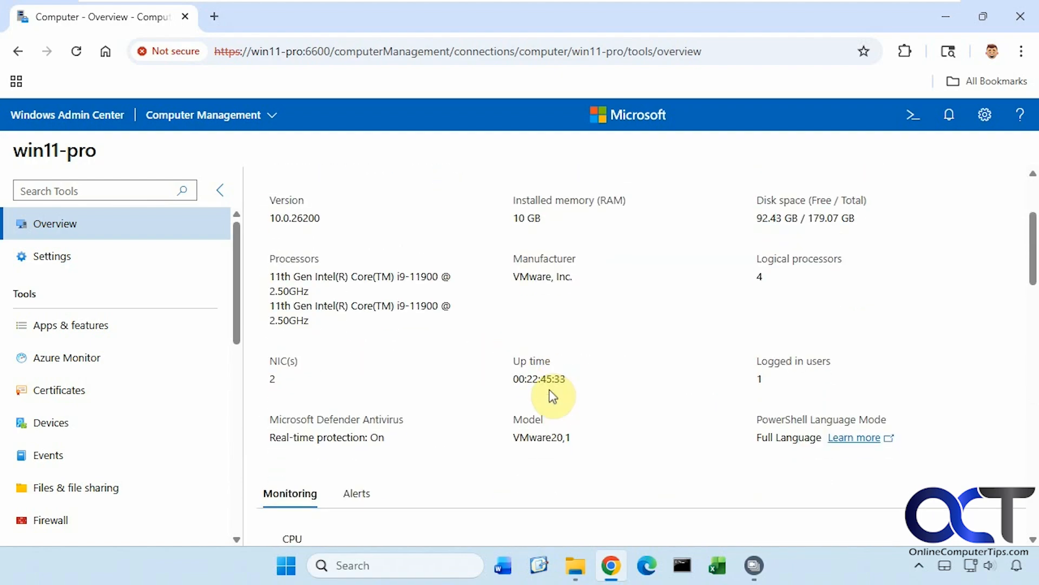
pyautogui.scroll(-3)
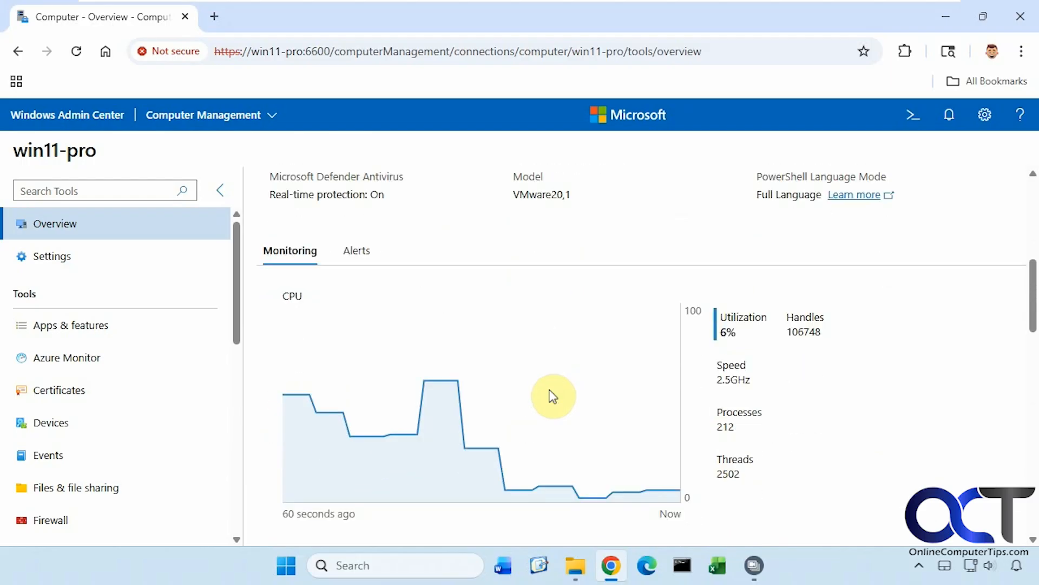
pyautogui.scroll(-3)
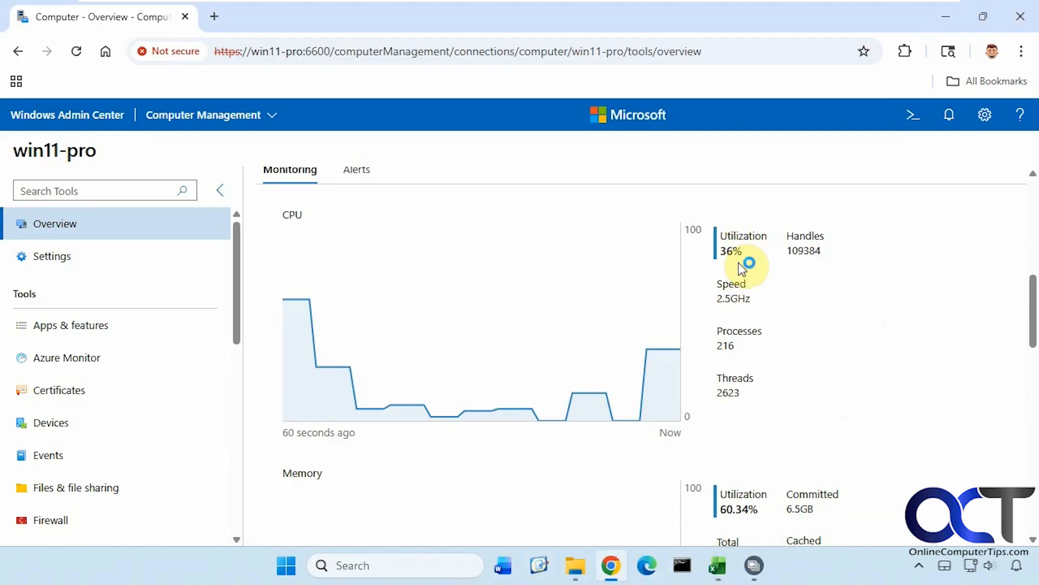
pyautogui.moveTo(769, 480)
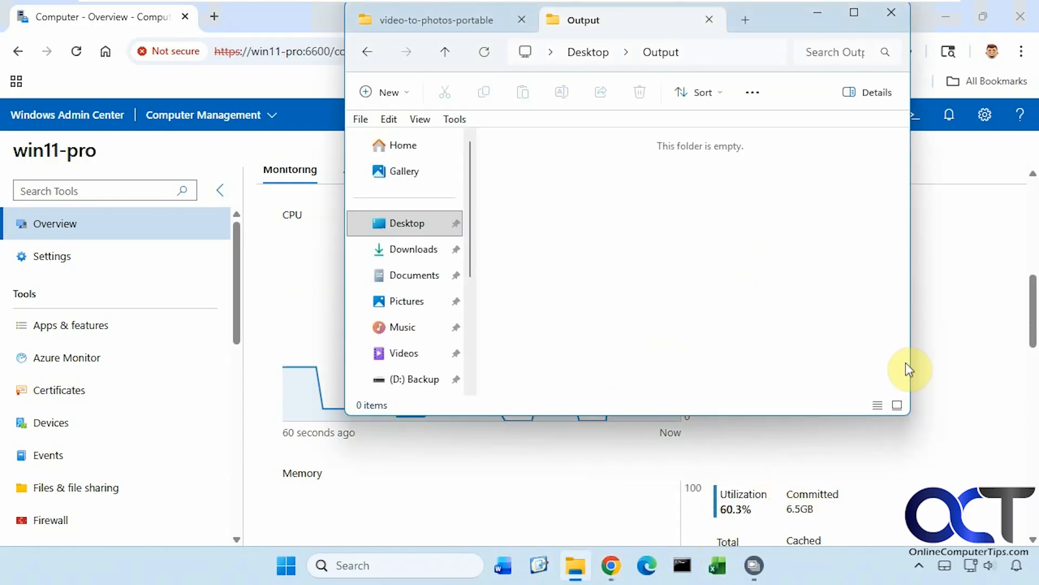
pyautogui.click(892, 12)
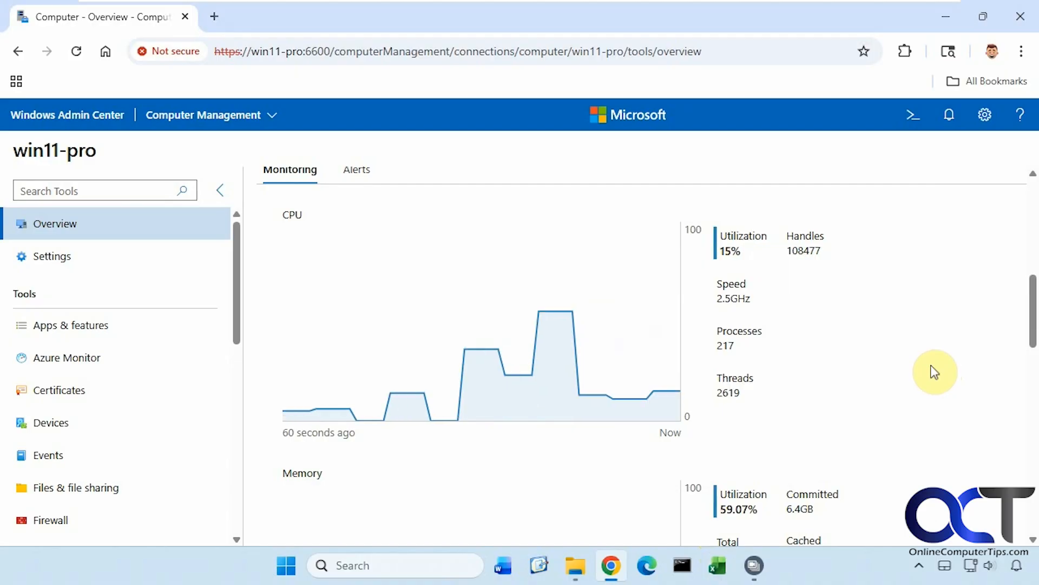
pyautogui.moveTo(931, 372)
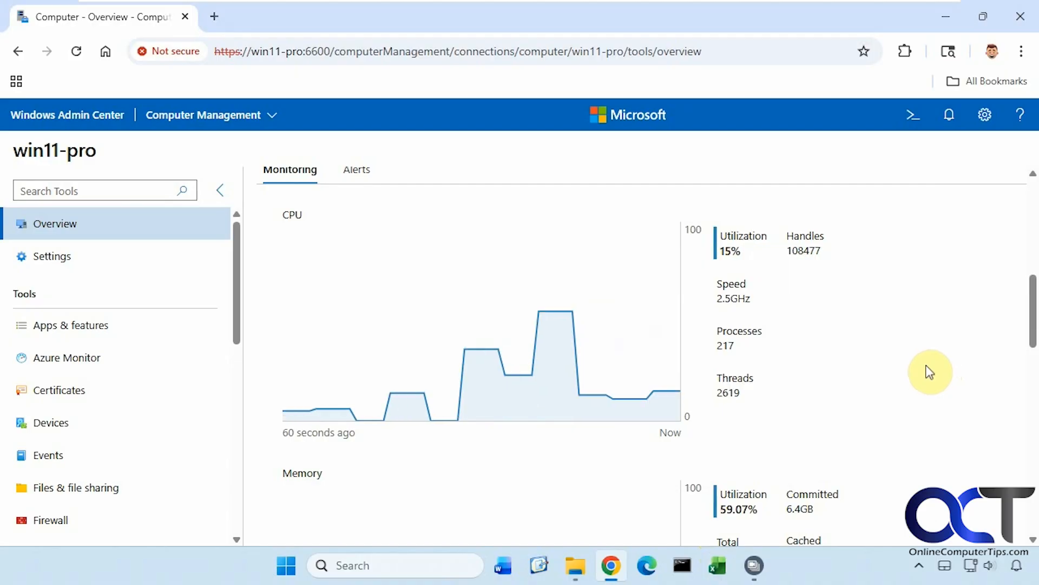
# Launch Notepad from Windows Search and scroll the tools list toward Performance Monitor
pyautogui.click(395, 564)
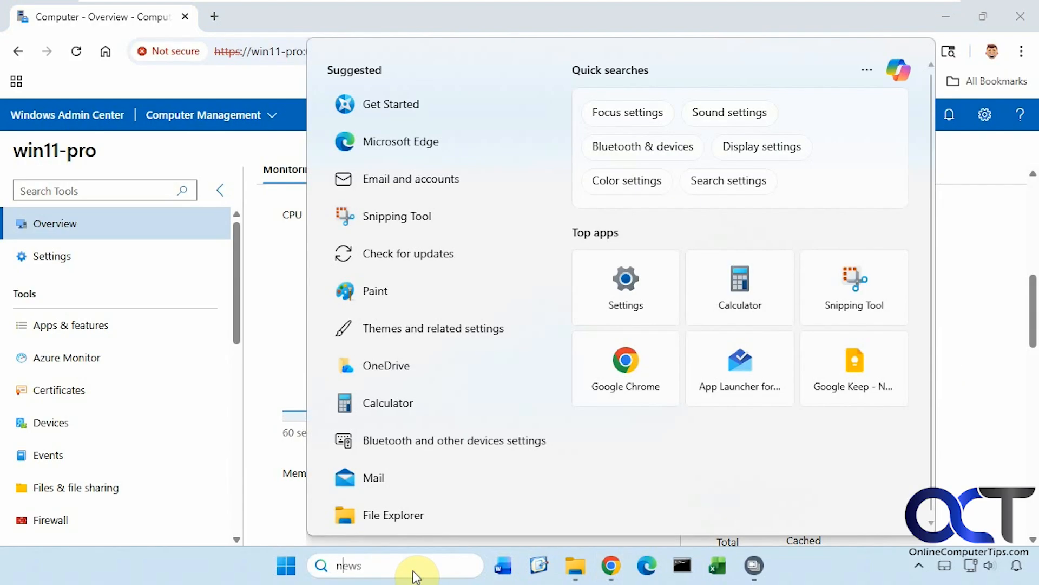
pyautogui.write('notpad')
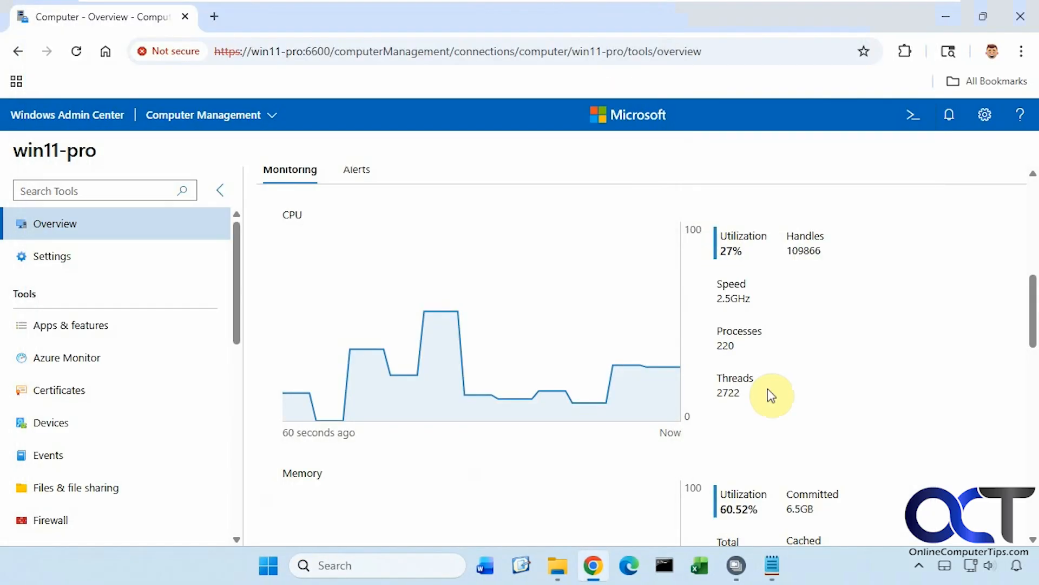
pyautogui.moveTo(464, 390)
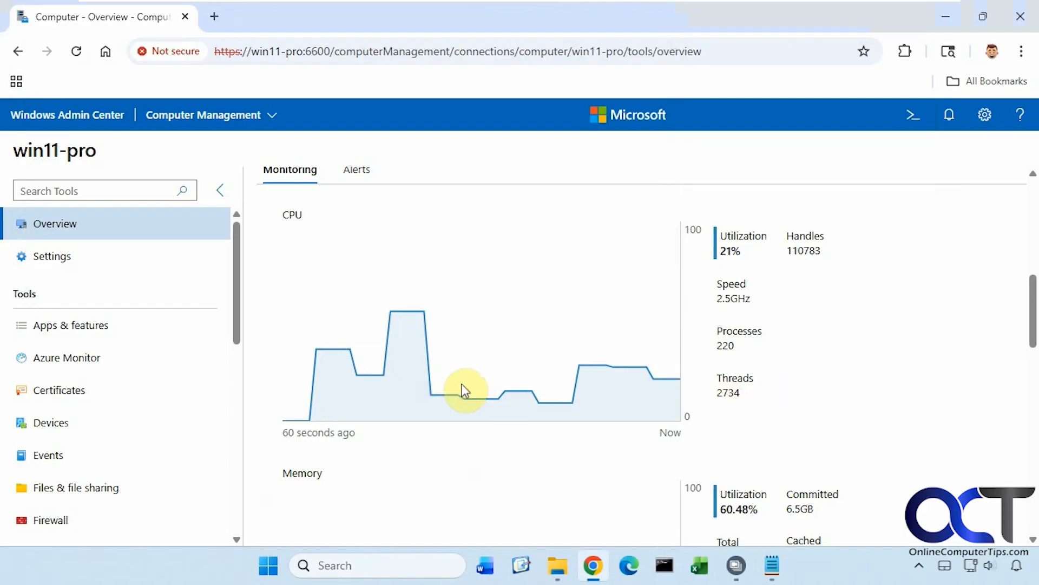
pyautogui.scroll(-3)
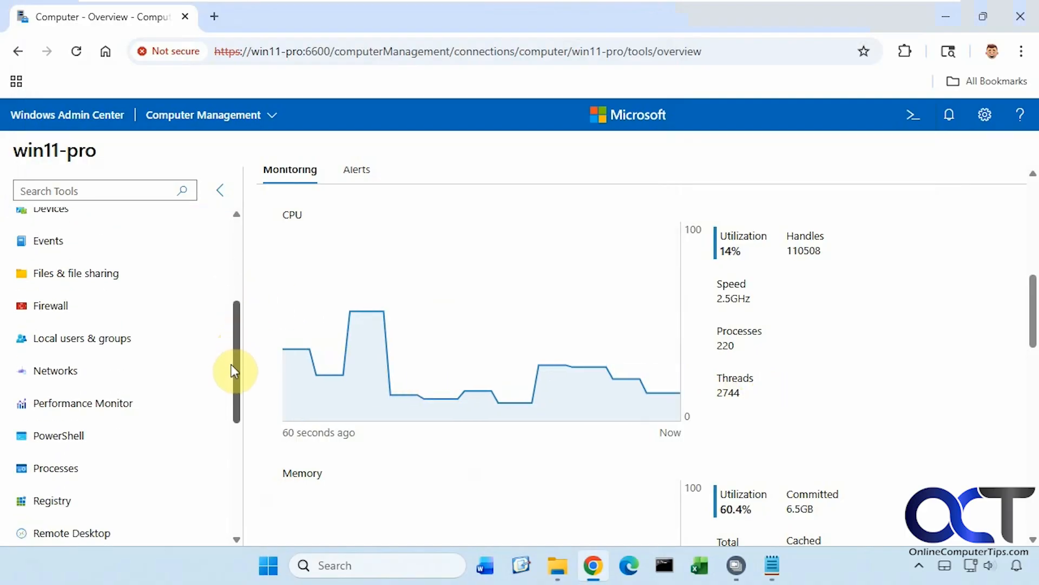
# In Processes, sort by name, select Notepad.exe and end it
pyautogui.click(56, 450)
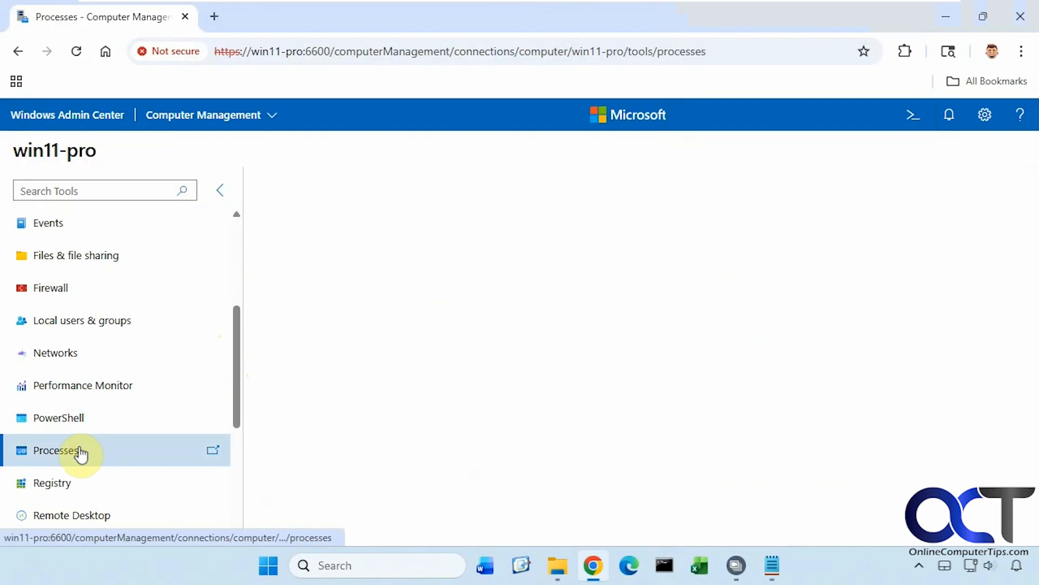
pyautogui.click(59, 450)
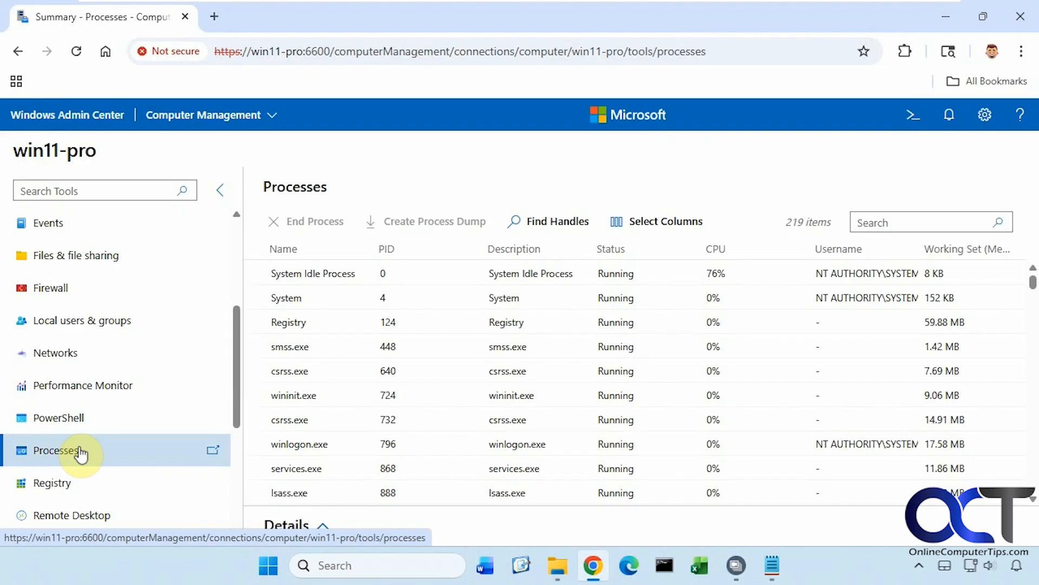
pyautogui.moveTo(283, 248)
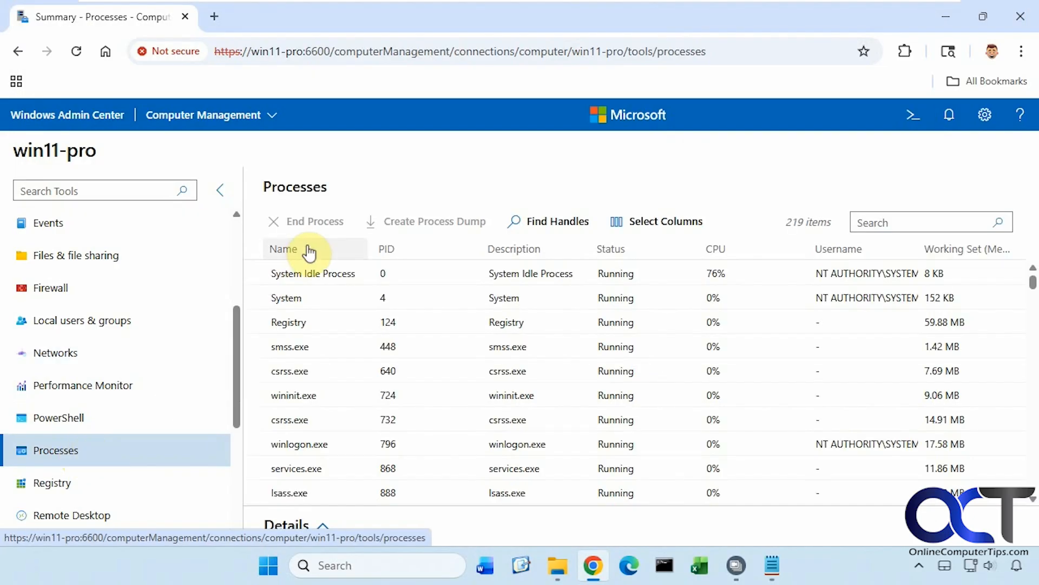
pyautogui.click(284, 249)
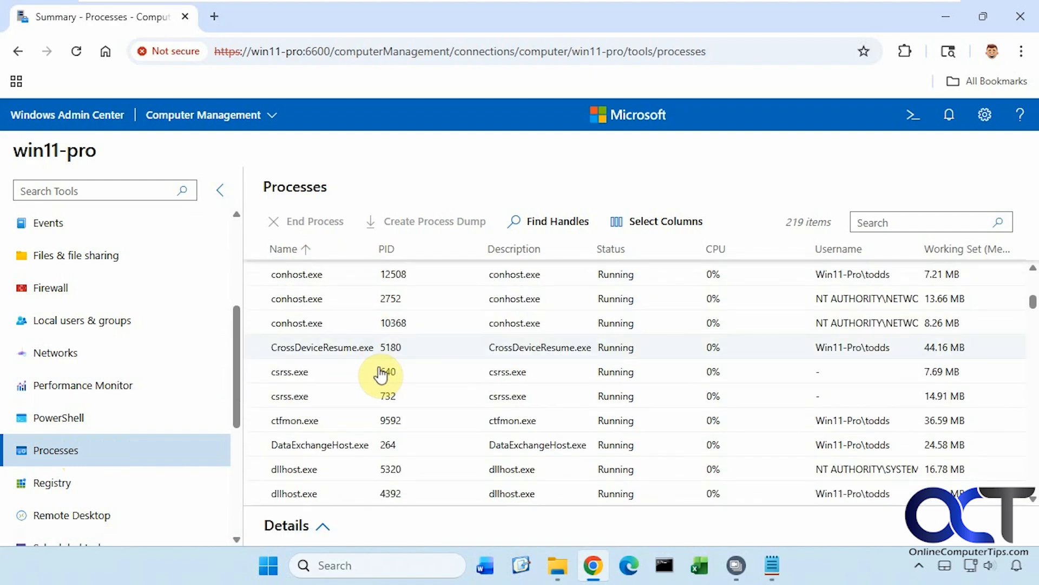
pyautogui.scroll(-3)
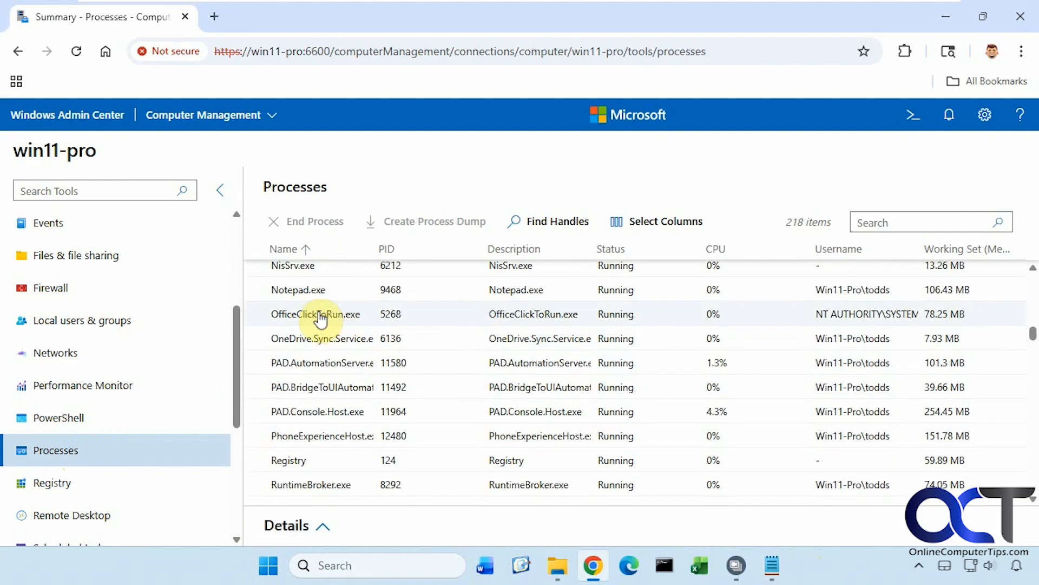
pyautogui.click(297, 290)
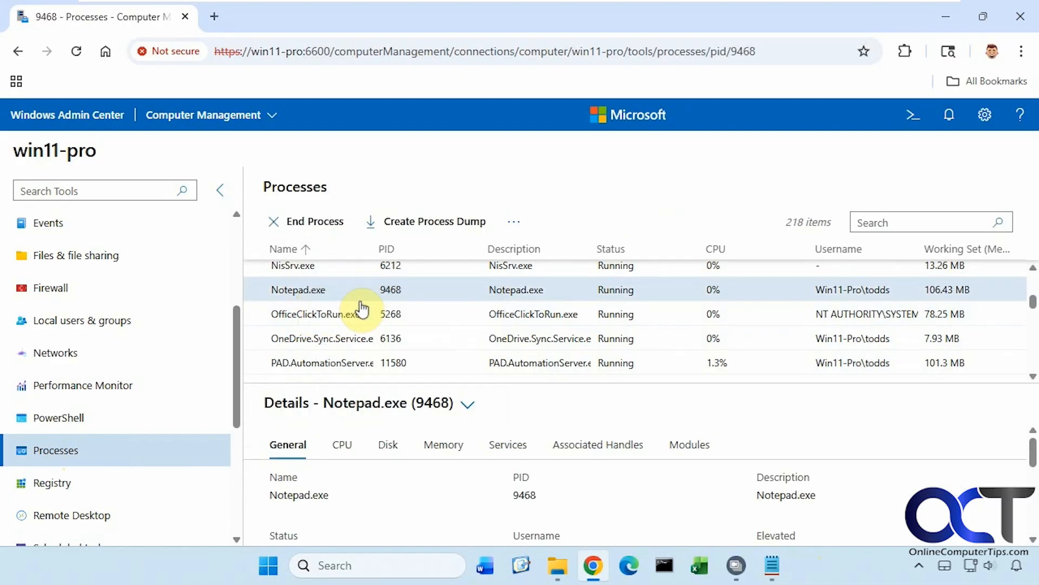
pyautogui.click(316, 221)
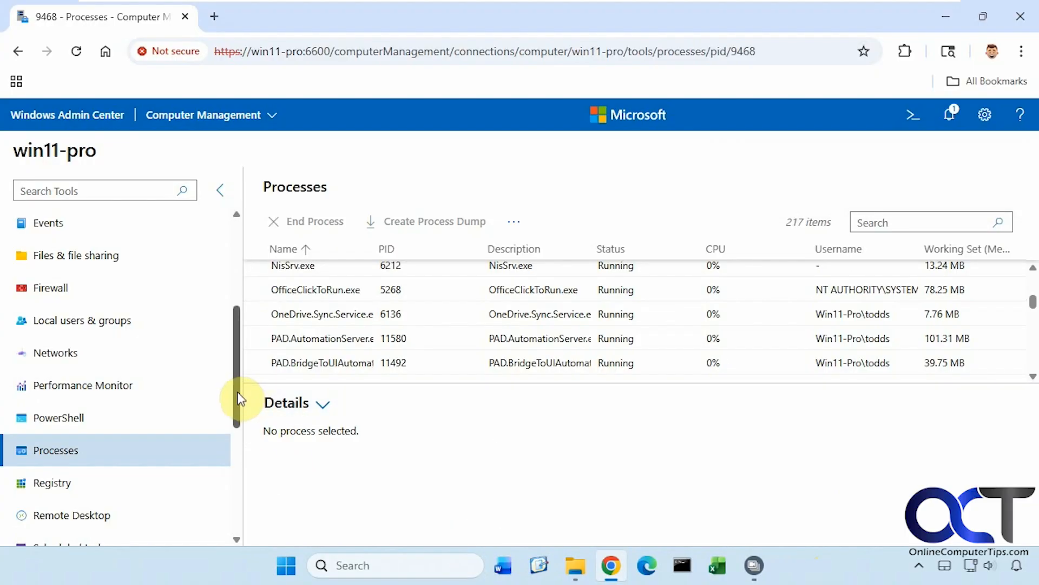
# In Services, search windhawk, restart the Windhawk service and dismiss the success notification
pyautogui.scroll(-3)
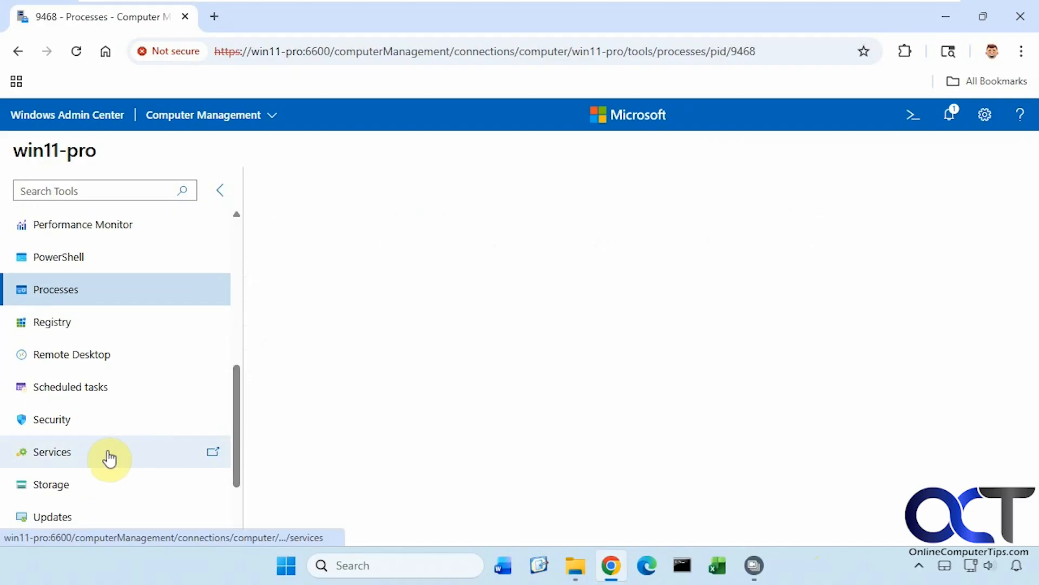
pyautogui.click(52, 451)
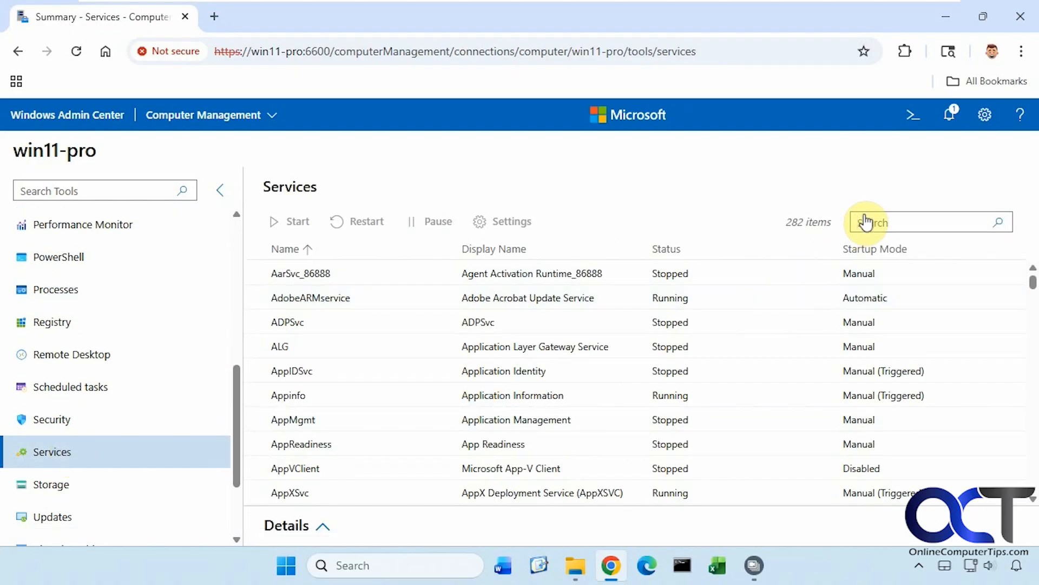
pyautogui.write('Windhawk')
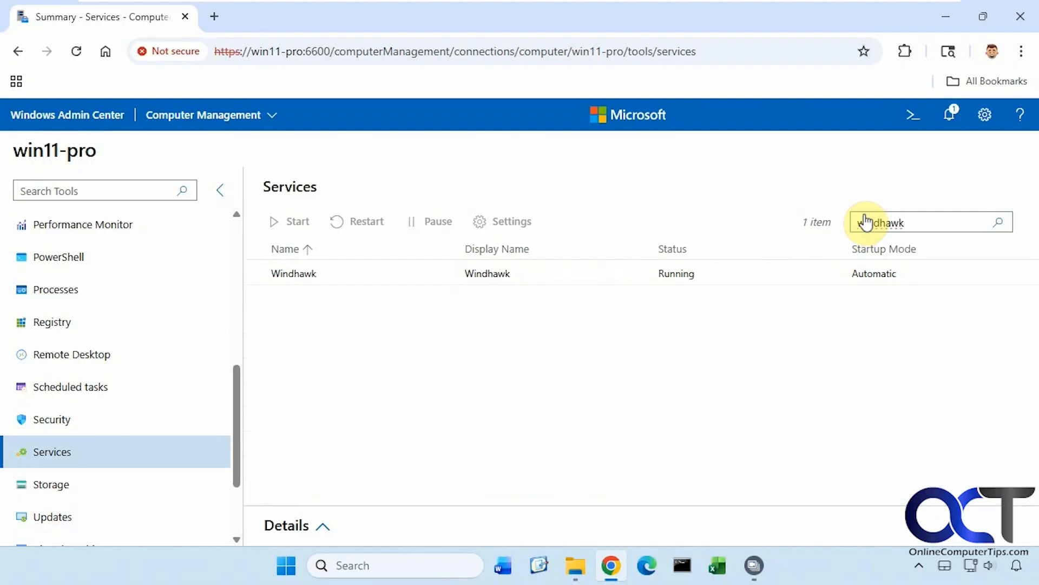
pyautogui.click(293, 273)
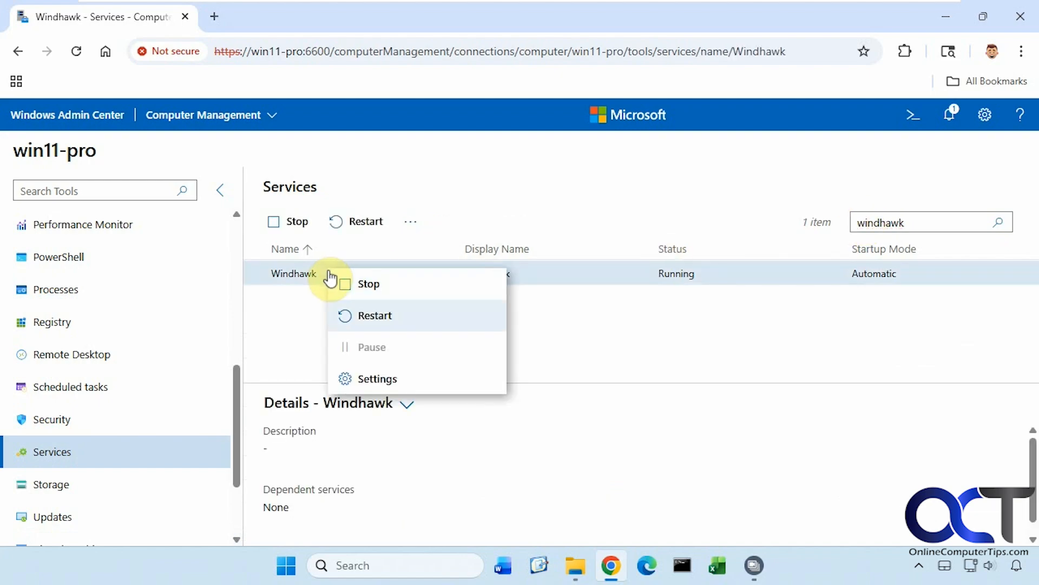
pyautogui.click(374, 315)
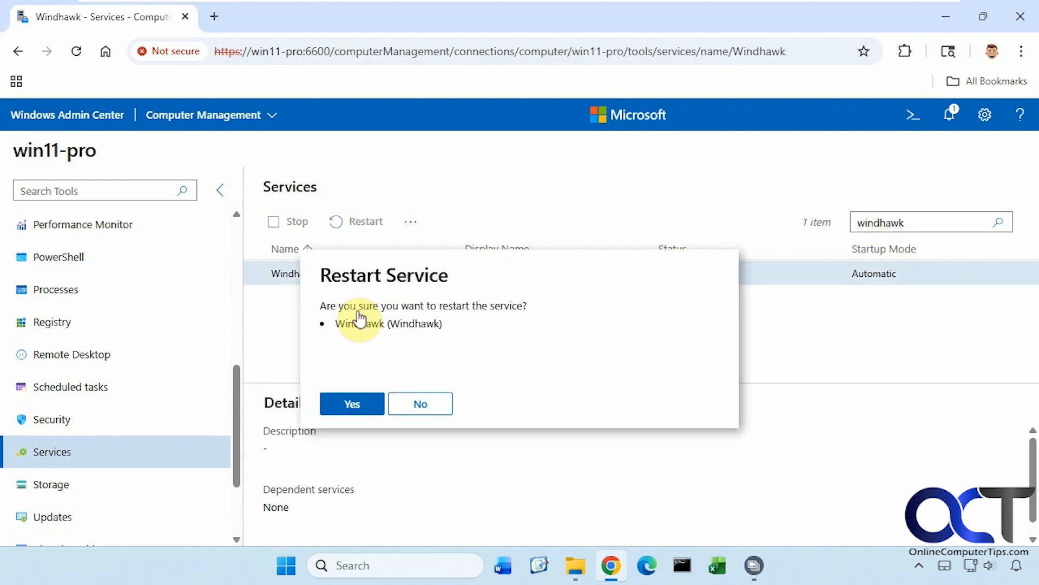
pyautogui.click(352, 404)
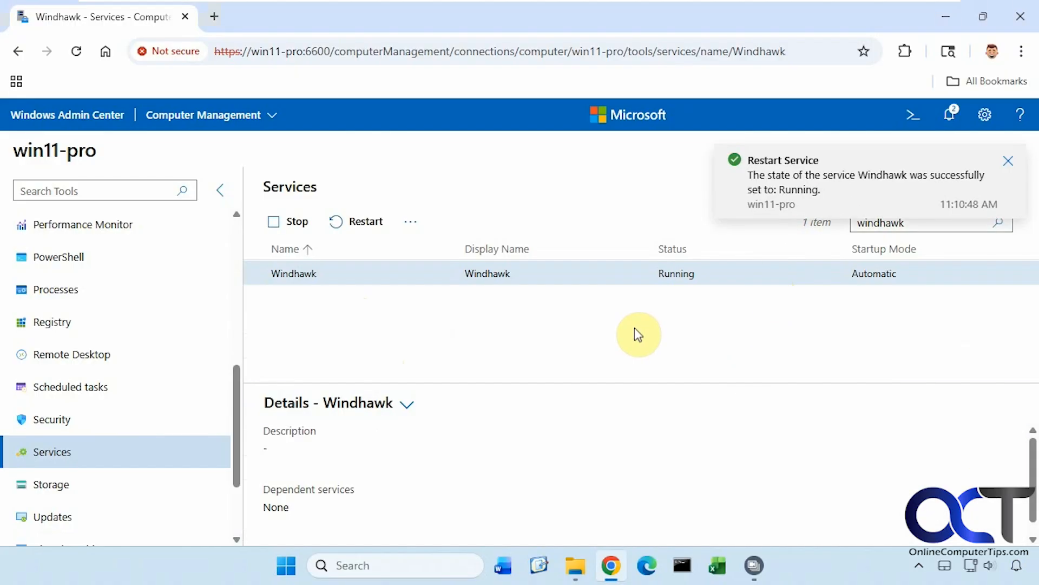
pyautogui.click(1008, 160)
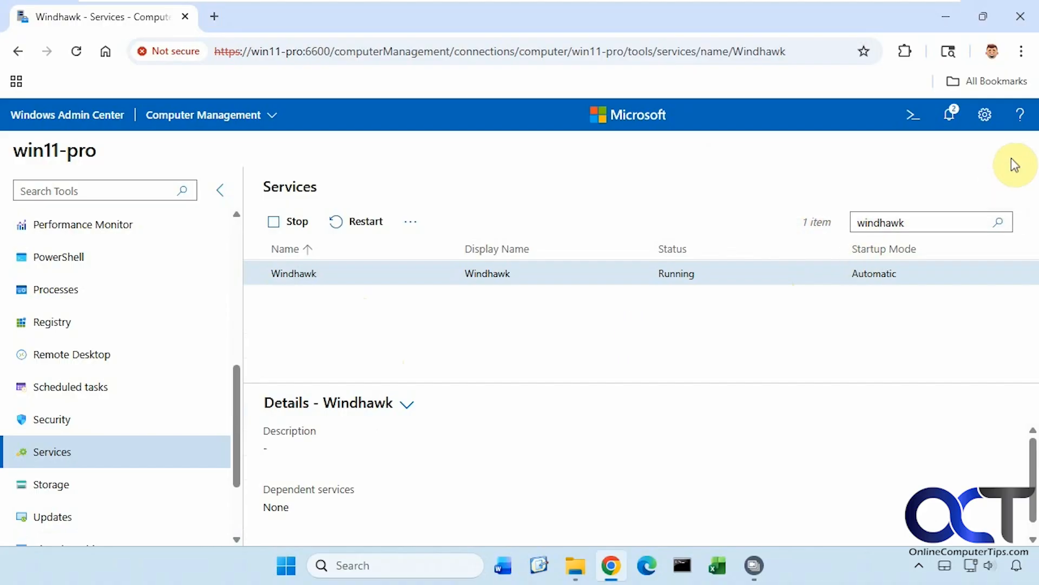
pyautogui.moveTo(621, 282)
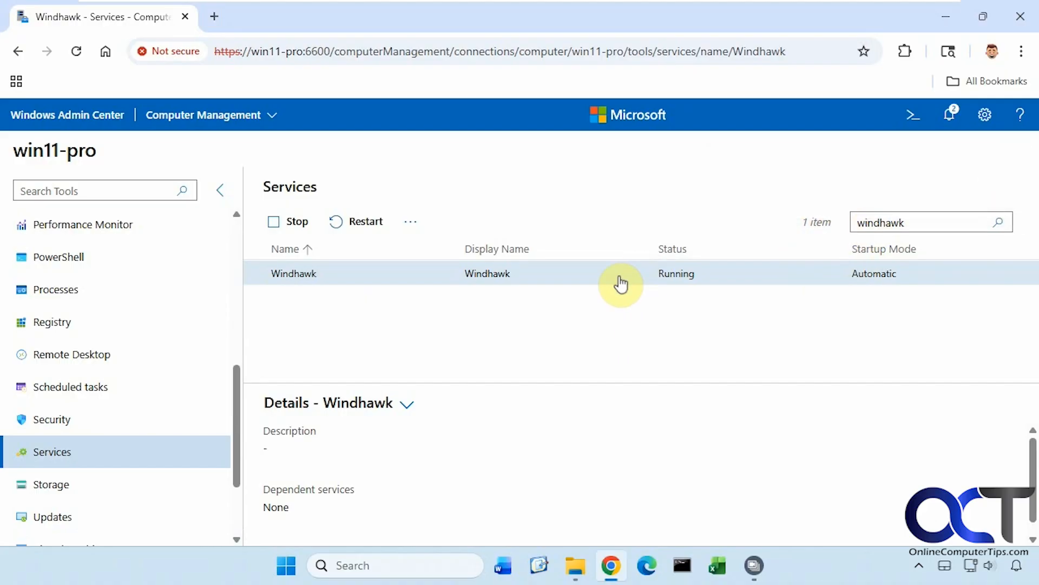
pyautogui.moveTo(260, 373)
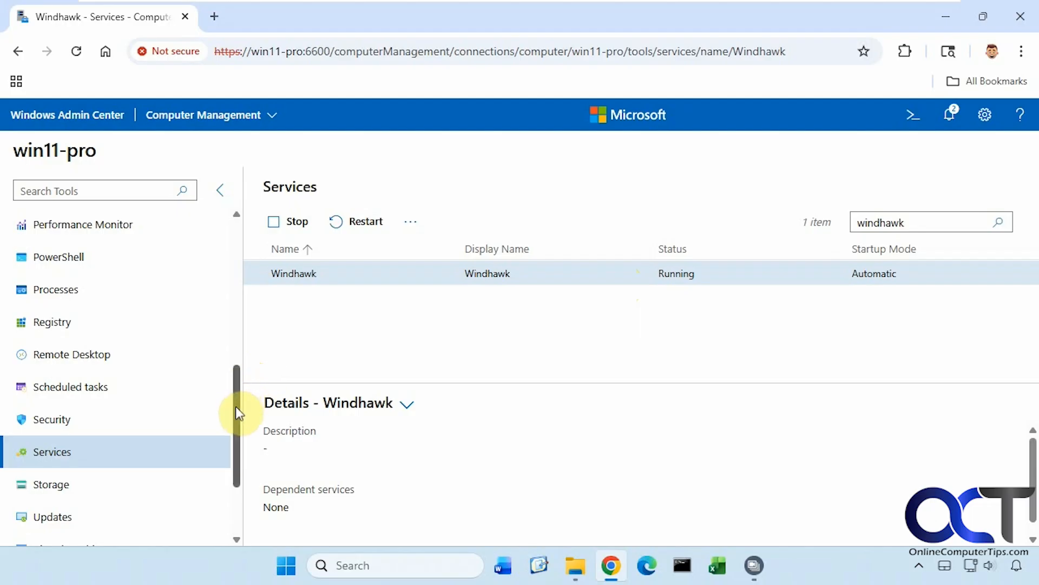
pyautogui.scroll(3)
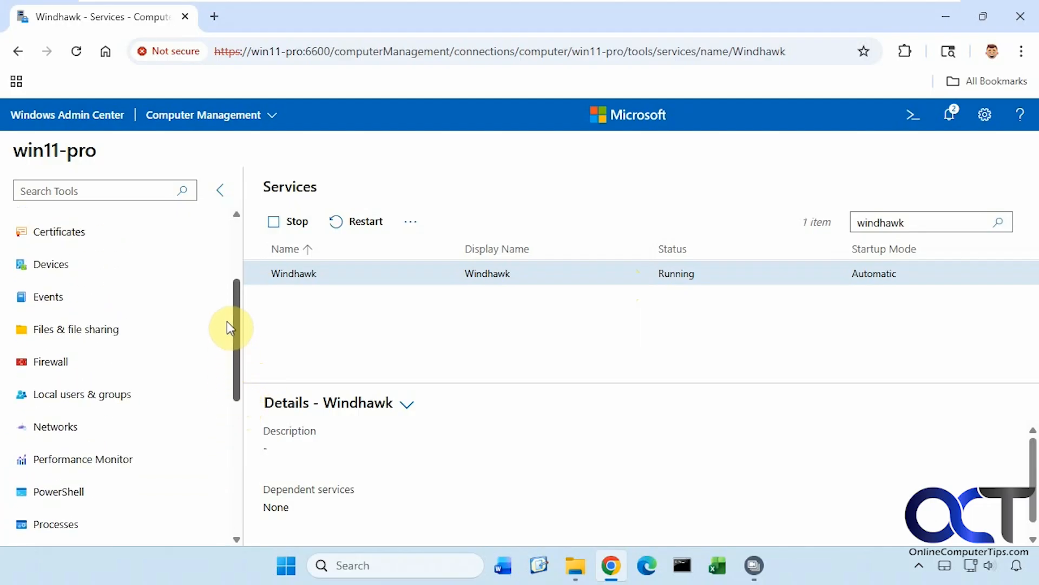
# In Events, filter the Windows Logs > System log to Warning level only
pyautogui.click(48, 296)
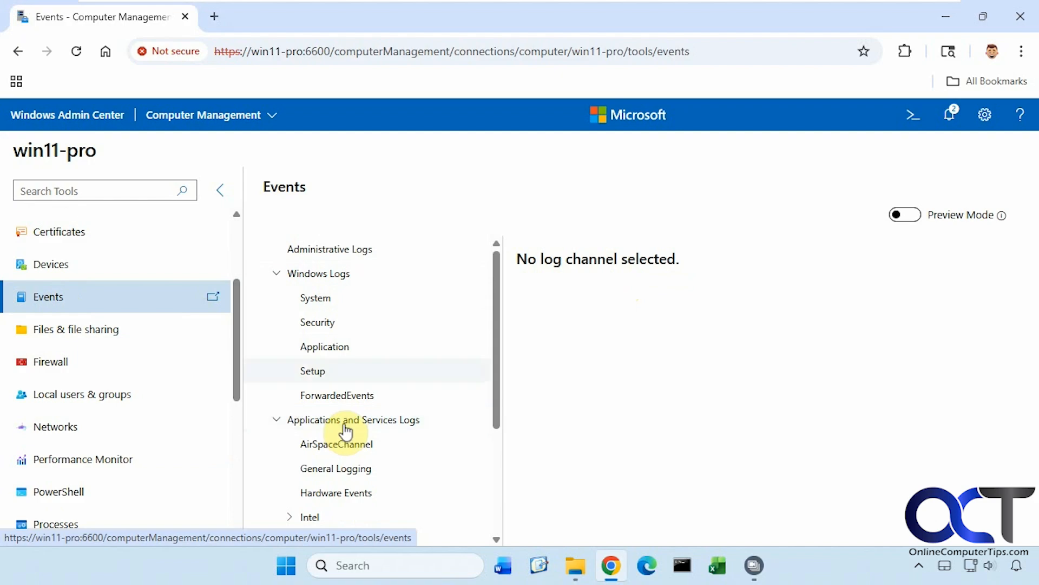
pyautogui.click(316, 298)
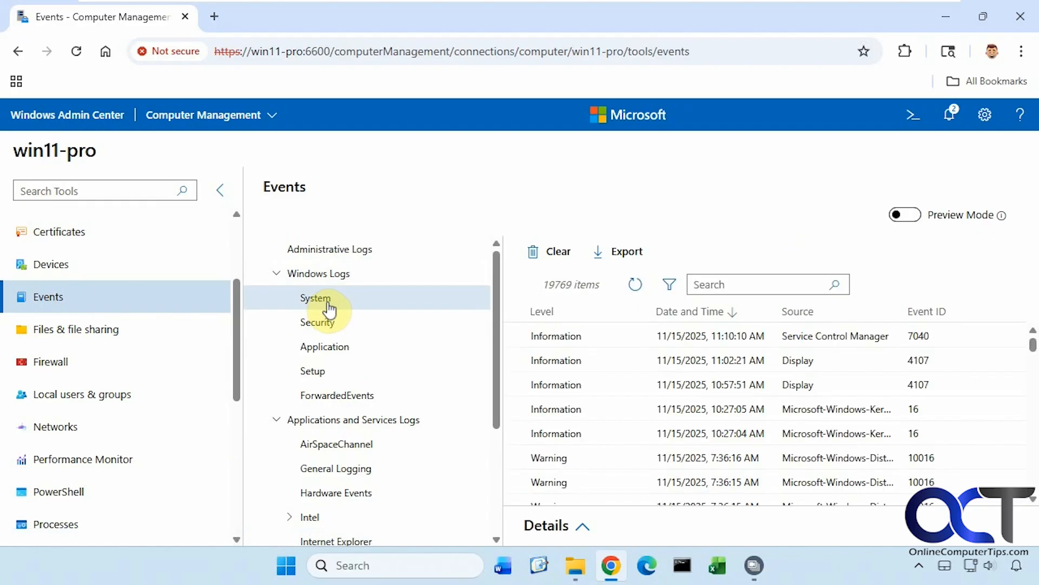
pyautogui.click(669, 284)
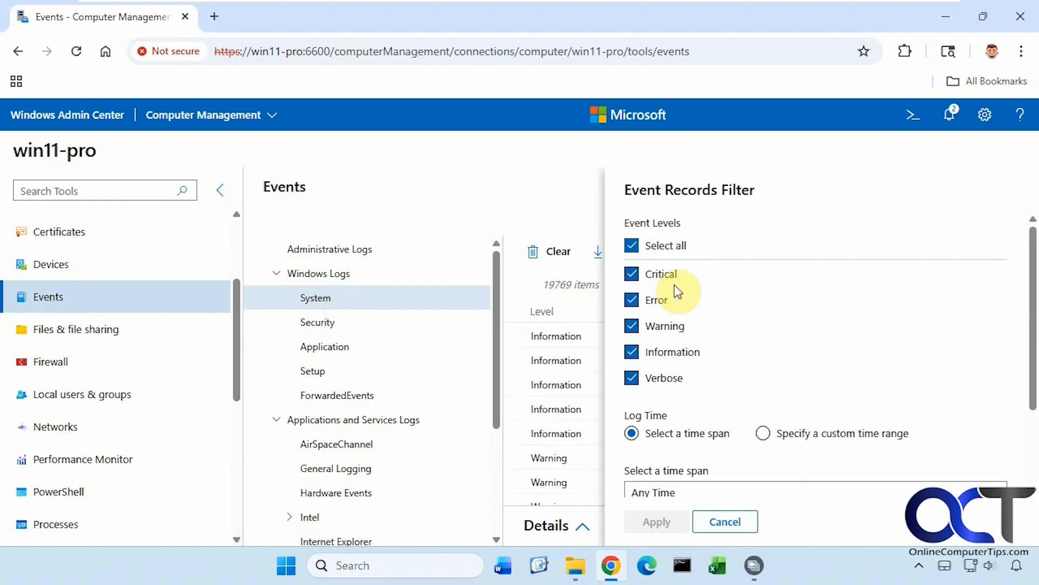
pyautogui.click(631, 245)
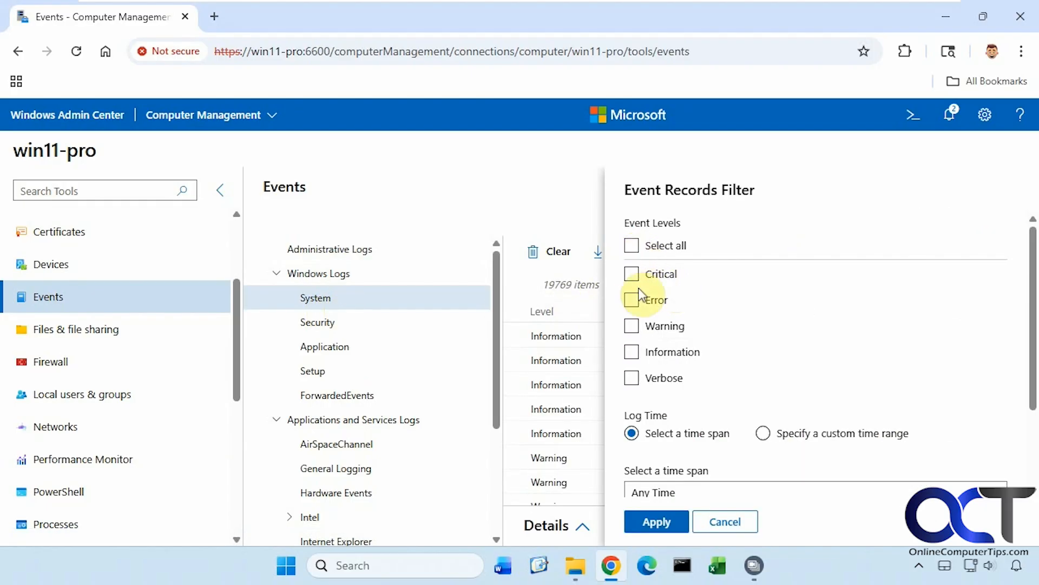
pyautogui.click(656, 520)
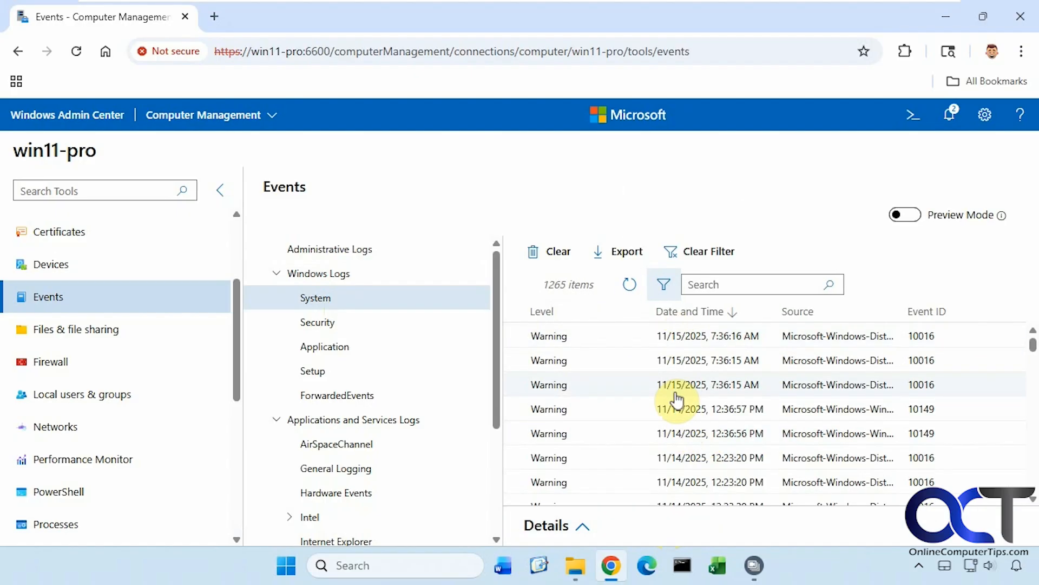
pyautogui.moveTo(650, 411)
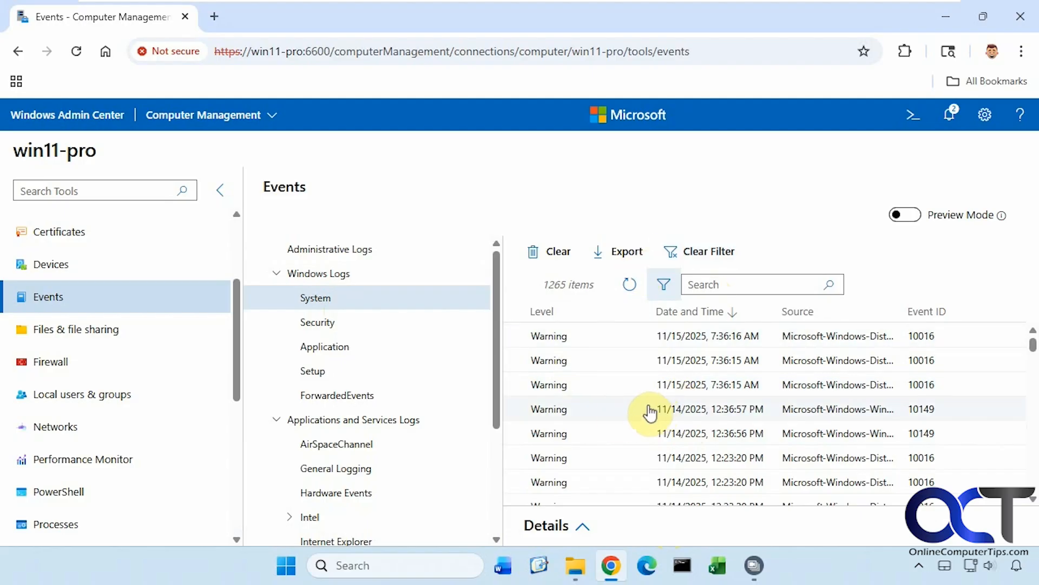
pyautogui.moveTo(237, 365)
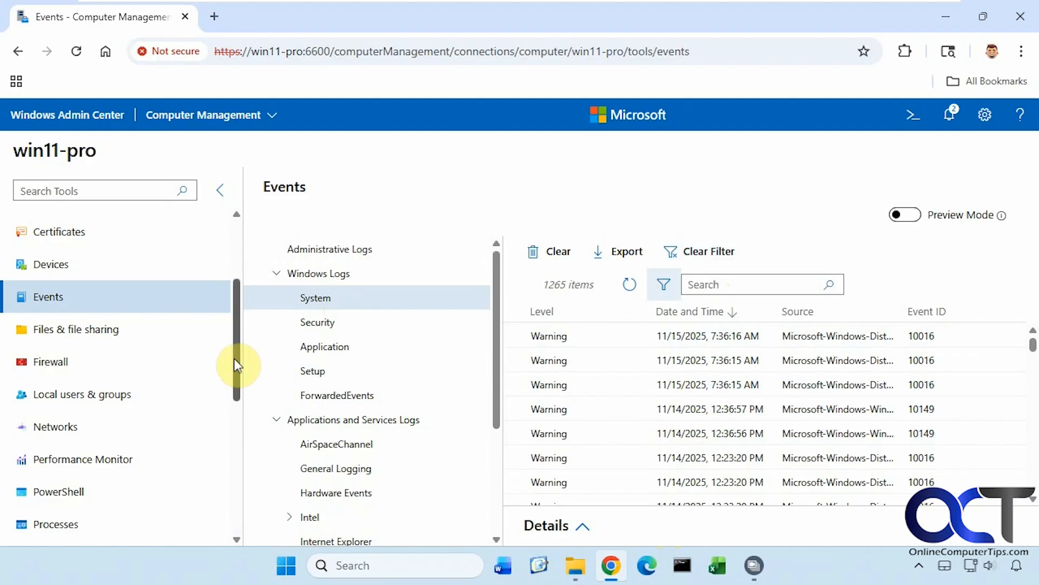
pyautogui.moveTo(240, 351)
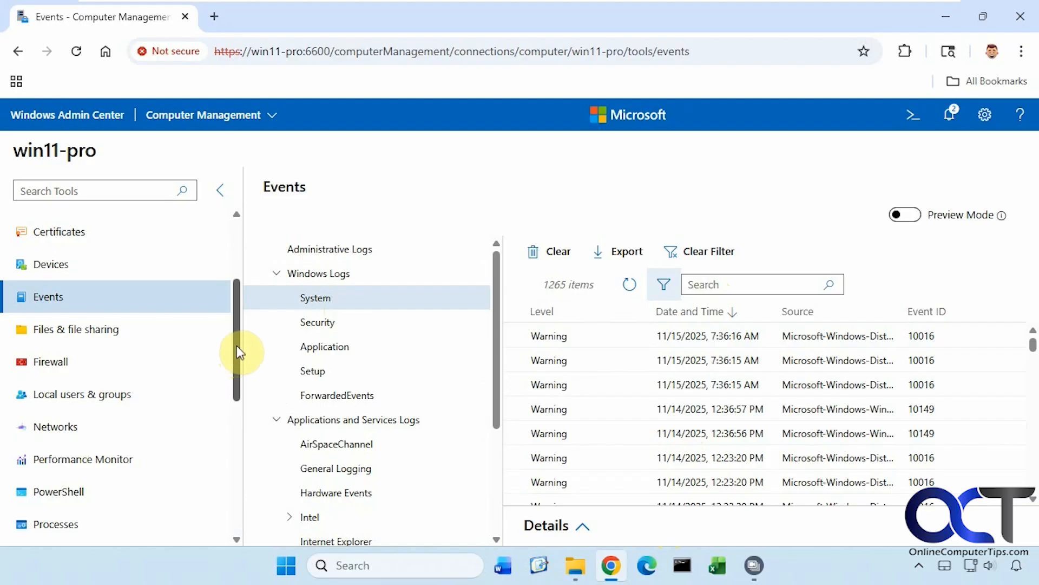
# In Devices, expand Network adapters and view the Microsoft Kernel Debug Network Adapter's actions, then dismiss them
pyautogui.click(51, 264)
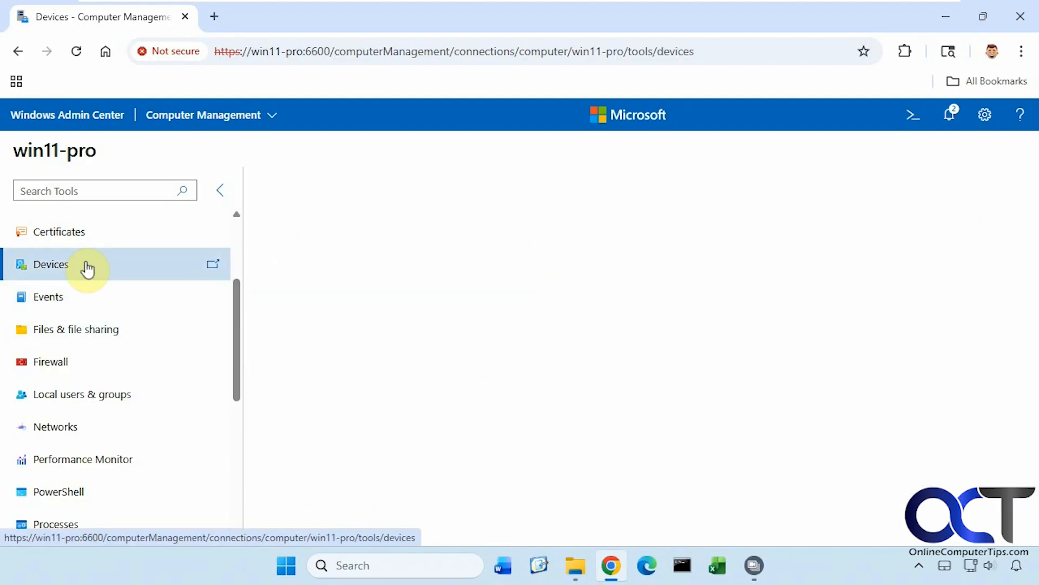
pyautogui.click(51, 263)
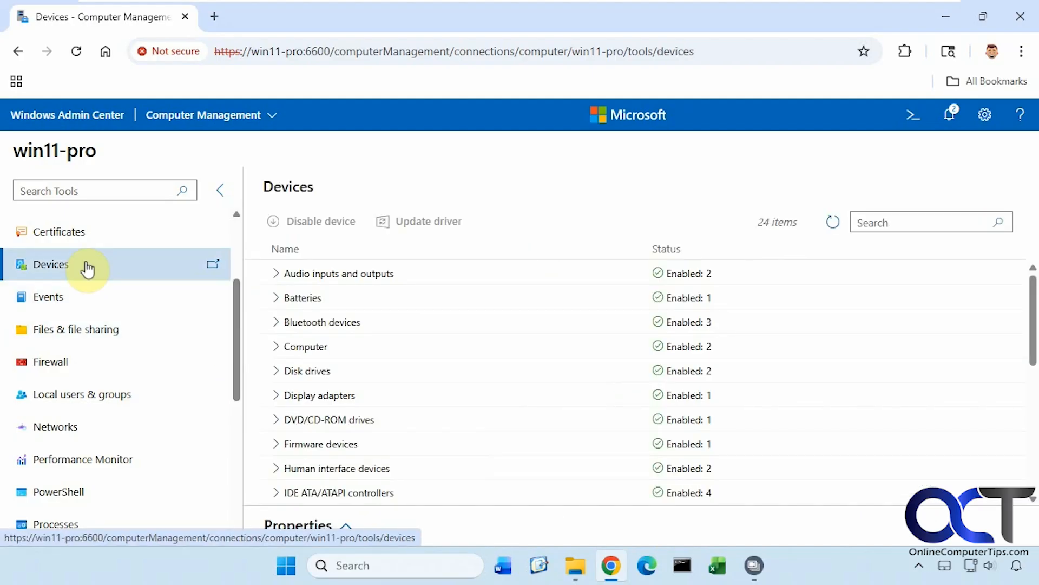
pyautogui.moveTo(371, 348)
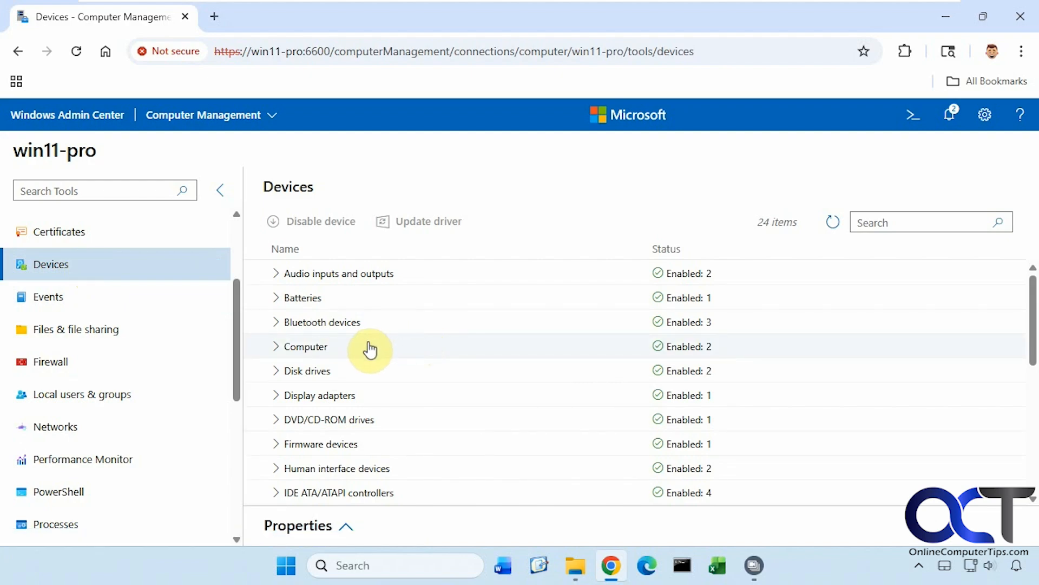
pyautogui.scroll(-3)
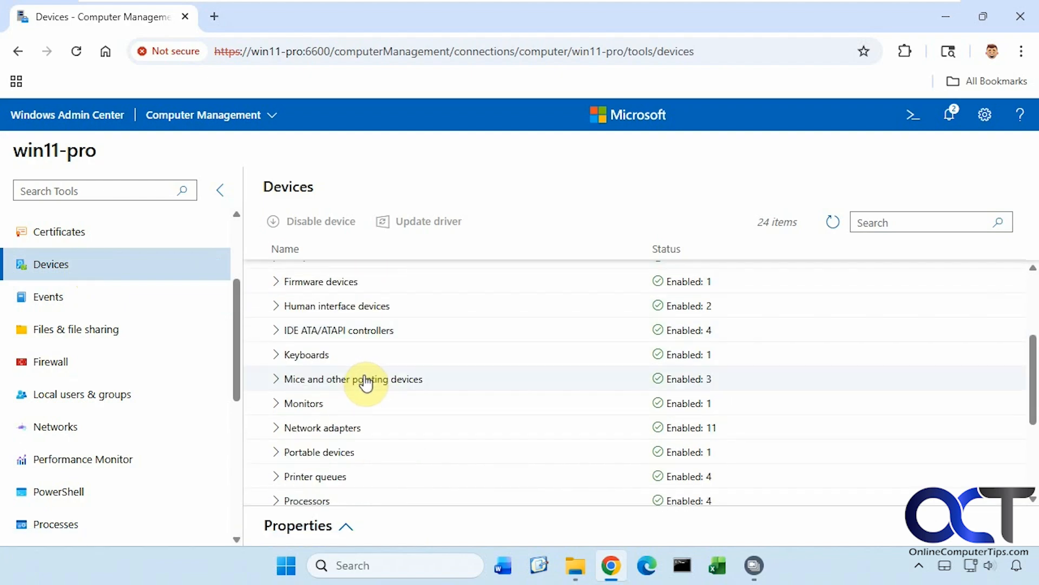
pyautogui.click(275, 427)
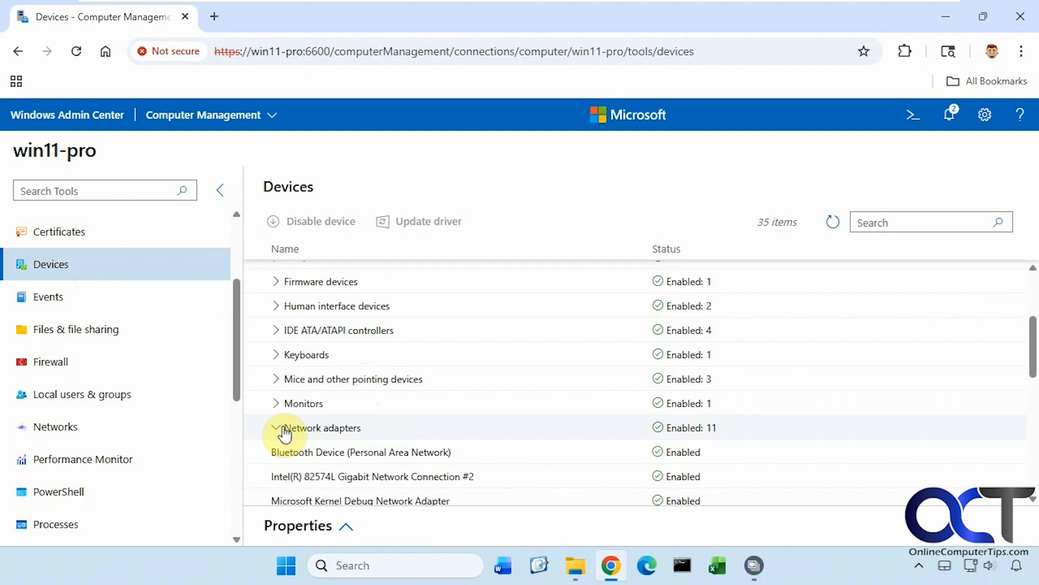
pyautogui.scroll(-3)
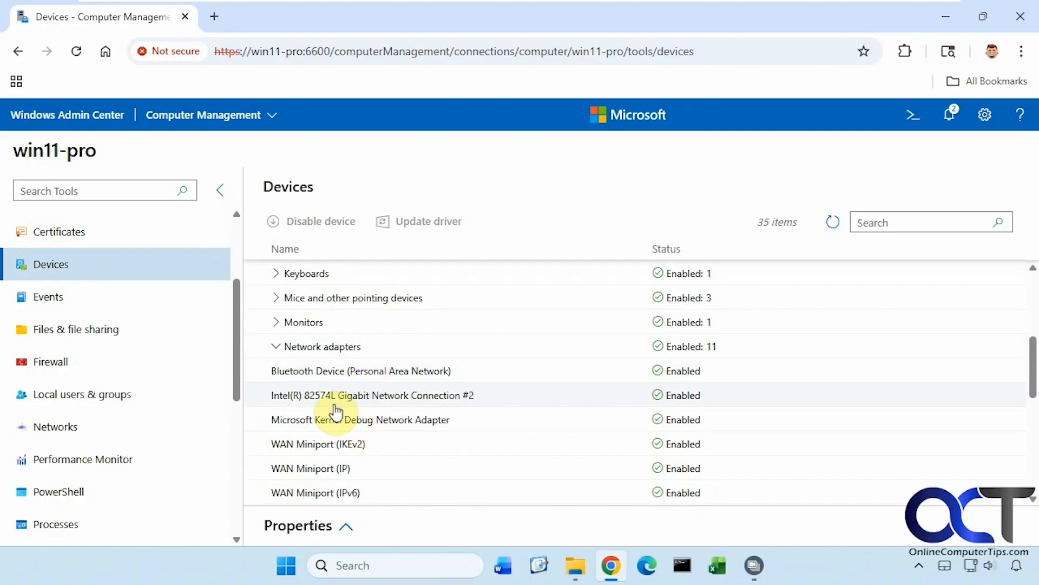
pyautogui.moveTo(375, 410)
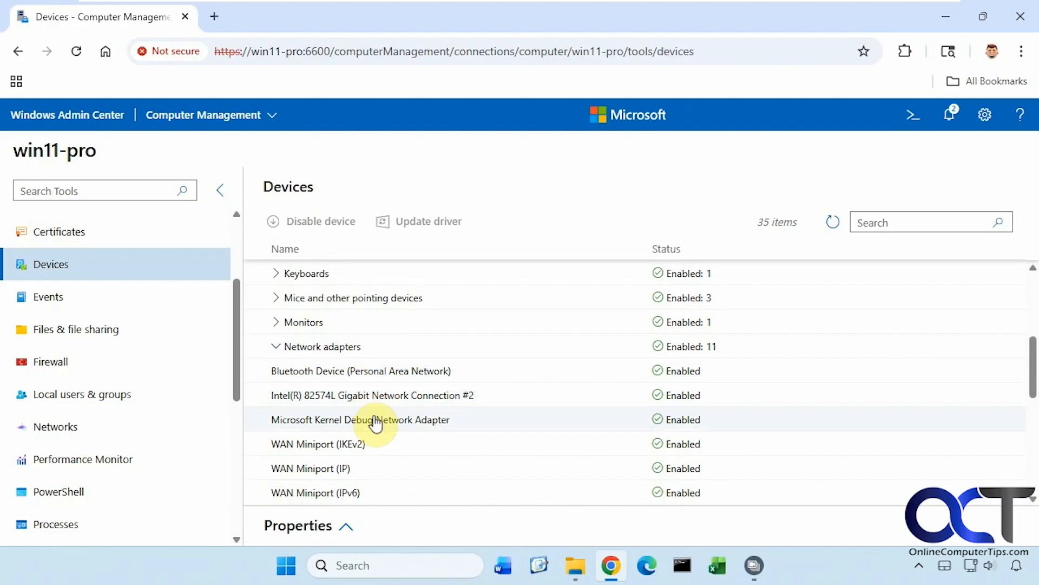
pyautogui.moveTo(466, 432)
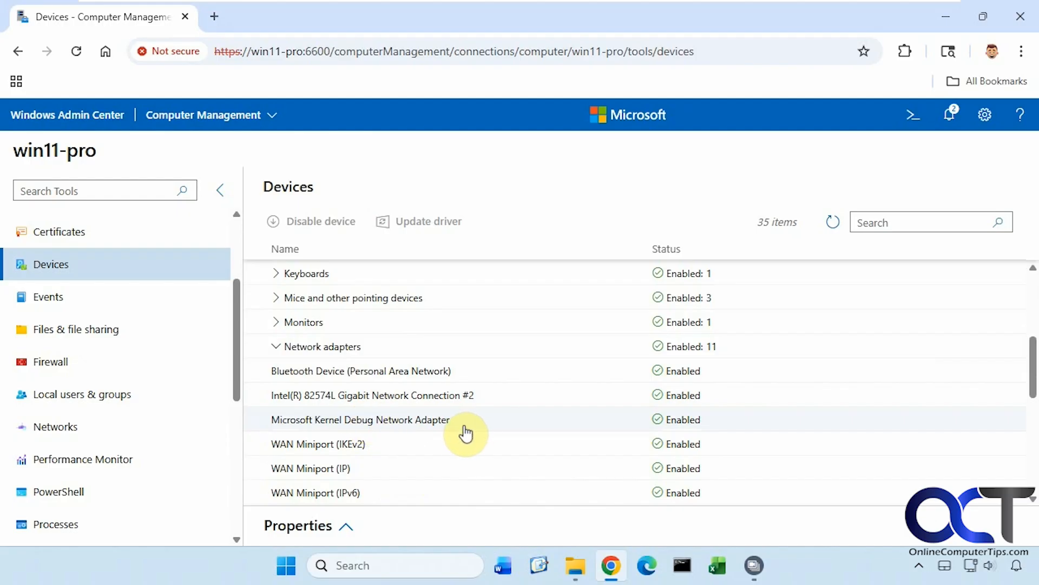
pyautogui.rightClick(361, 419)
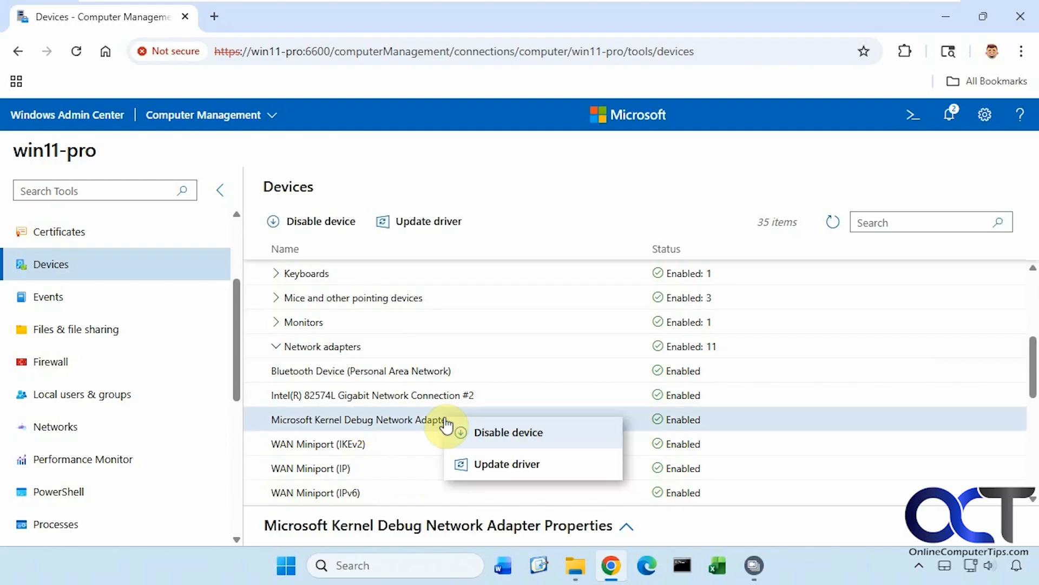
pyautogui.moveTo(487, 463)
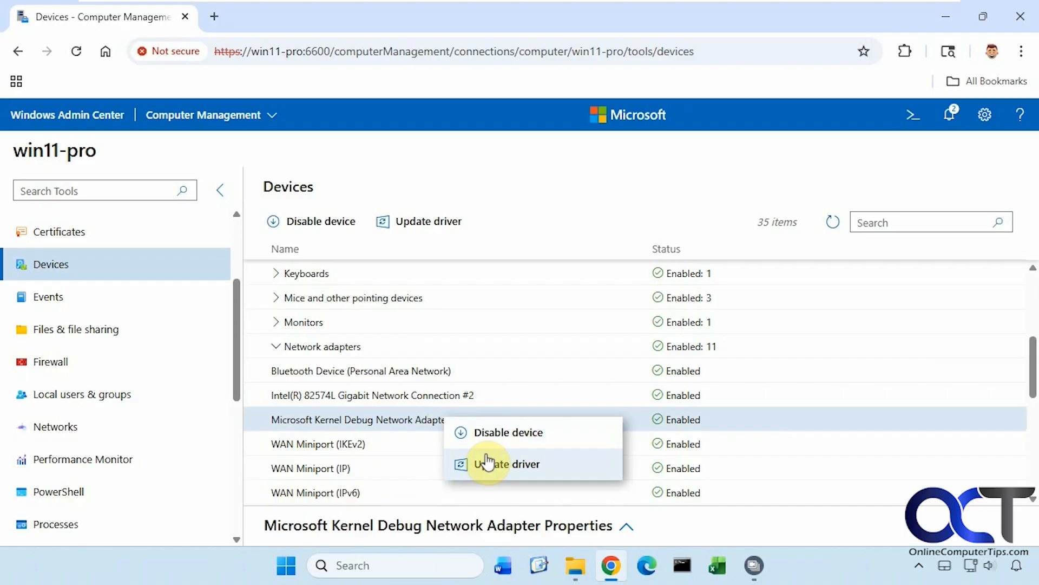
pyautogui.moveTo(826, 257)
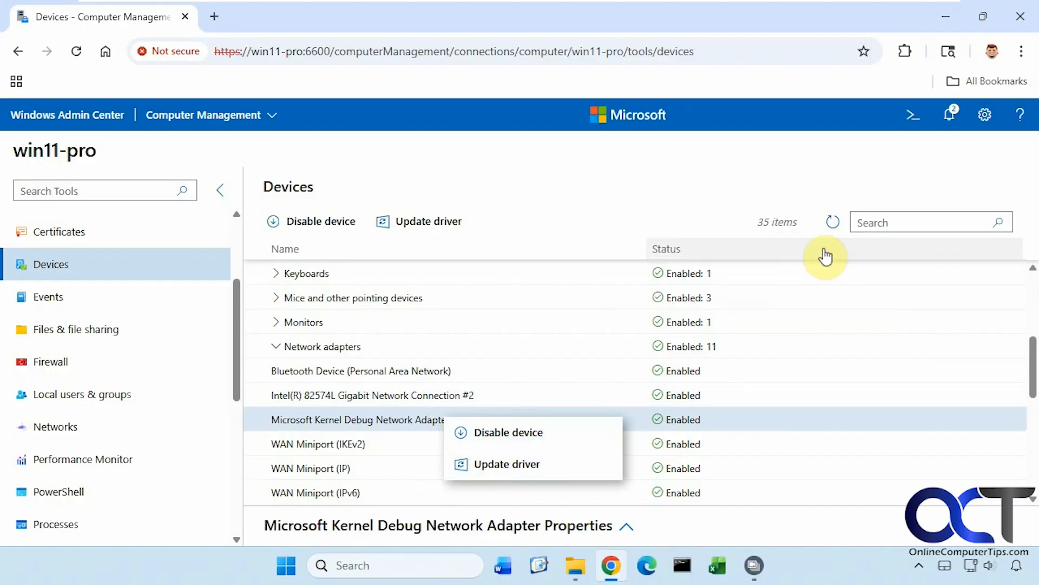
pyautogui.click(567, 204)
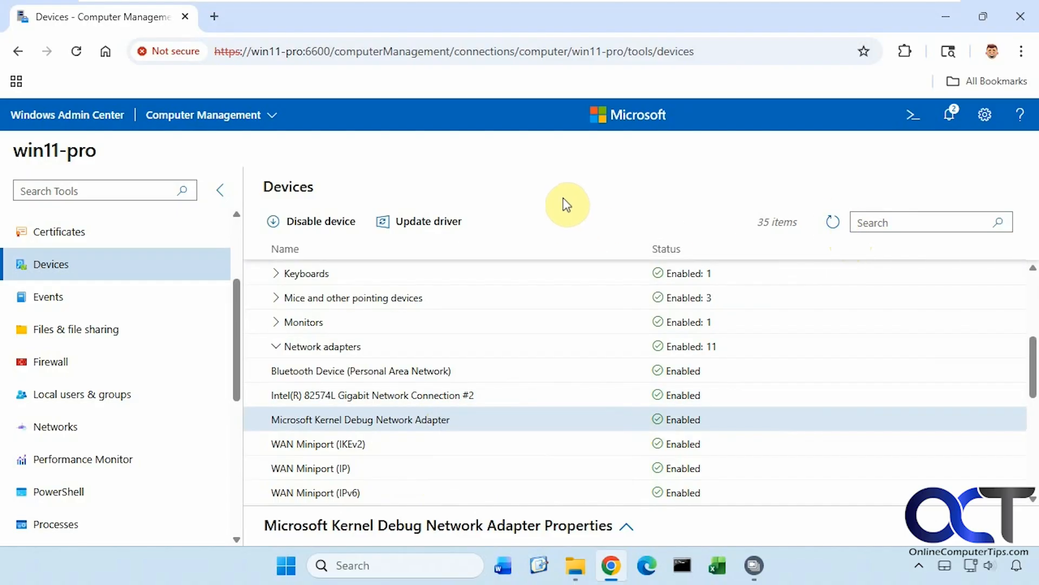
# In Networks, select the Ethernet connection and scroll through its details pane
pyautogui.click(56, 426)
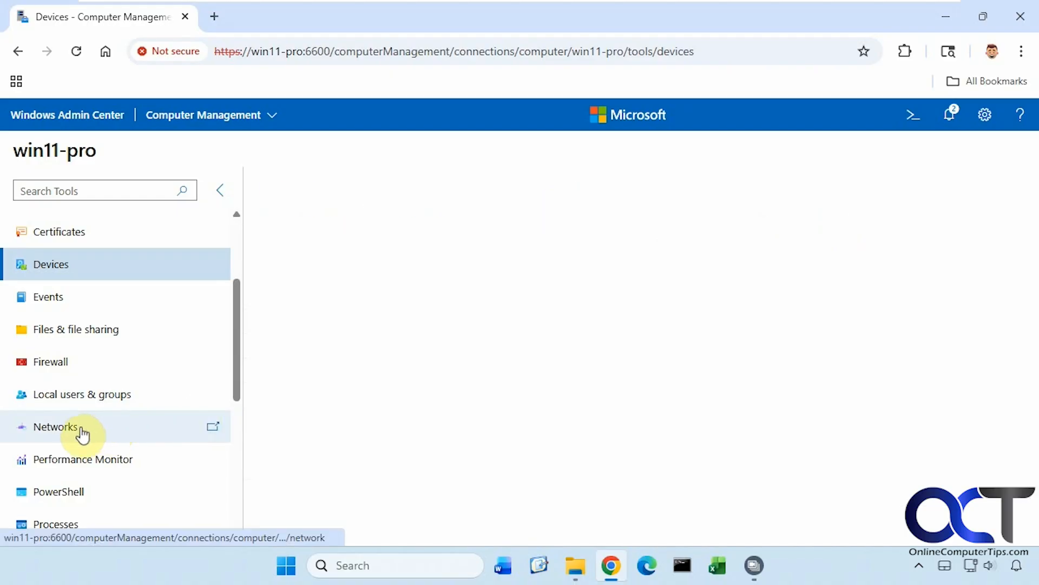
pyautogui.click(56, 426)
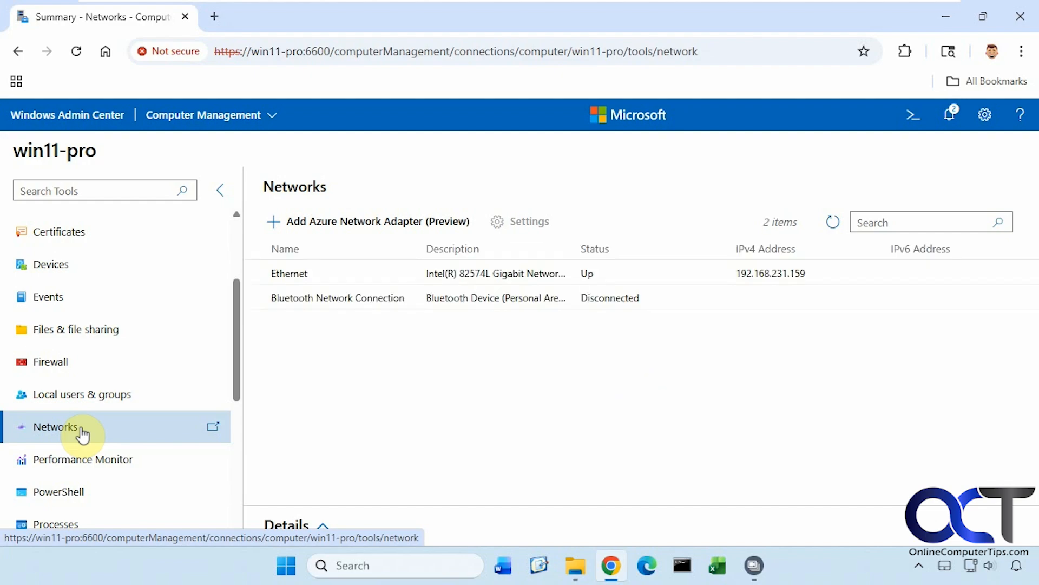
pyautogui.moveTo(337, 289)
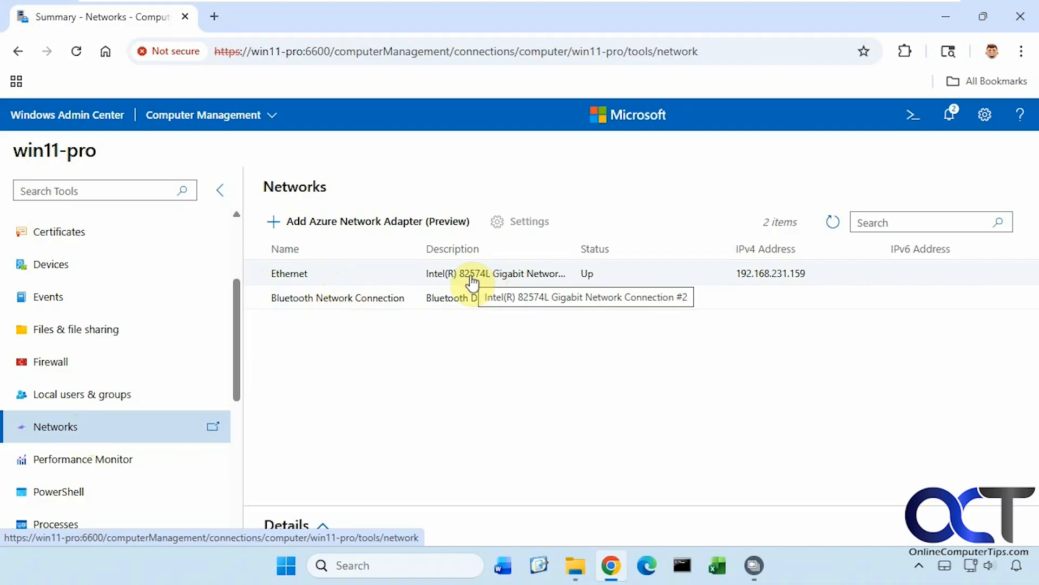
pyautogui.click(288, 273)
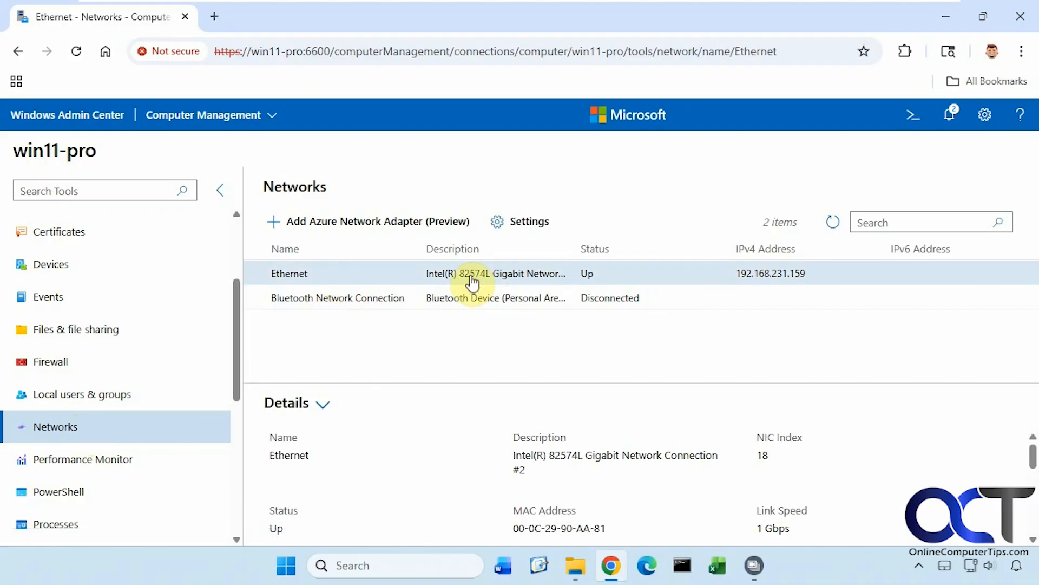
pyautogui.scroll(-3)
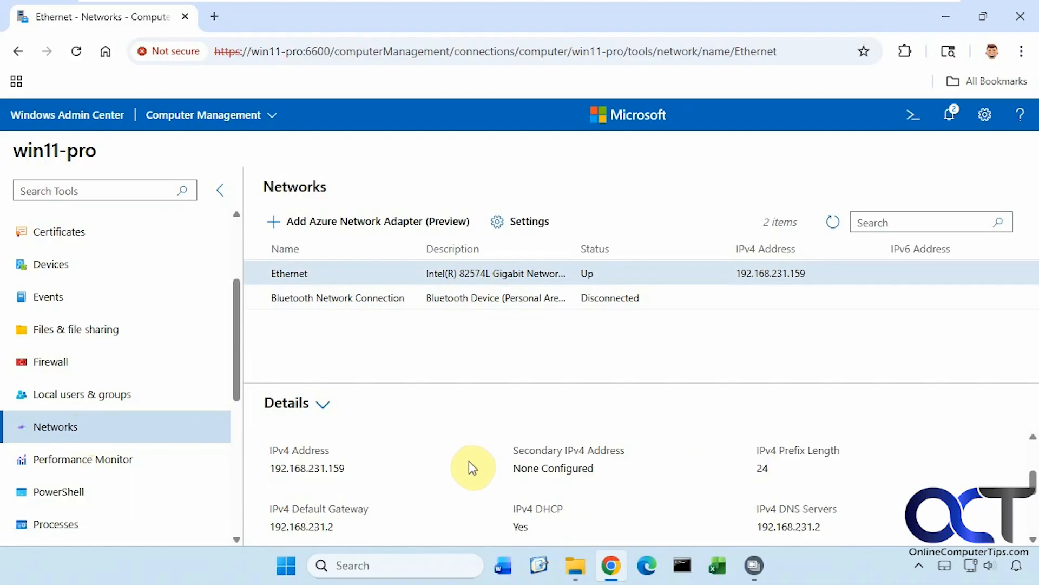
pyautogui.scroll(-3)
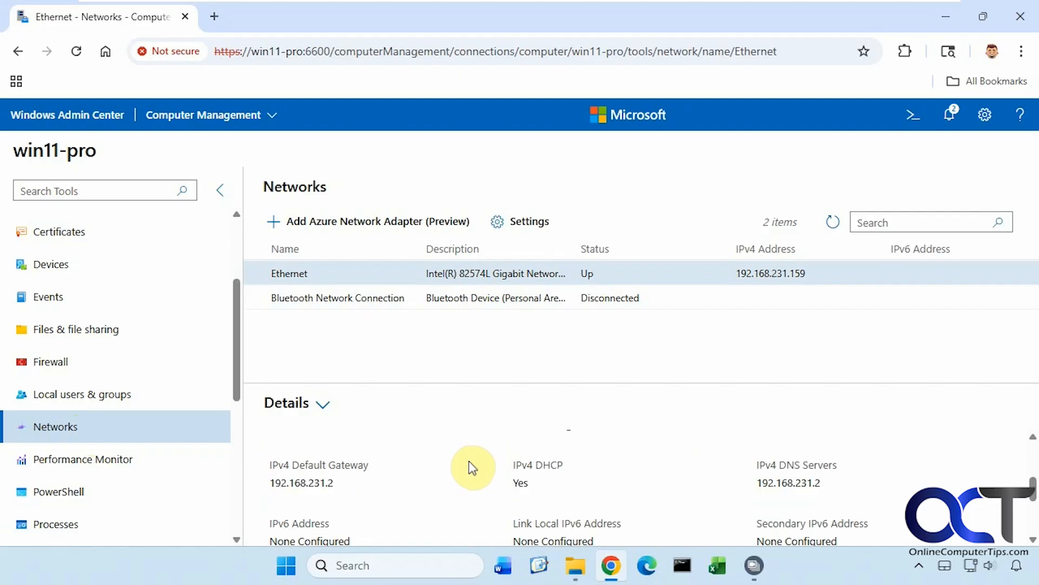
pyautogui.scroll(-3)
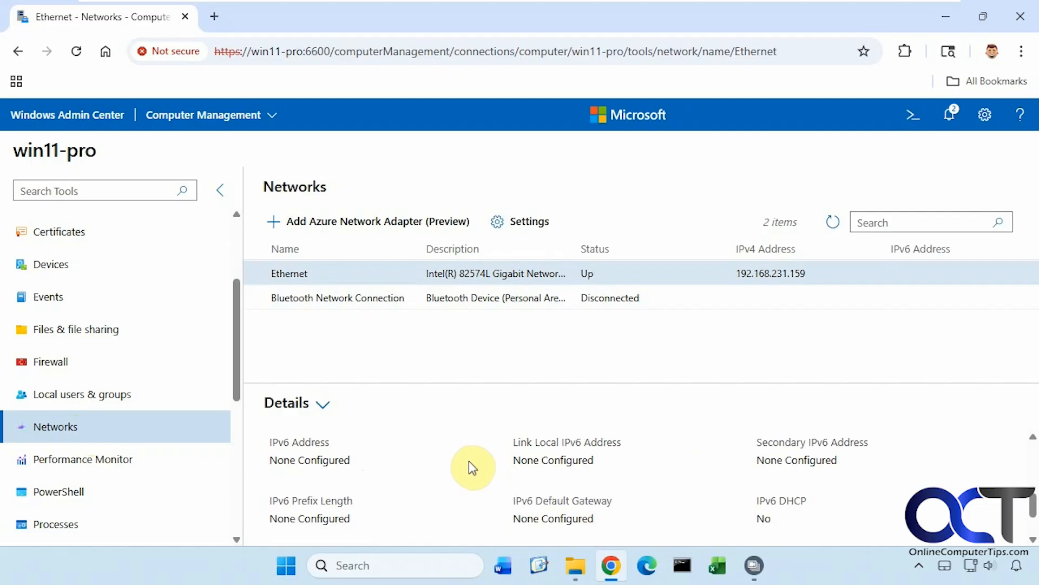
pyautogui.moveTo(436, 461)
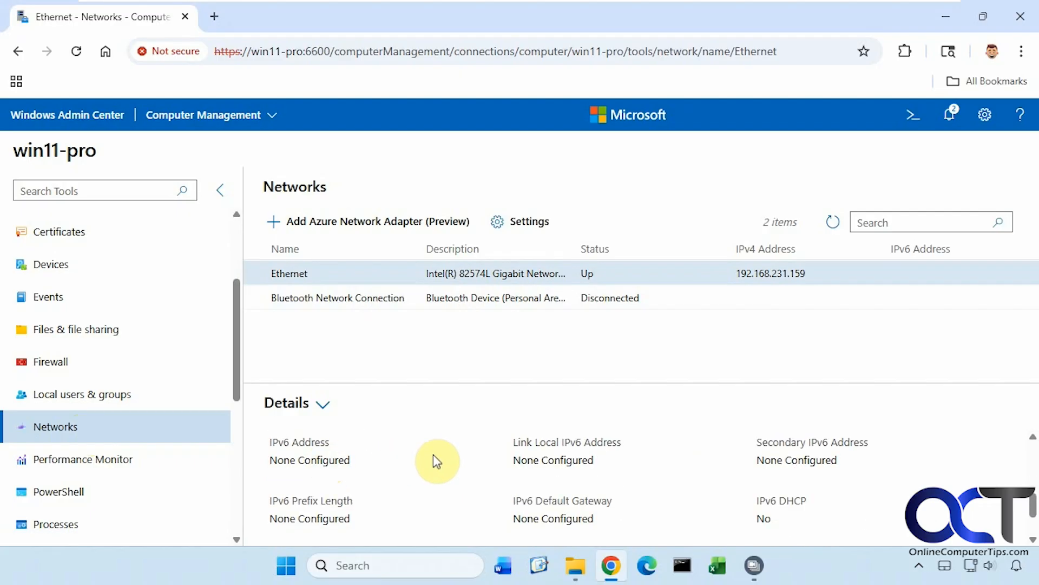
pyautogui.scroll(-3)
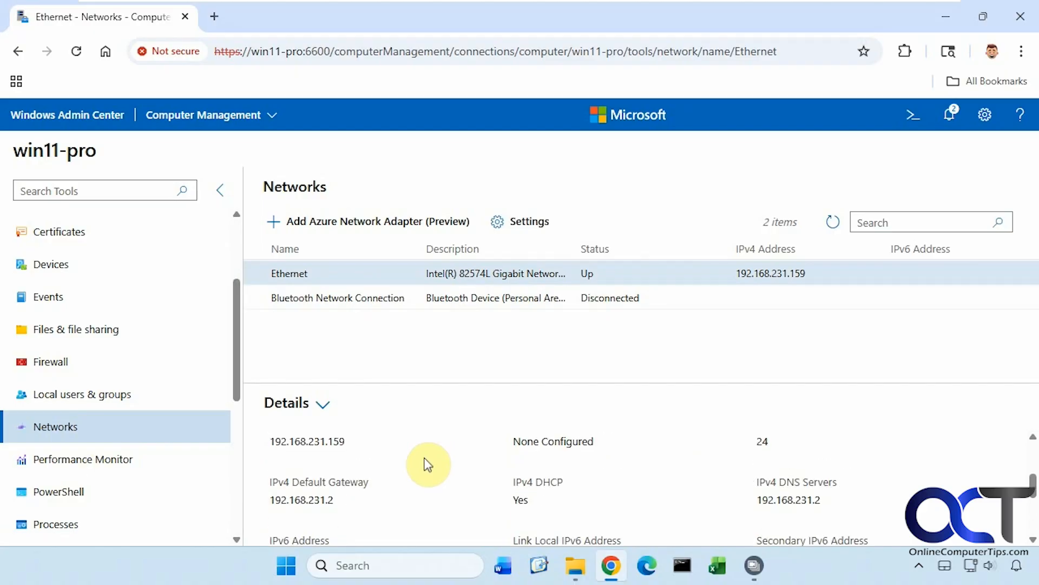
# Review the Ethernet adapter's automatic IPv4 settings and close them unchanged
pyautogui.scroll(3)
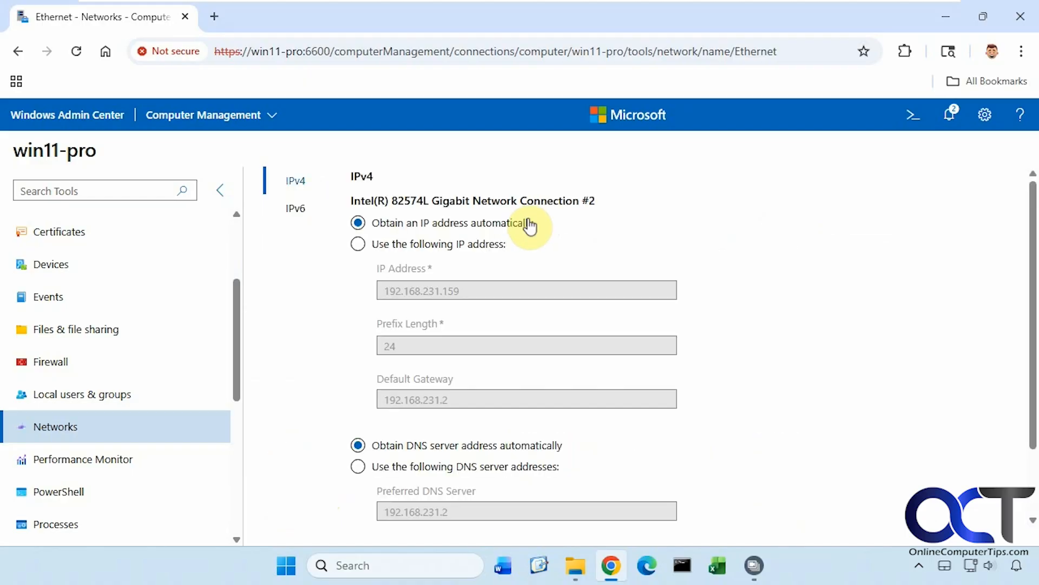
pyautogui.scroll(-3)
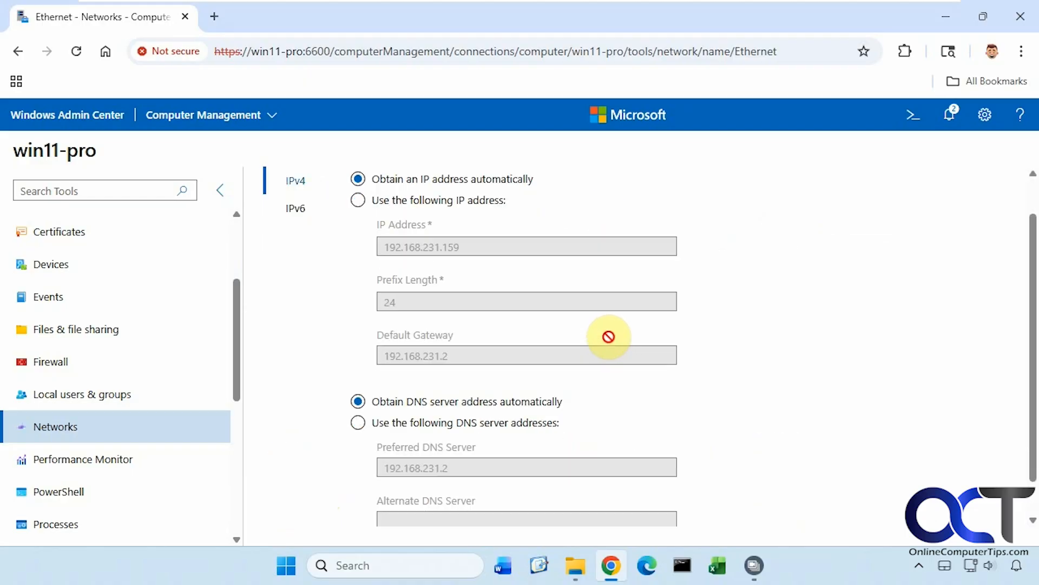
pyautogui.scroll(-3)
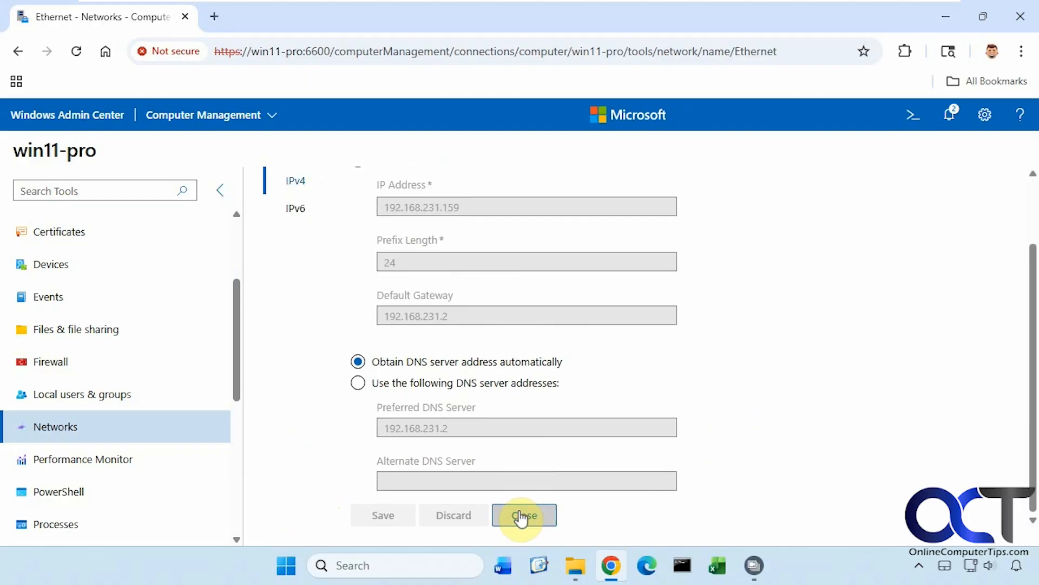
pyautogui.click(523, 515)
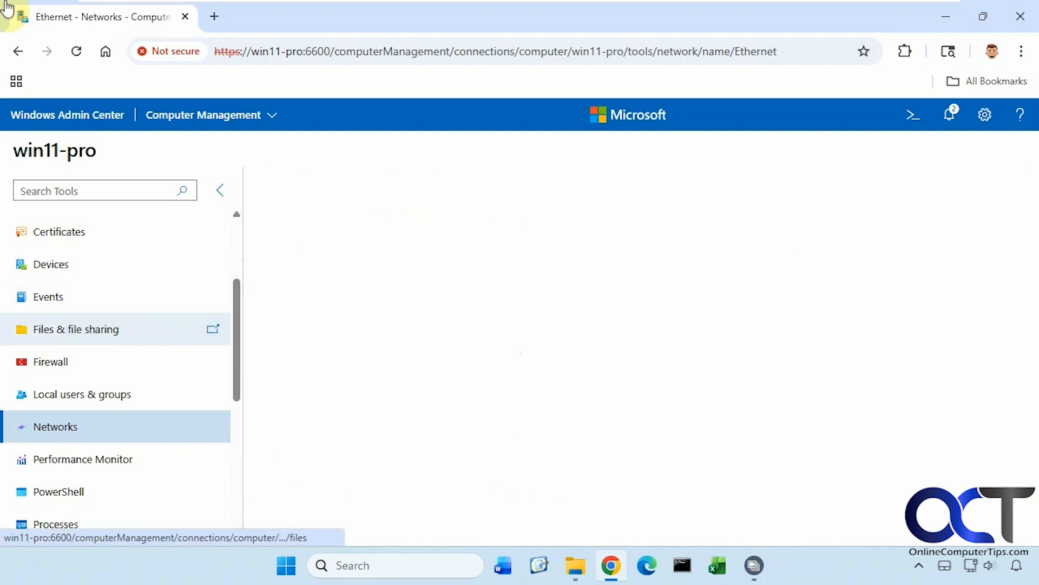
# In Files & file sharing, expand the drive tree and show the Backup (D:) drive's contents
pyautogui.click(76, 328)
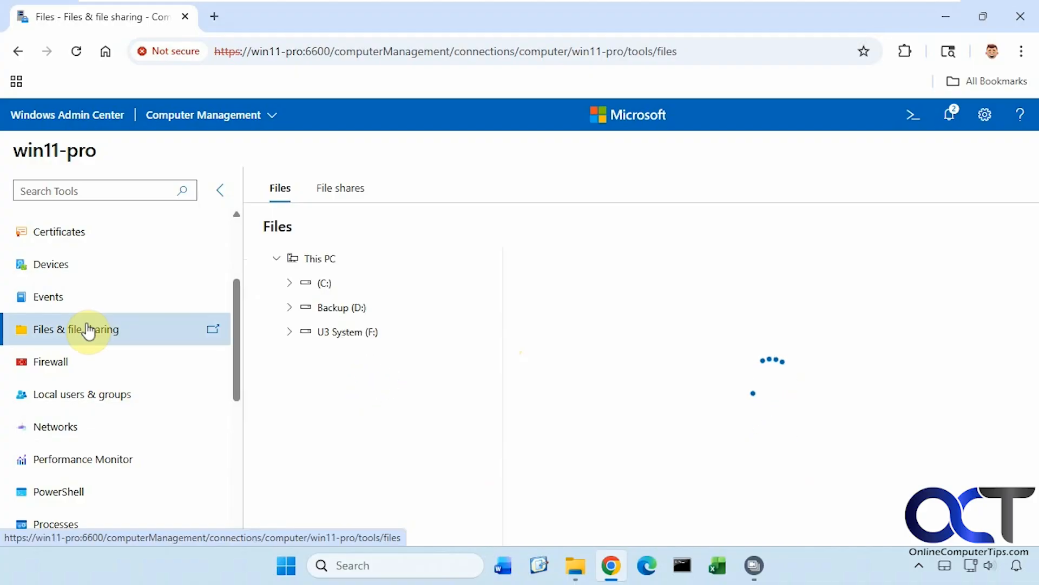
pyautogui.click(318, 258)
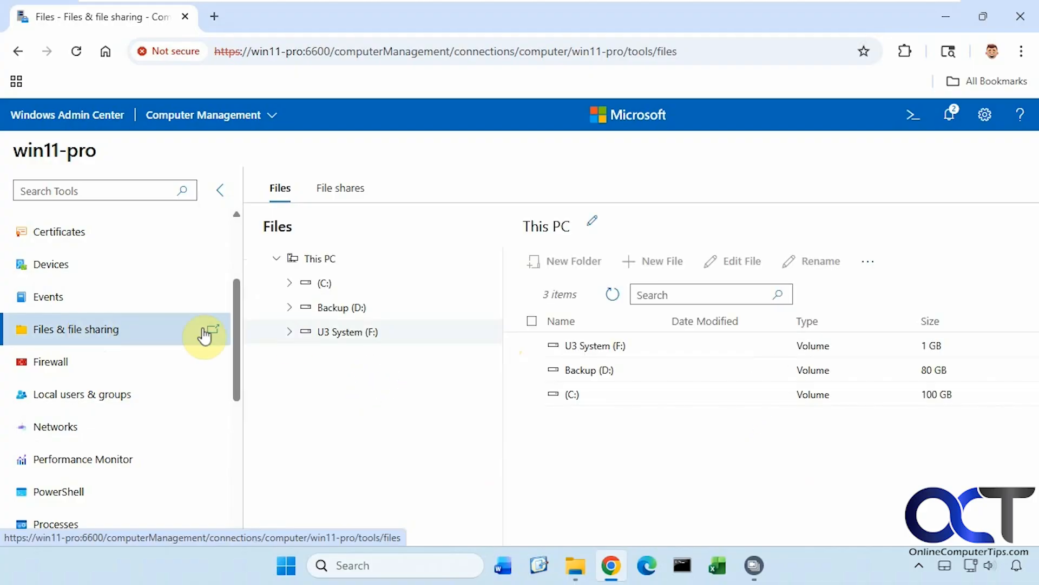
pyautogui.click(288, 282)
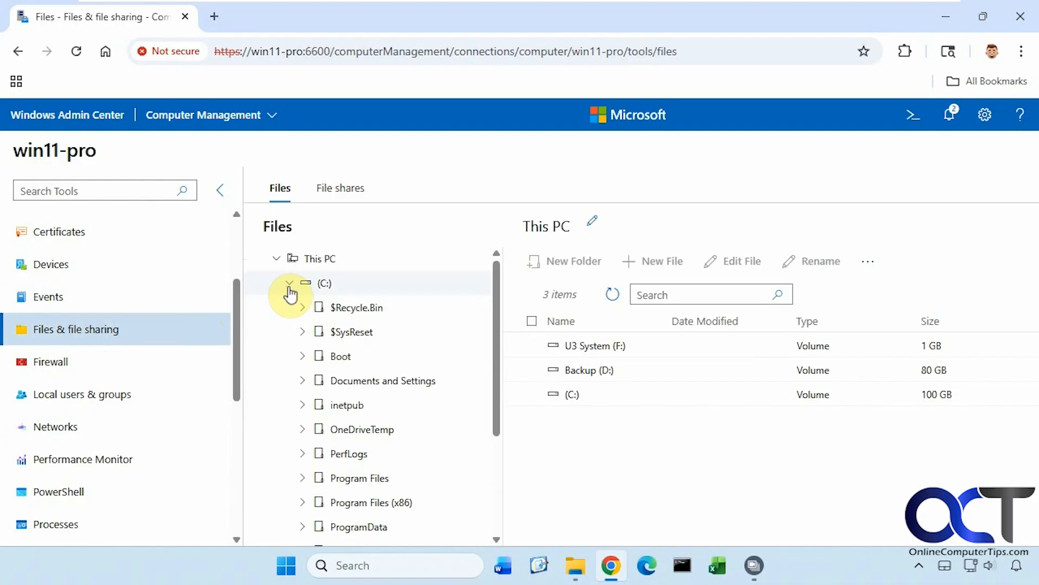
pyautogui.click(290, 283)
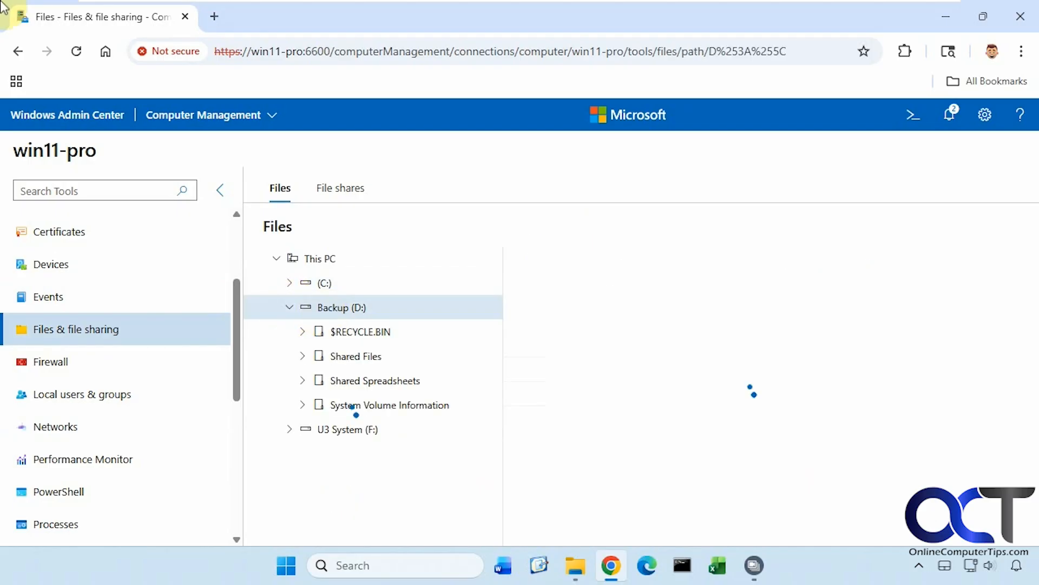
pyautogui.click(341, 307)
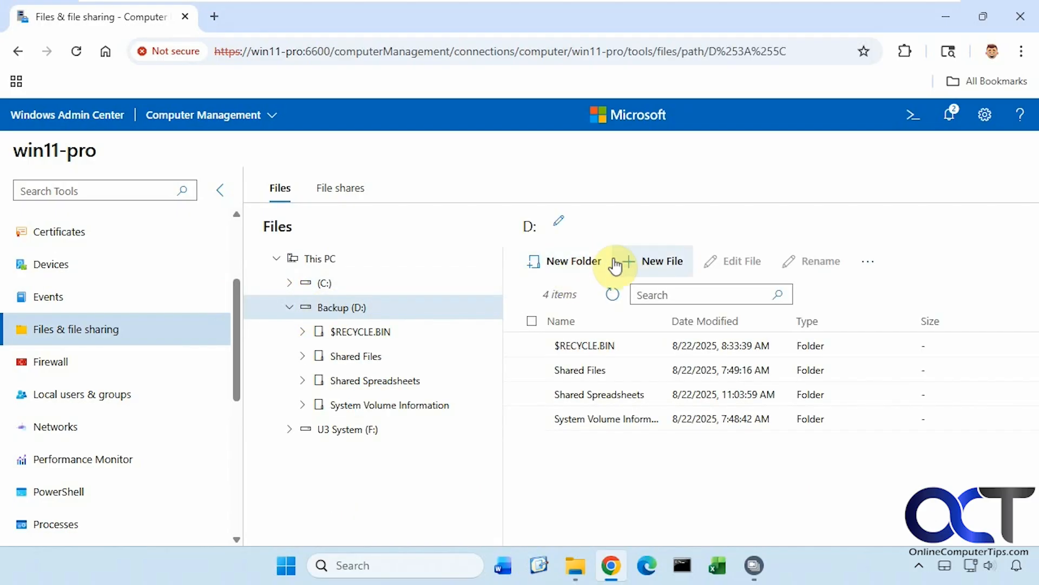
# Create a folder named test on D: and open the Backup (D:) drive in File Explorer to verify it
pyautogui.click(572, 260)
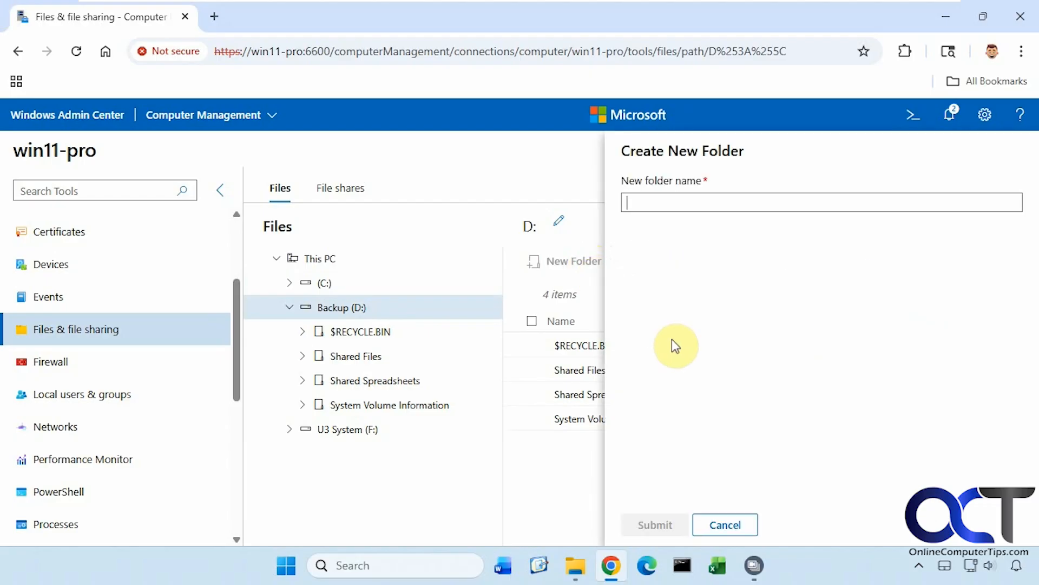
pyautogui.write('test')
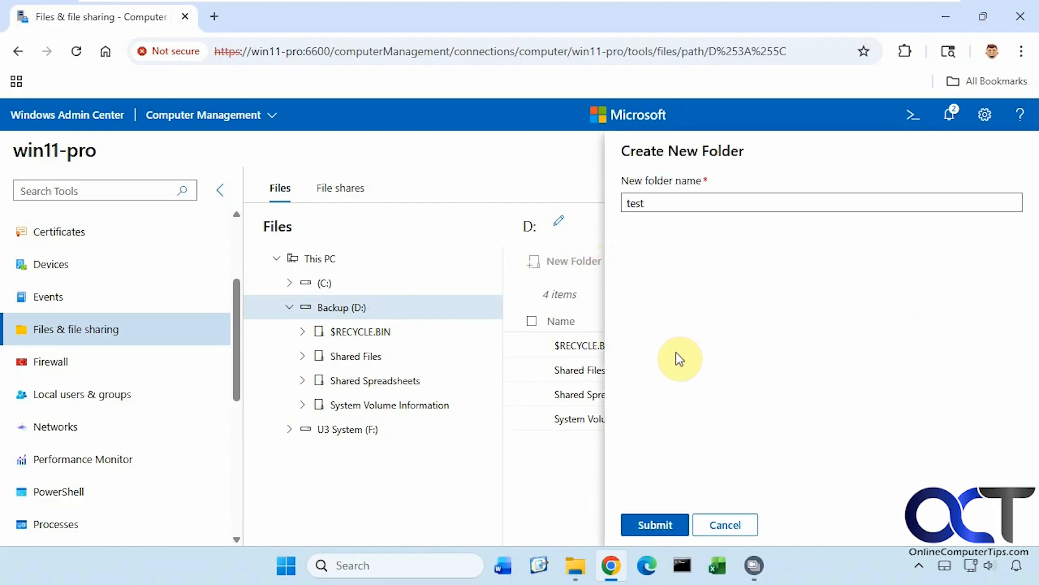
pyautogui.click(653, 524)
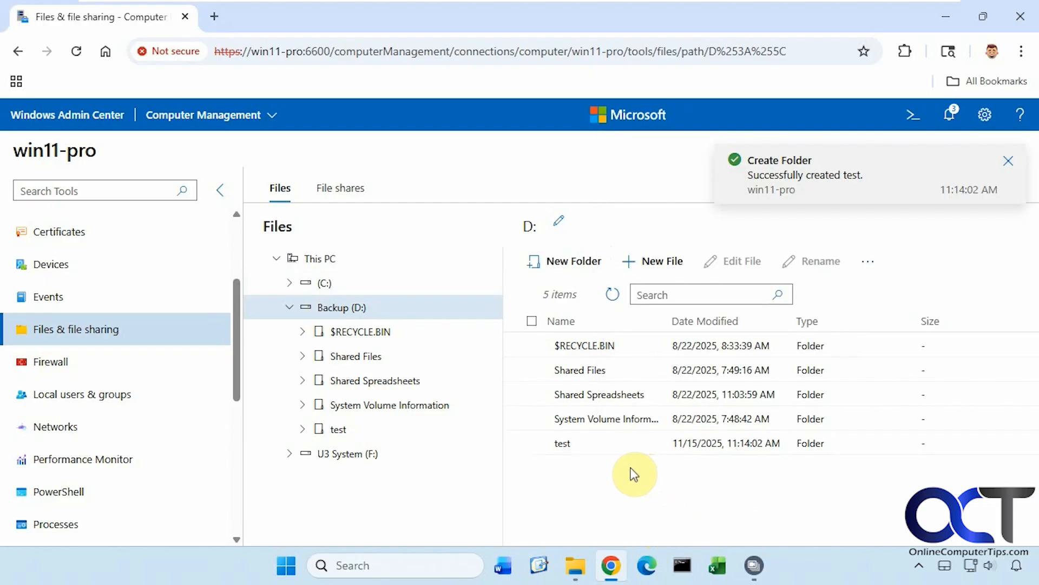
pyautogui.rightClick(576, 565)
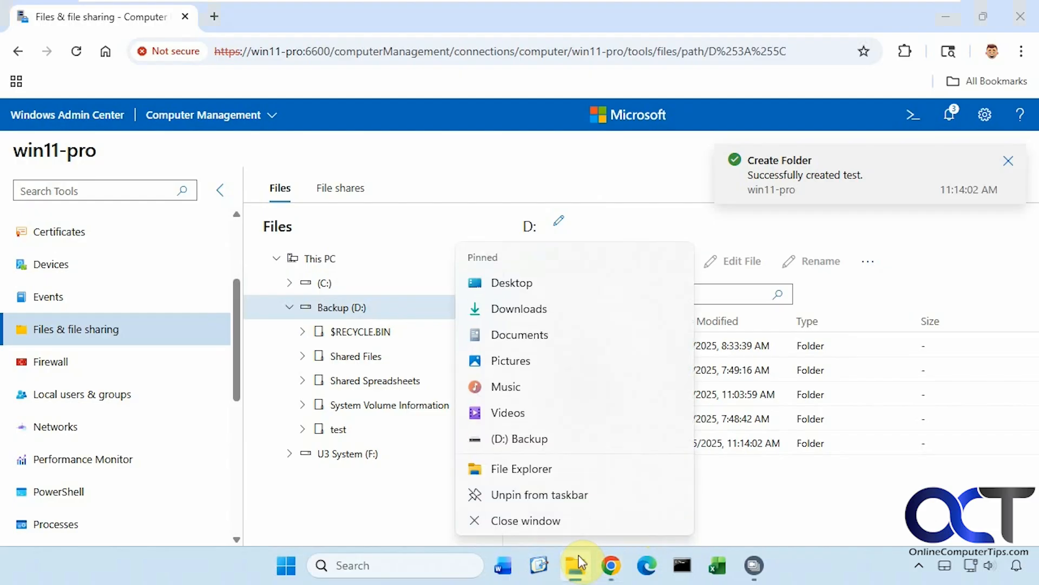
pyautogui.click(520, 468)
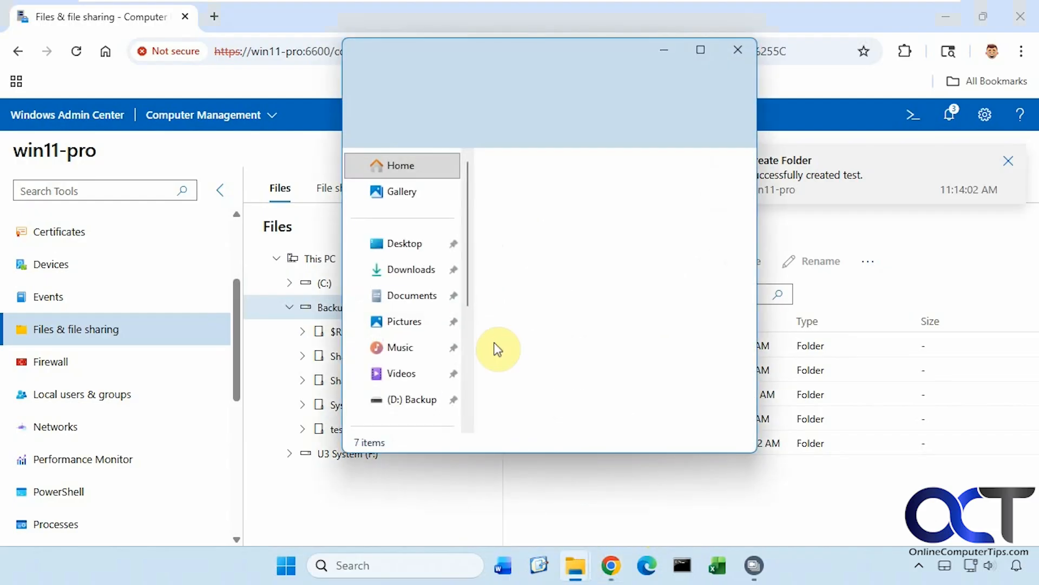
pyautogui.click(414, 399)
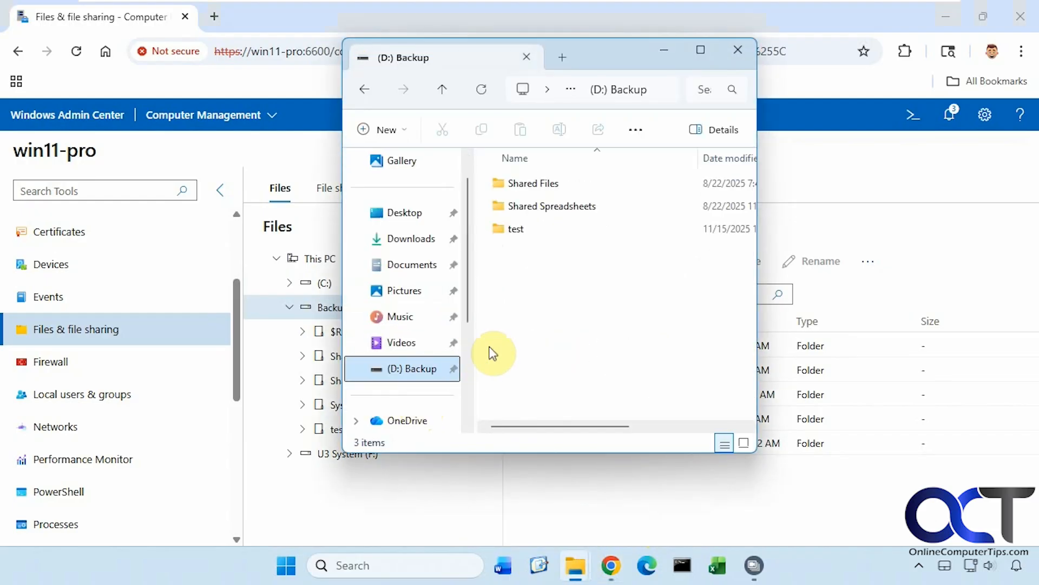
# Return from File Explorer to the Files tool and cancel the New File prompt on D:
pyautogui.click(736, 50)
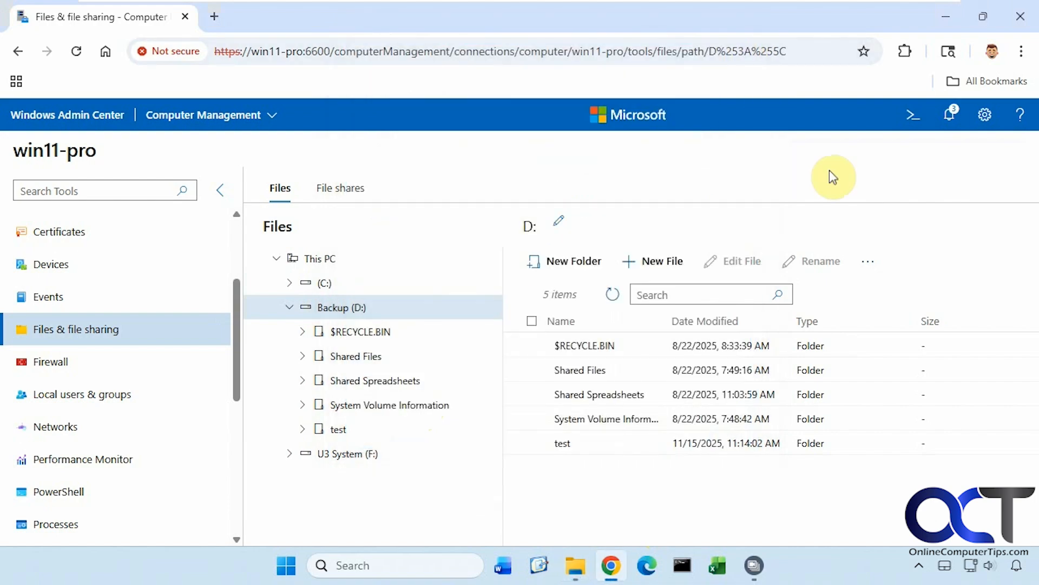
pyautogui.moveTo(662, 260)
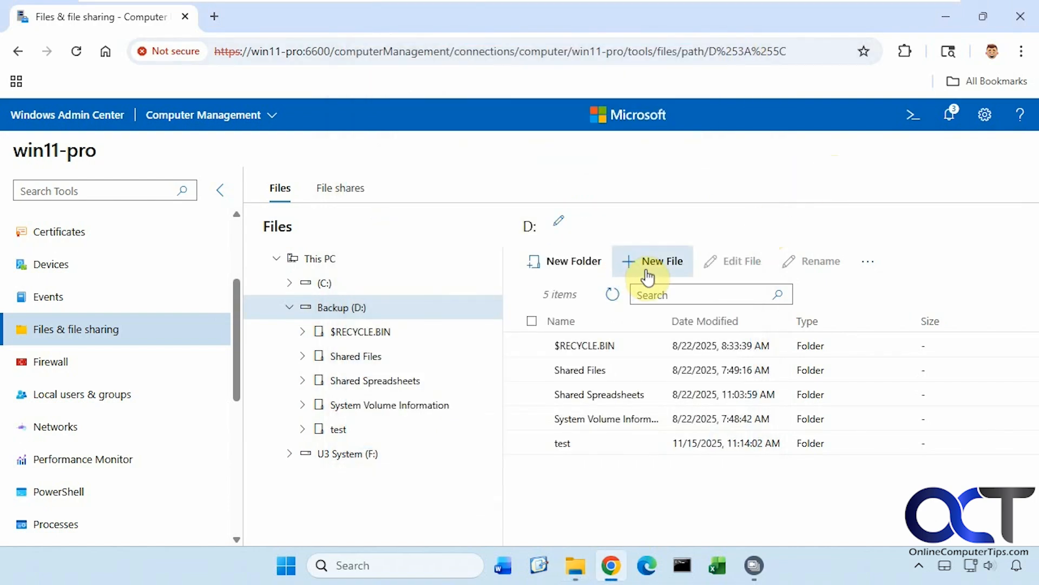
pyautogui.click(661, 261)
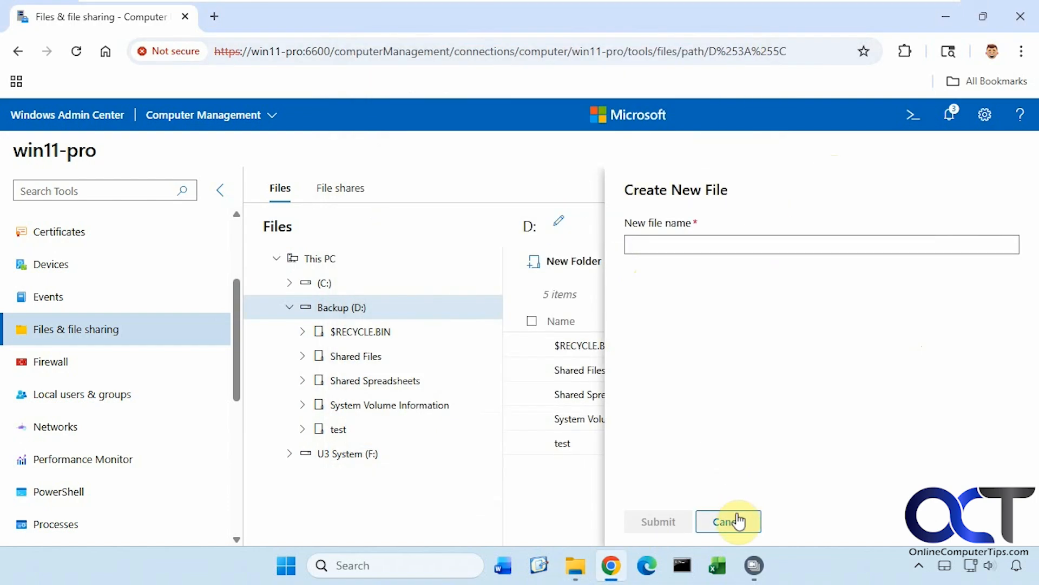
pyautogui.click(728, 522)
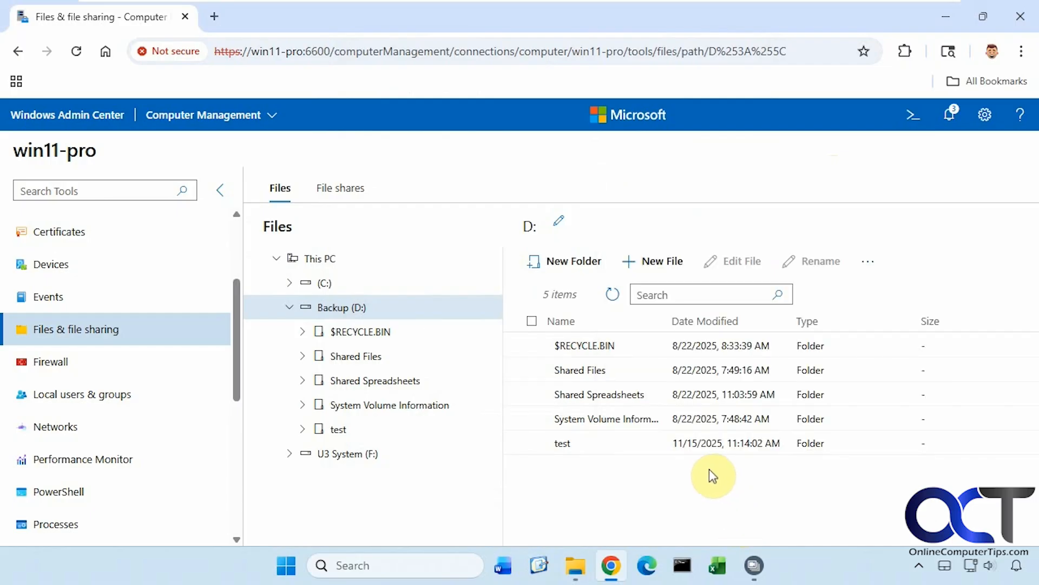
# Select the test folder on Backup (D:) and review its more-actions menu
pyautogui.click(562, 443)
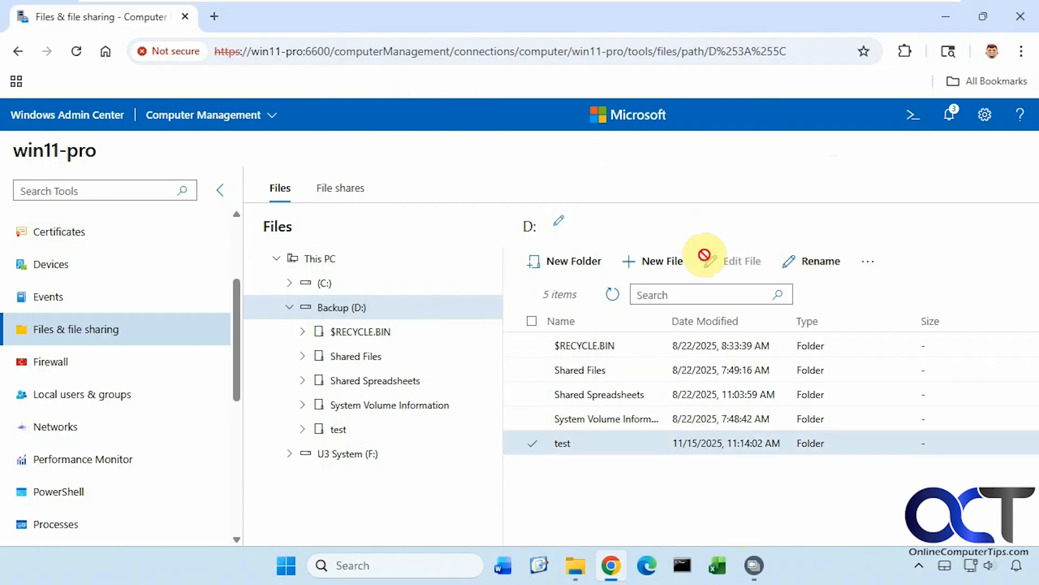
pyautogui.click(867, 260)
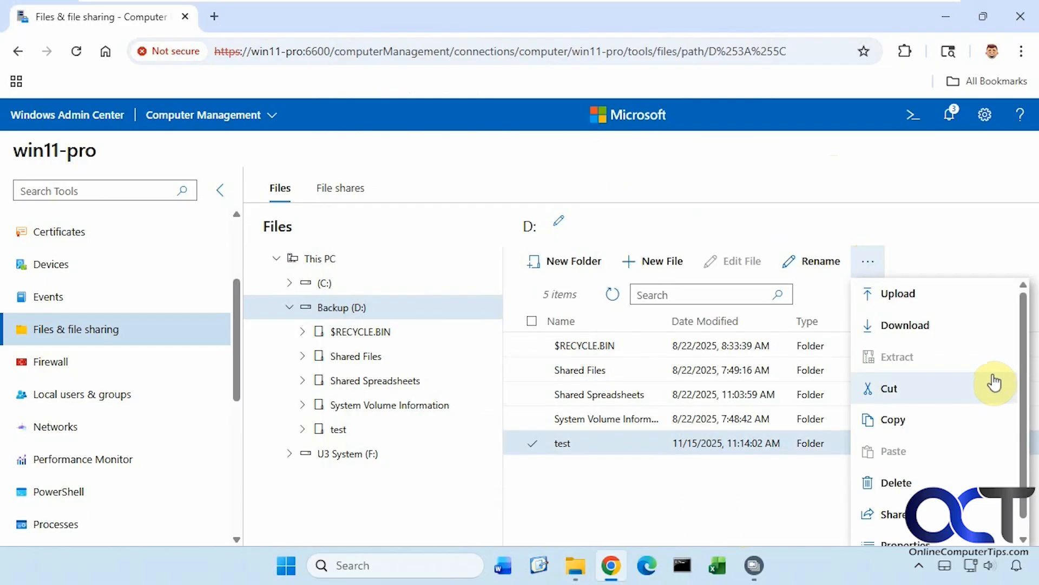
pyautogui.scroll(-3)
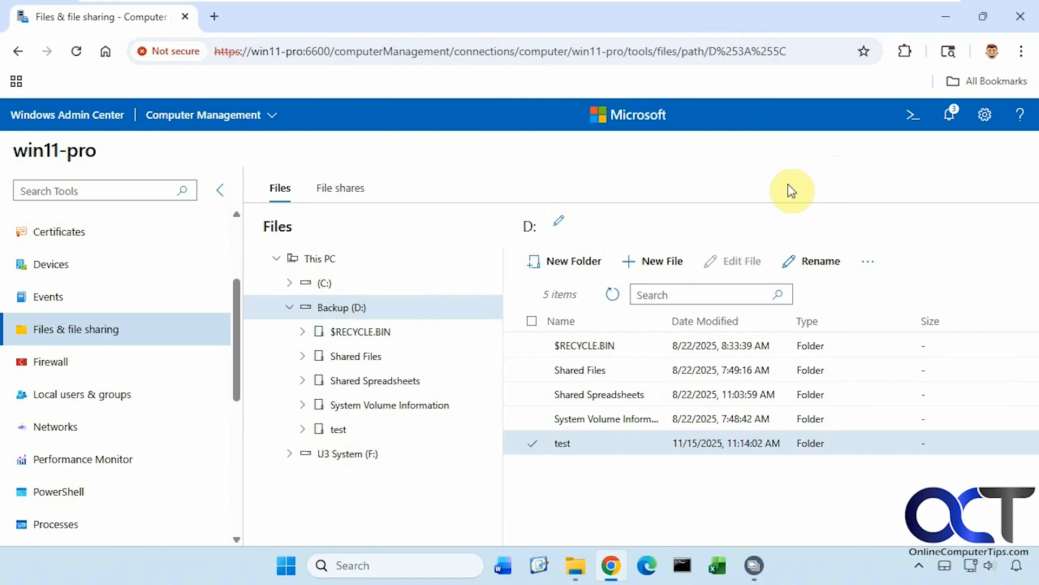
# Review the nine file shares, then view win11-pro's SMB file server settings
pyautogui.click(340, 188)
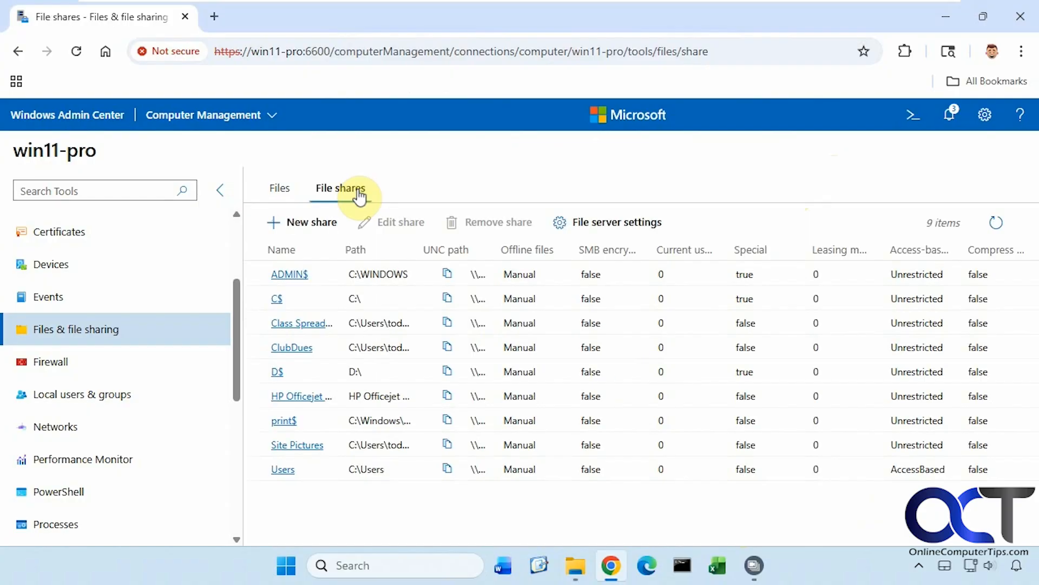
pyautogui.moveTo(318, 331)
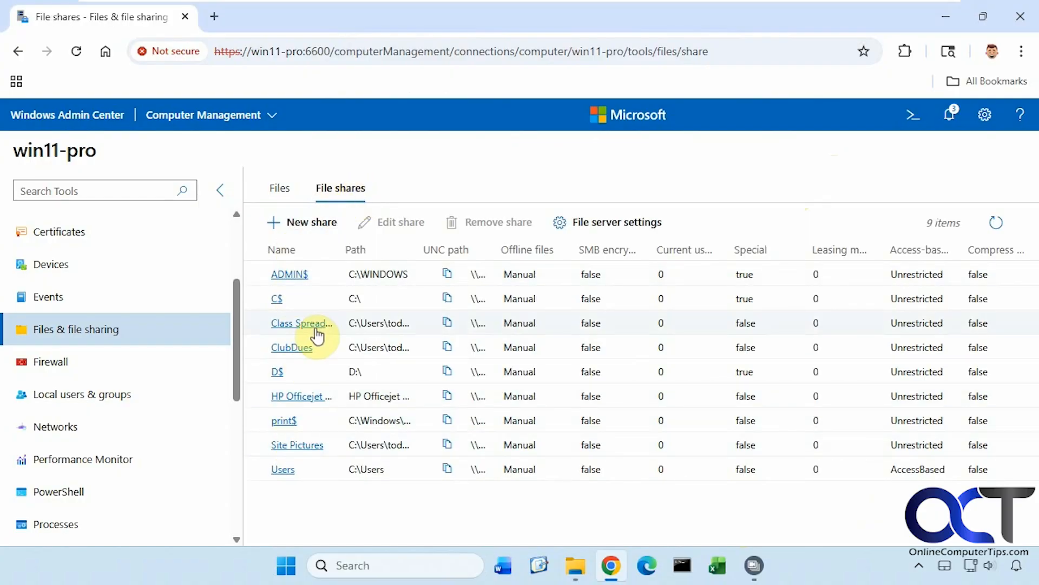
pyautogui.moveTo(310, 361)
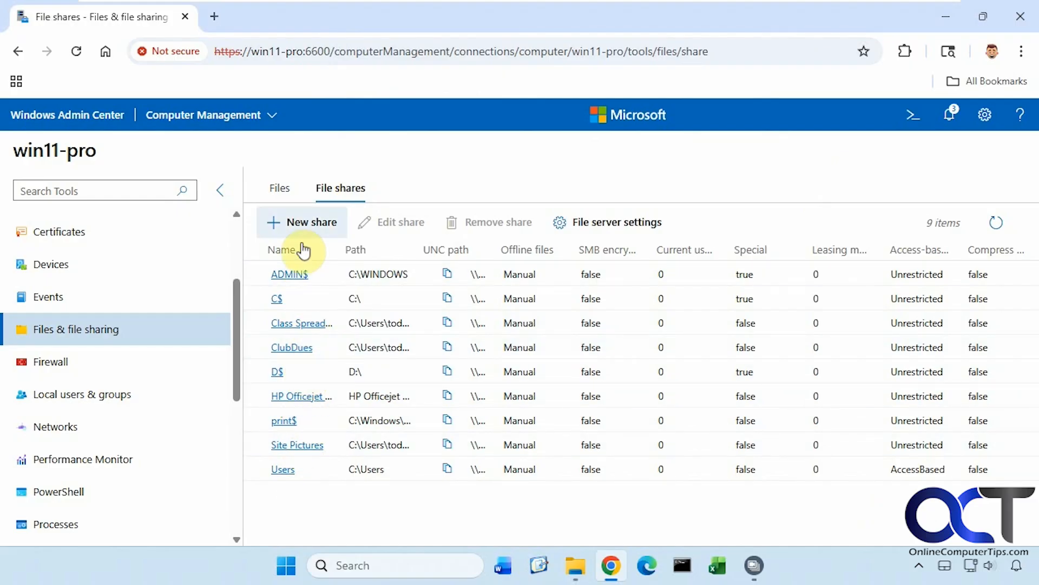
pyautogui.moveTo(343, 221)
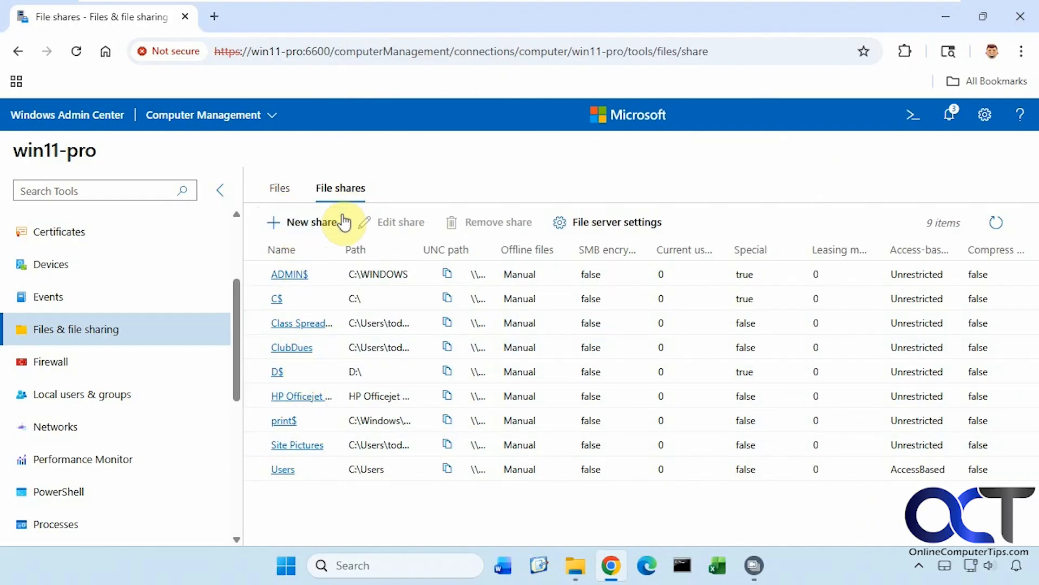
pyautogui.click(617, 222)
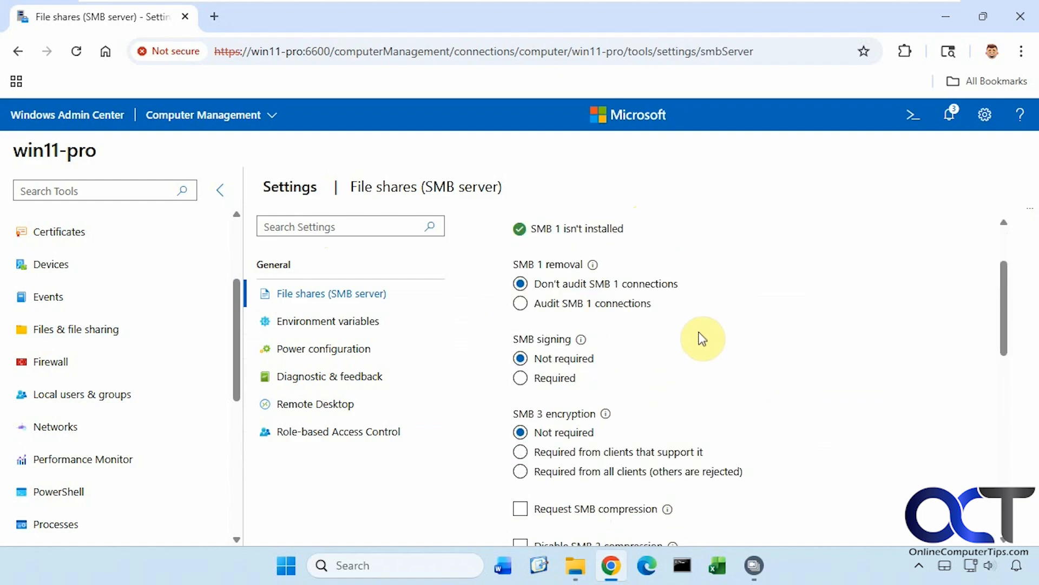
pyautogui.scroll(3)
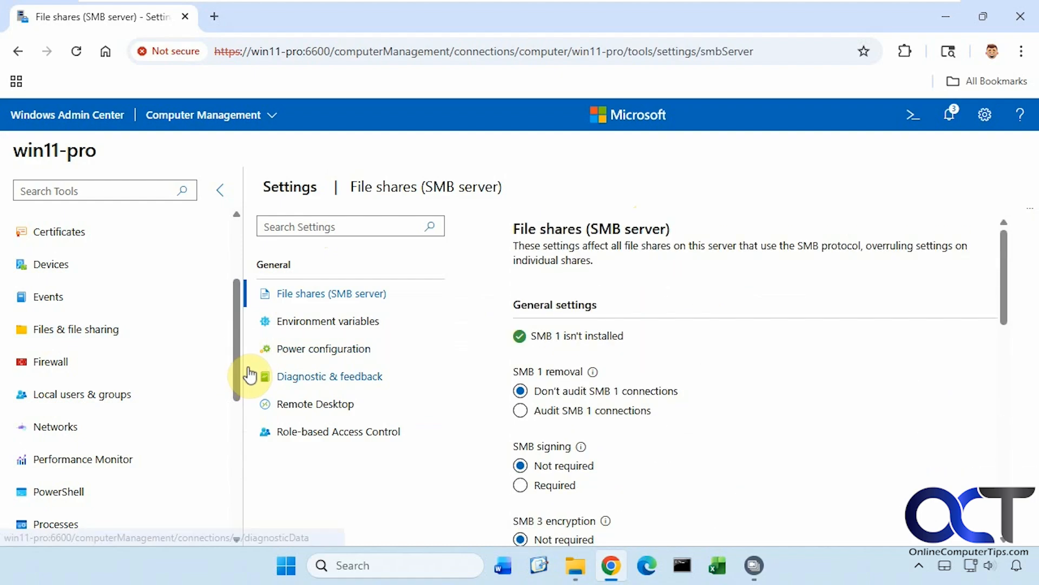
pyautogui.scroll(-3)
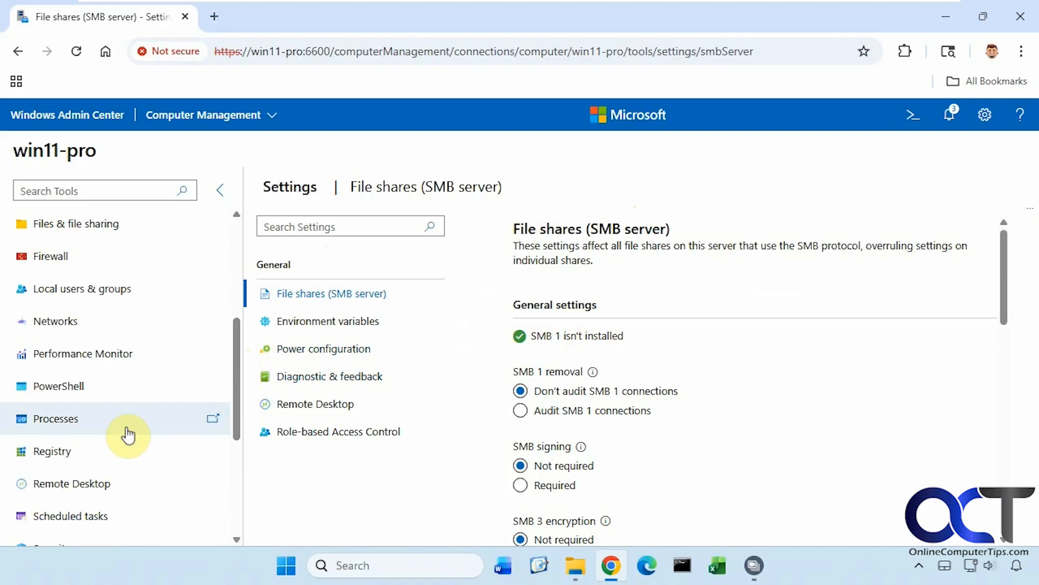
# In the Registry tool expand HKEY_CURRENT_USER, preview the Add Value types, and cancel
pyautogui.click(51, 451)
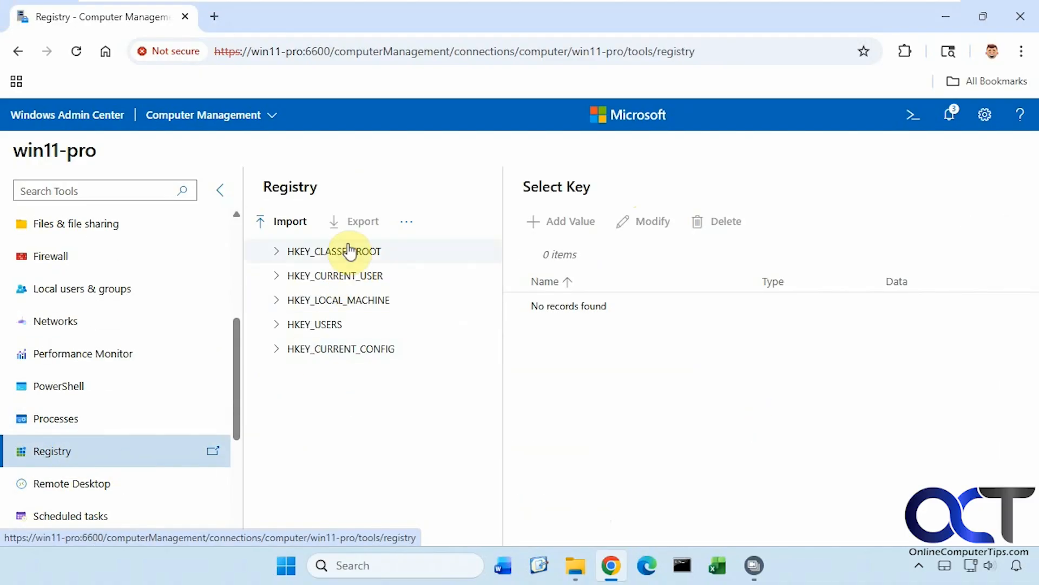
pyautogui.moveTo(334, 275)
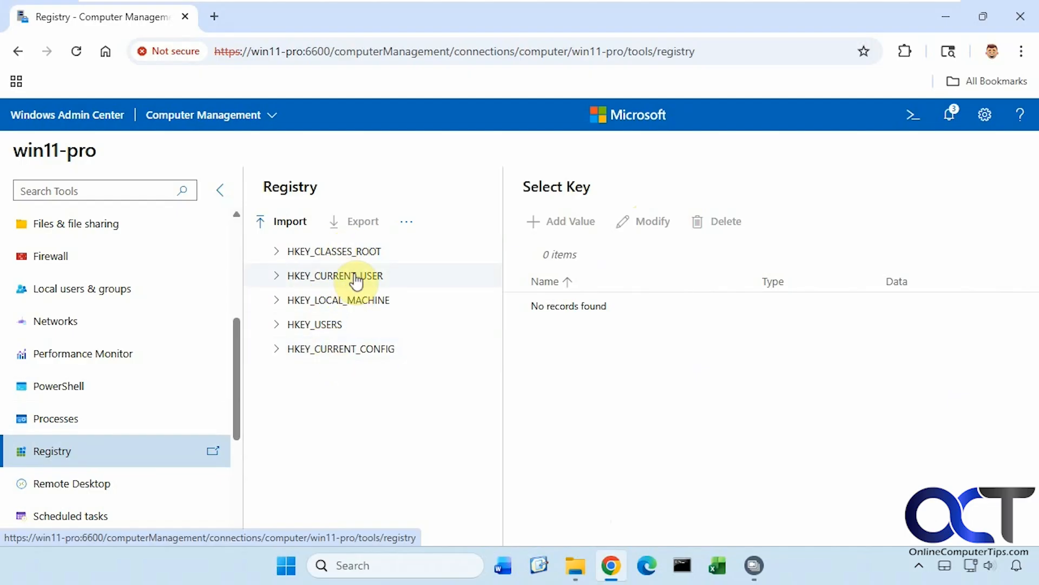
pyautogui.click(277, 276)
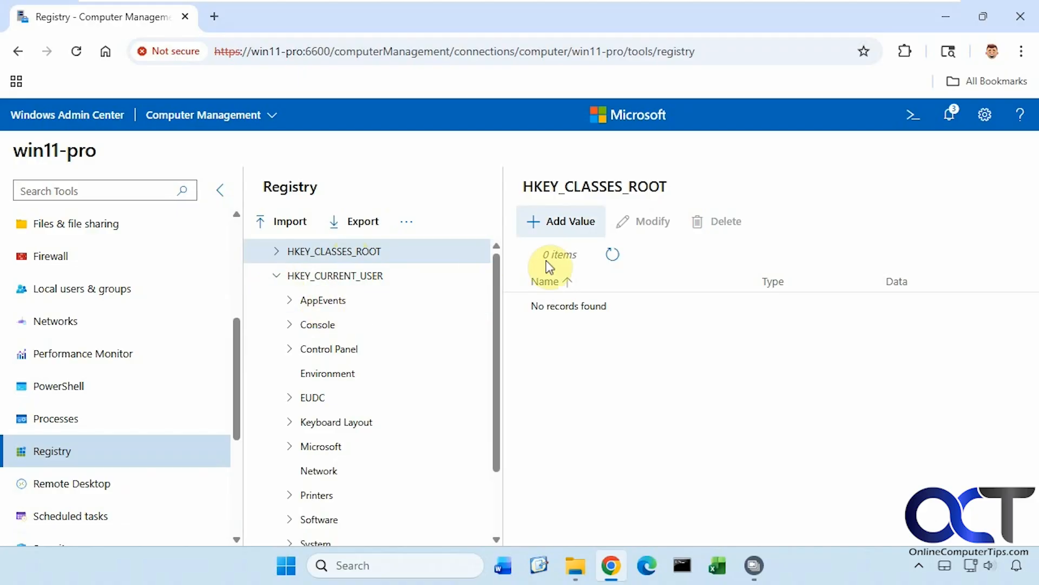
pyautogui.click(561, 221)
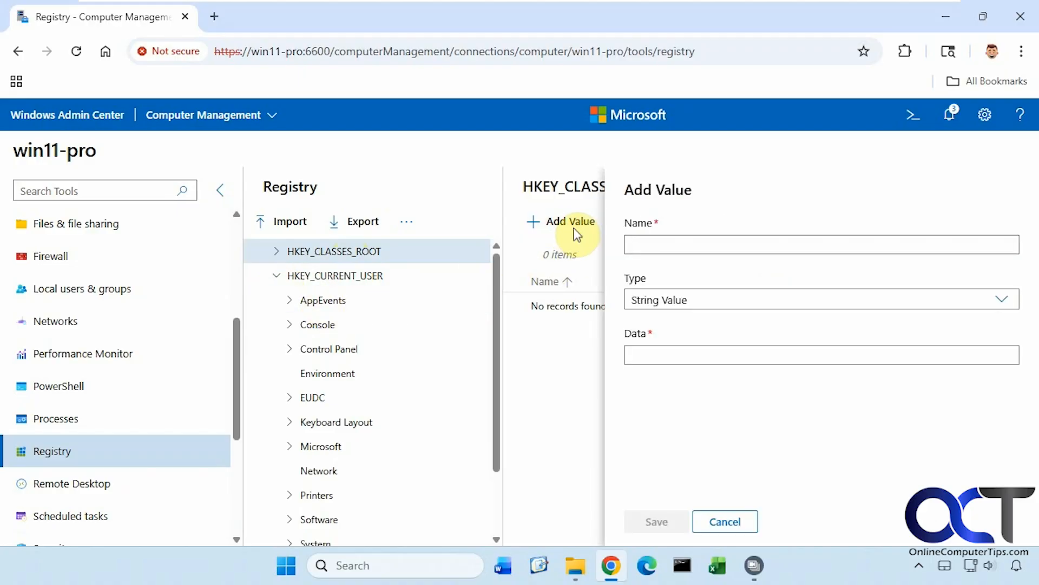
pyautogui.click(1001, 299)
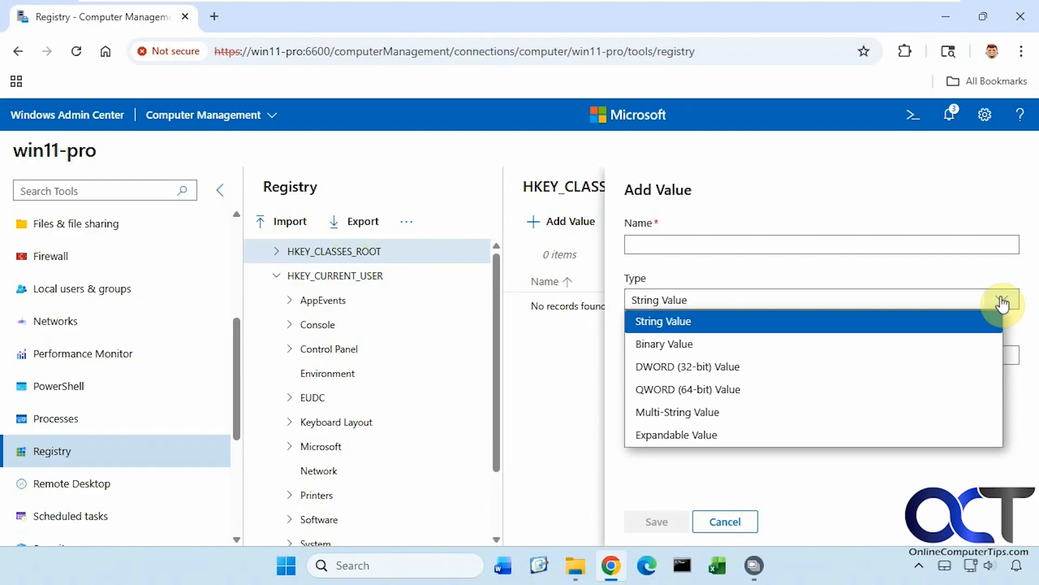
pyautogui.moveTo(744, 351)
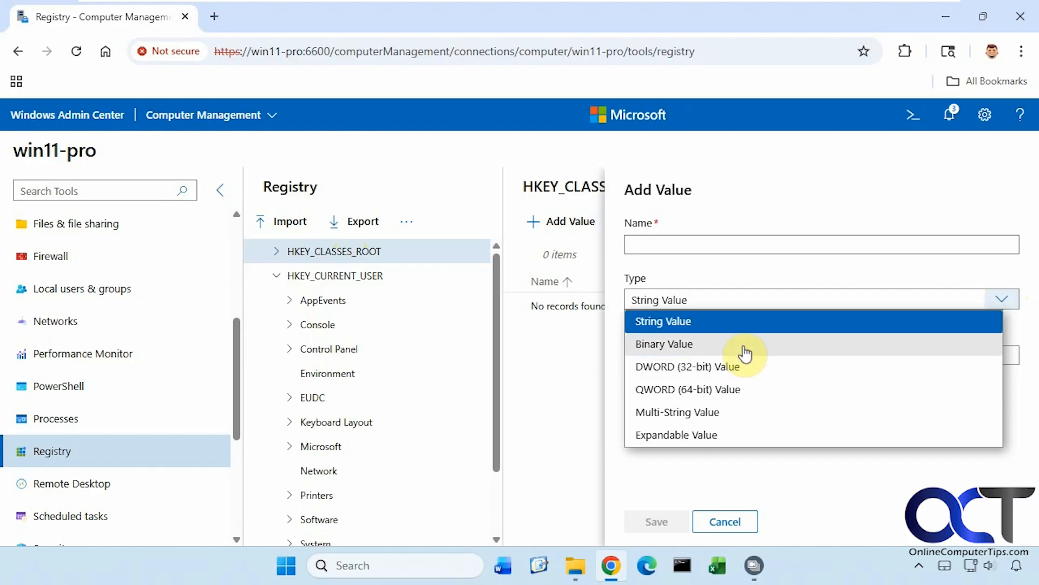
pyautogui.moveTo(828, 472)
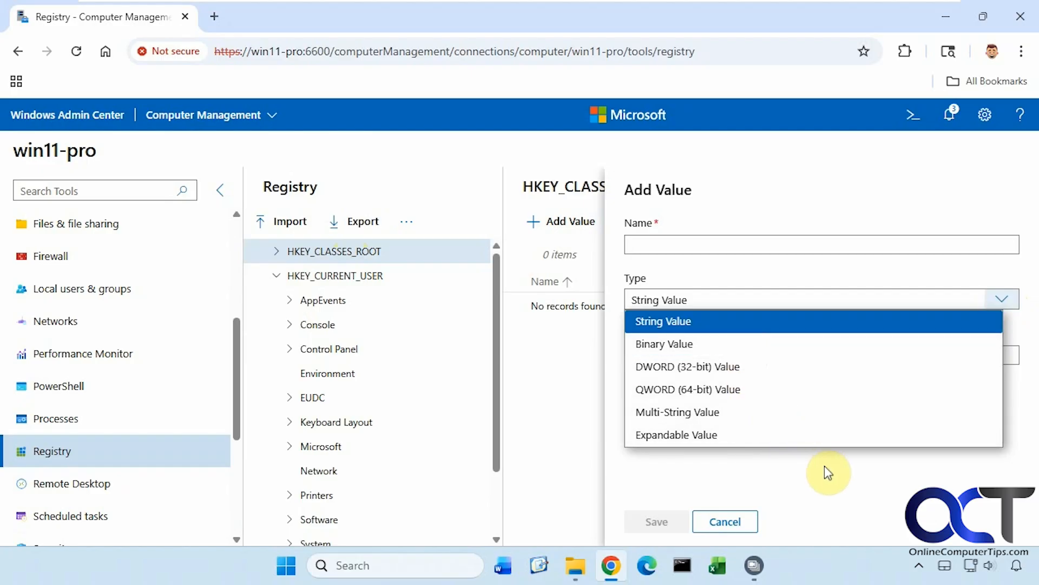
pyautogui.click(724, 521)
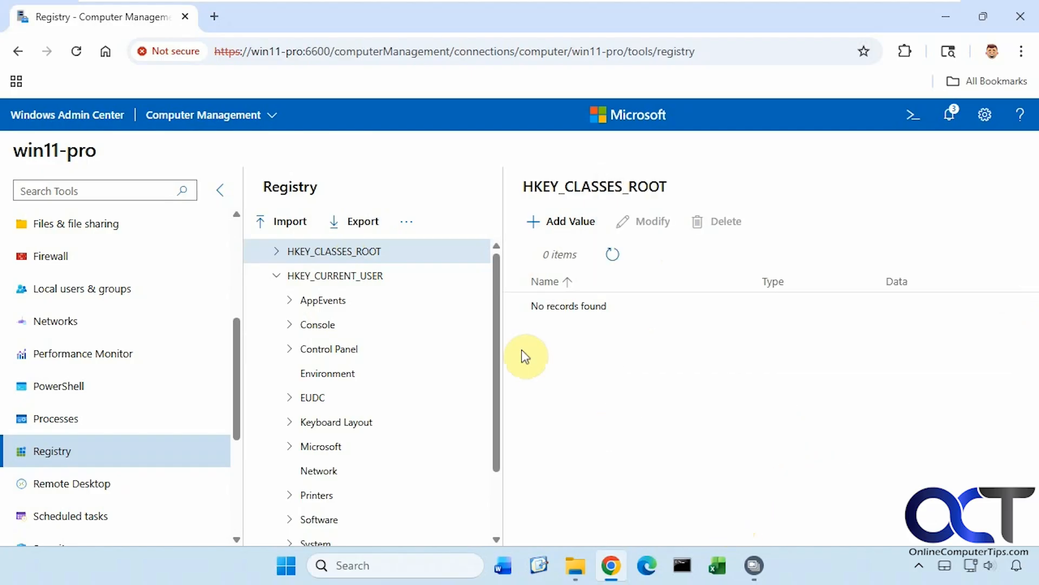
# Select the Console key to list its 48 values
pyautogui.click(318, 324)
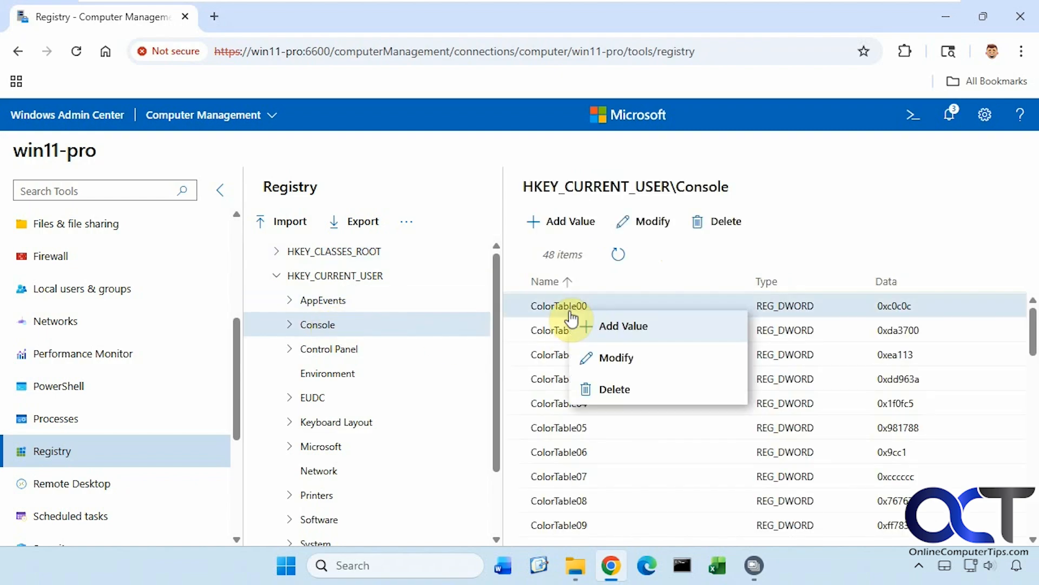
pyautogui.moveTo(627, 406)
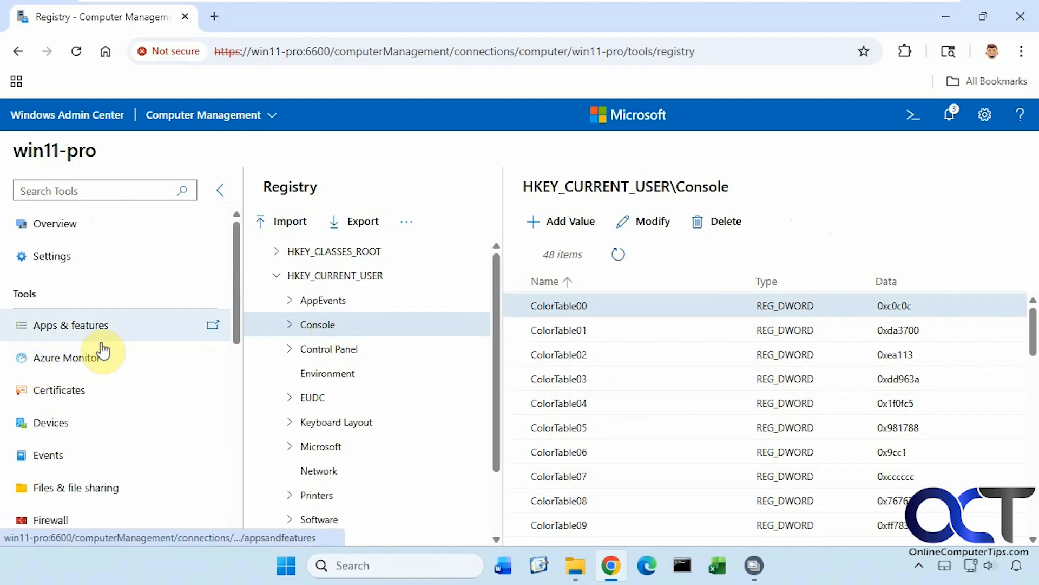
# In Apps & features, list the 135 optional features and tick the Client group
pyautogui.click(71, 325)
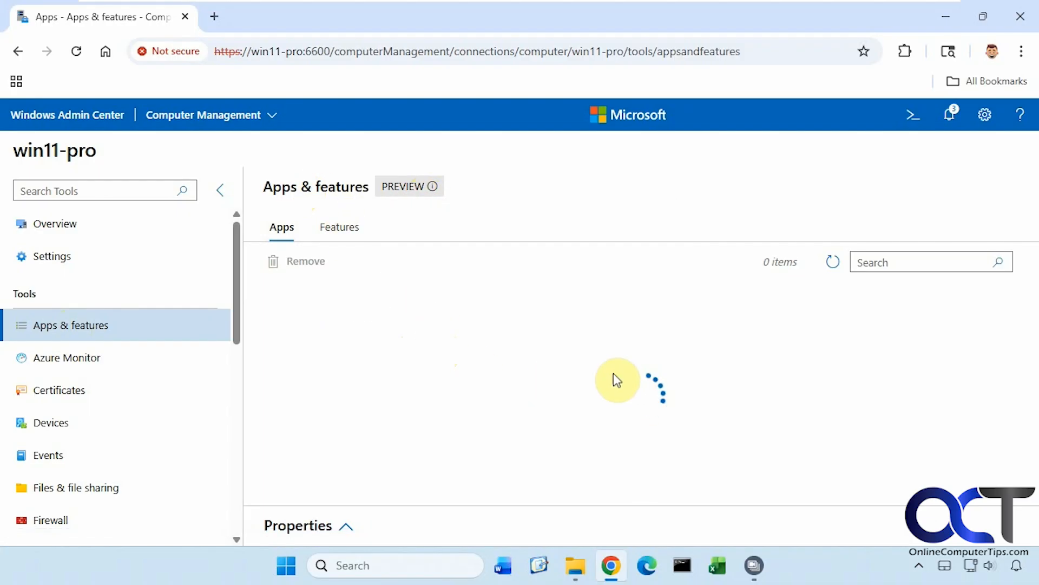
pyautogui.moveTo(580, 396)
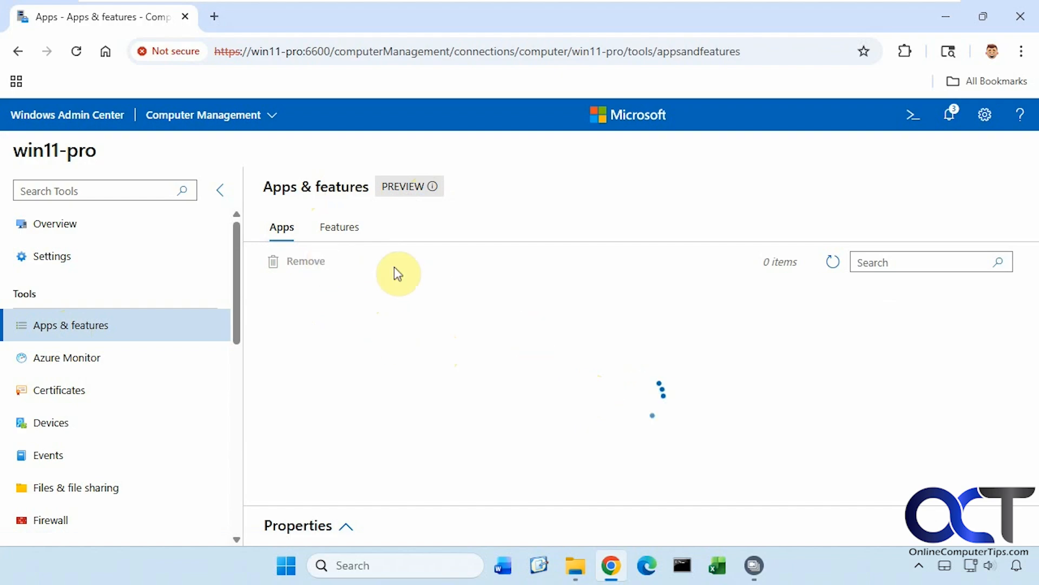
pyautogui.moveTo(596, 319)
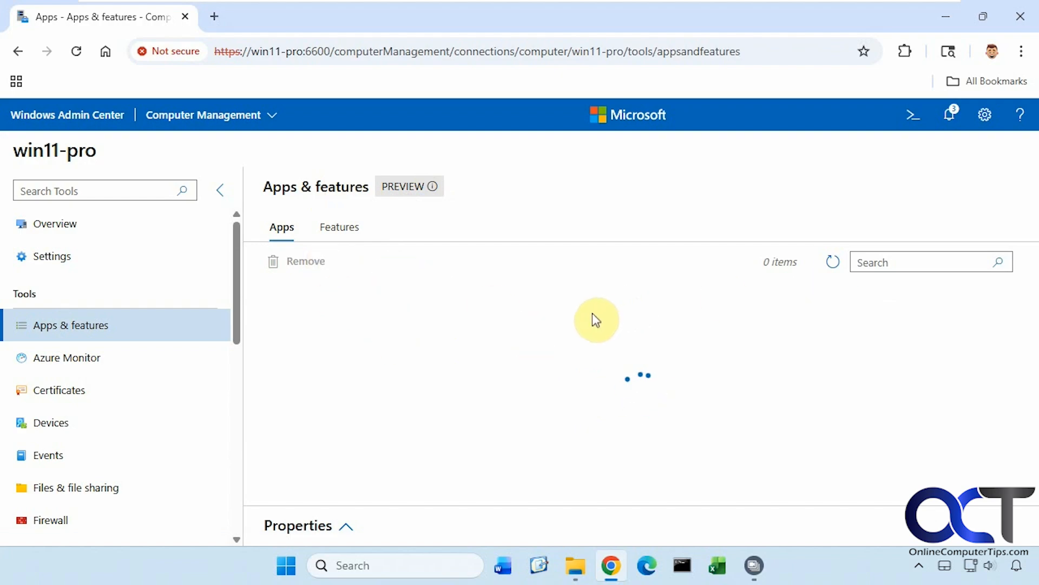
pyautogui.click(339, 227)
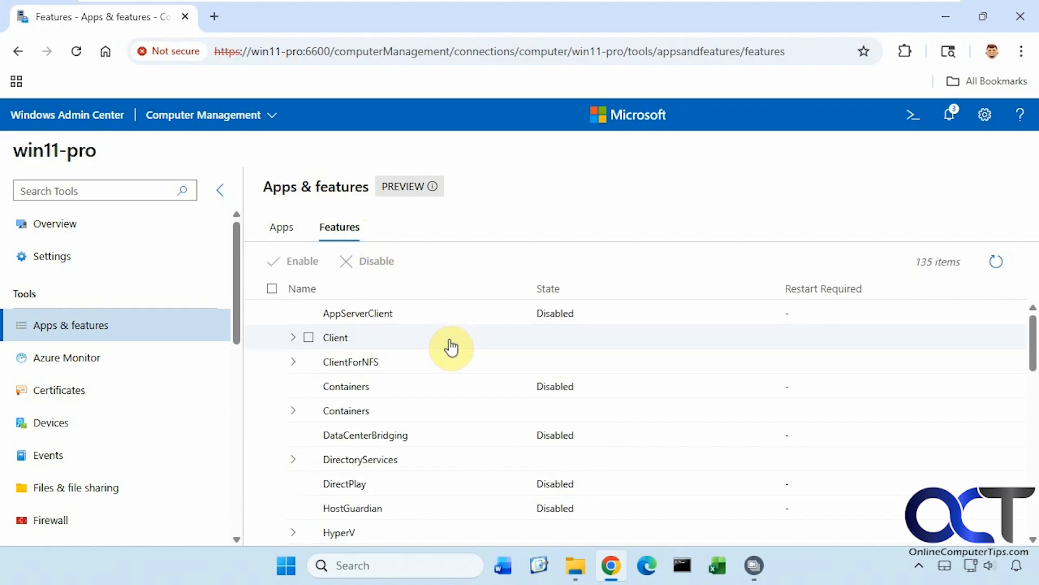
pyautogui.moveTo(363, 345)
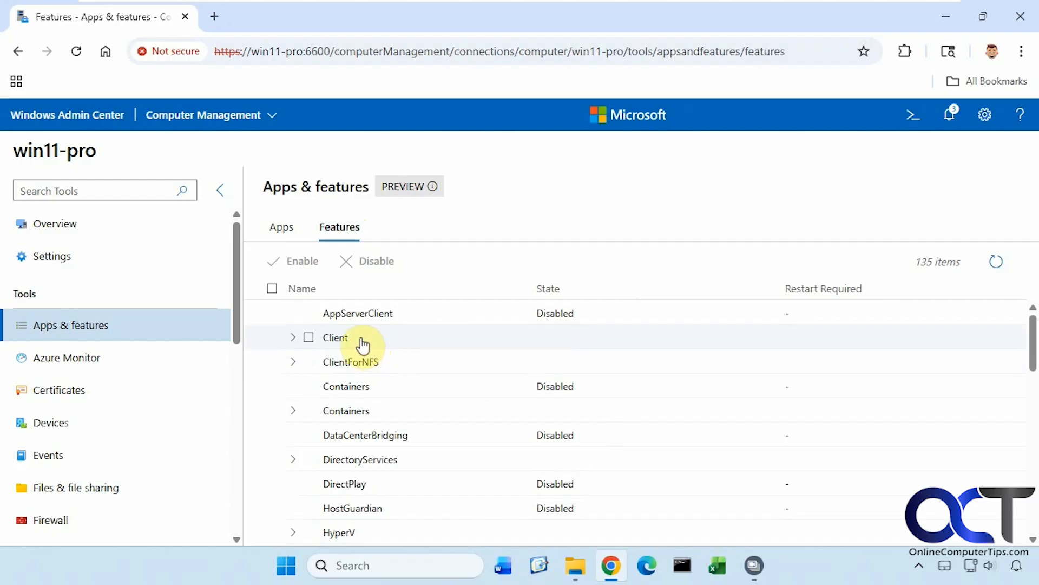
pyautogui.click(293, 337)
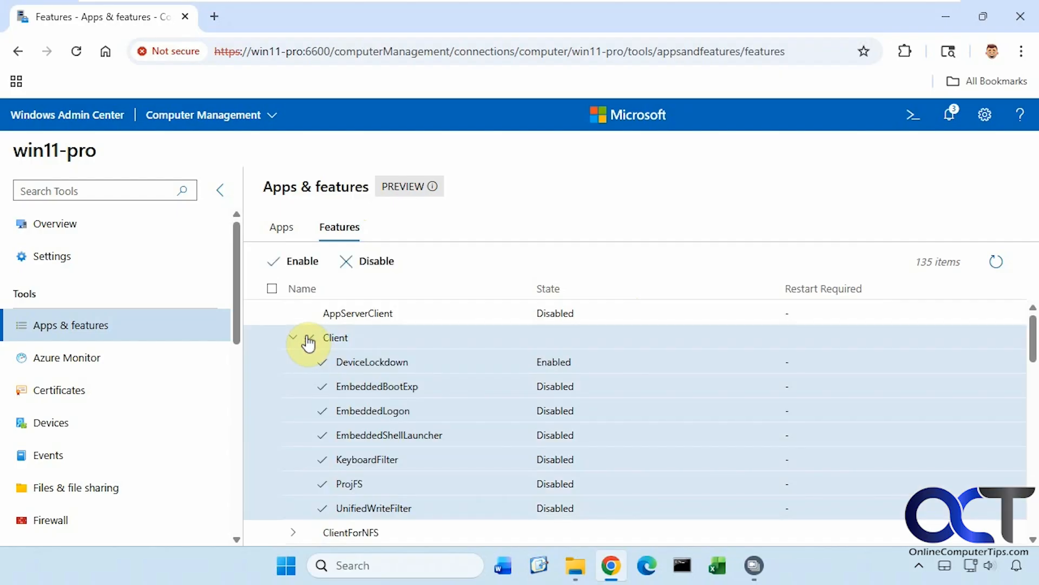
pyautogui.moveTo(307, 330)
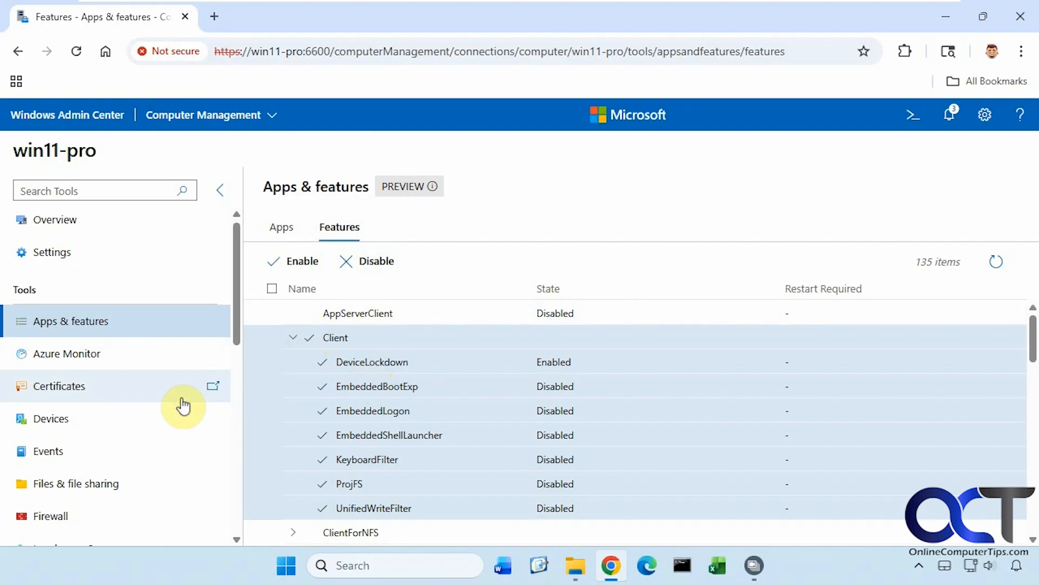
# Run 'Get-Process | Sort CPU -Descending | Select -First 5' in the PowerShell tool
pyautogui.click(59, 405)
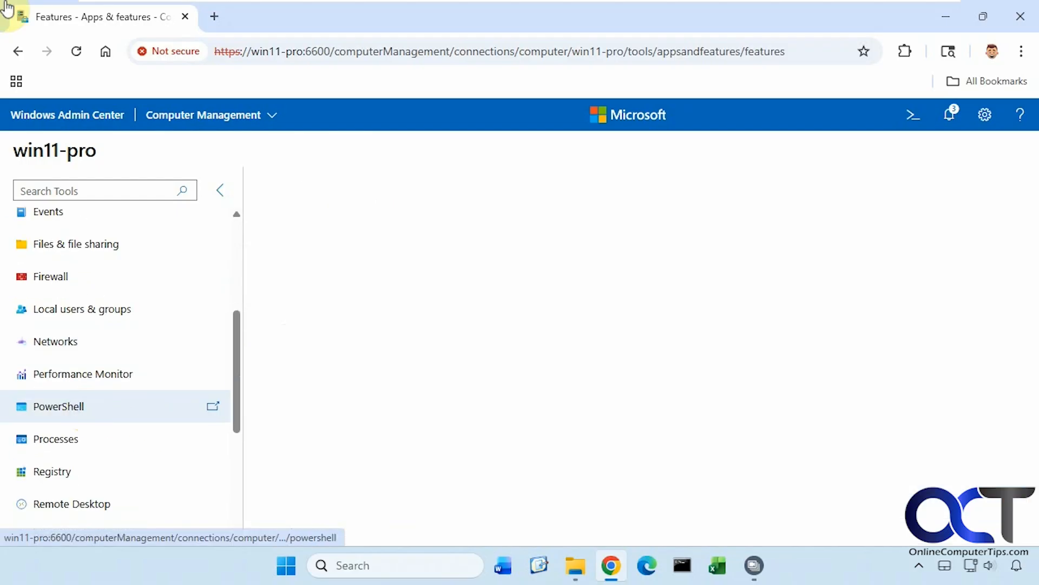
pyautogui.click(59, 405)
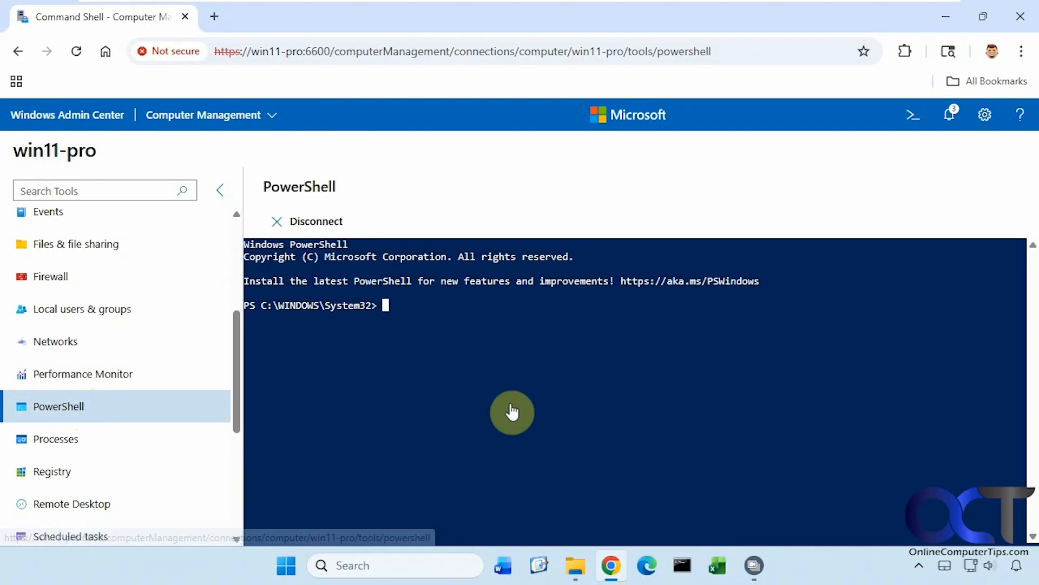
pyautogui.moveTo(449, 375)
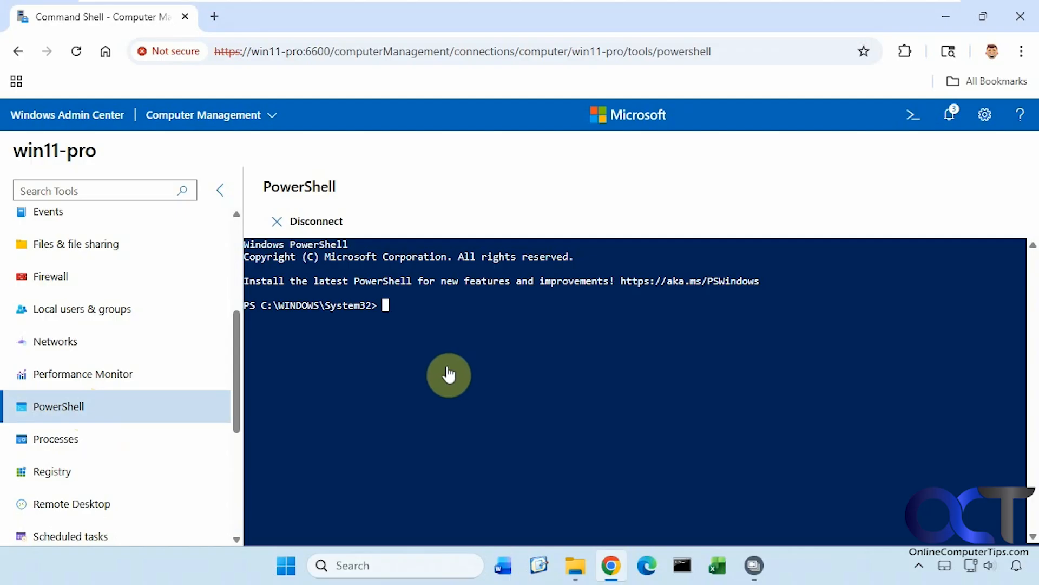
pyautogui.write('Get-Process | Sort CPU -Descending | Select -First 5')
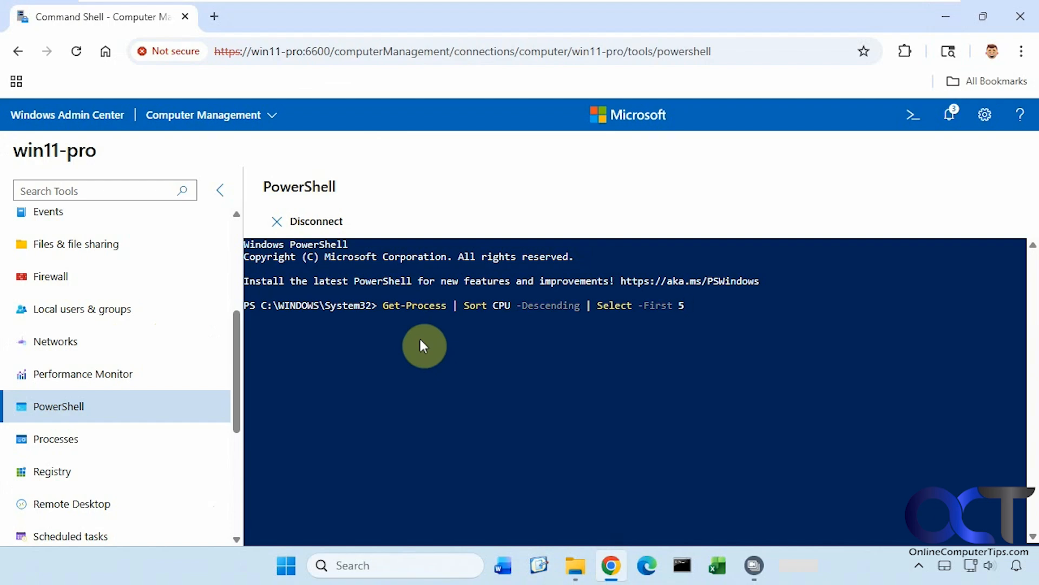
pyautogui.press('Return')
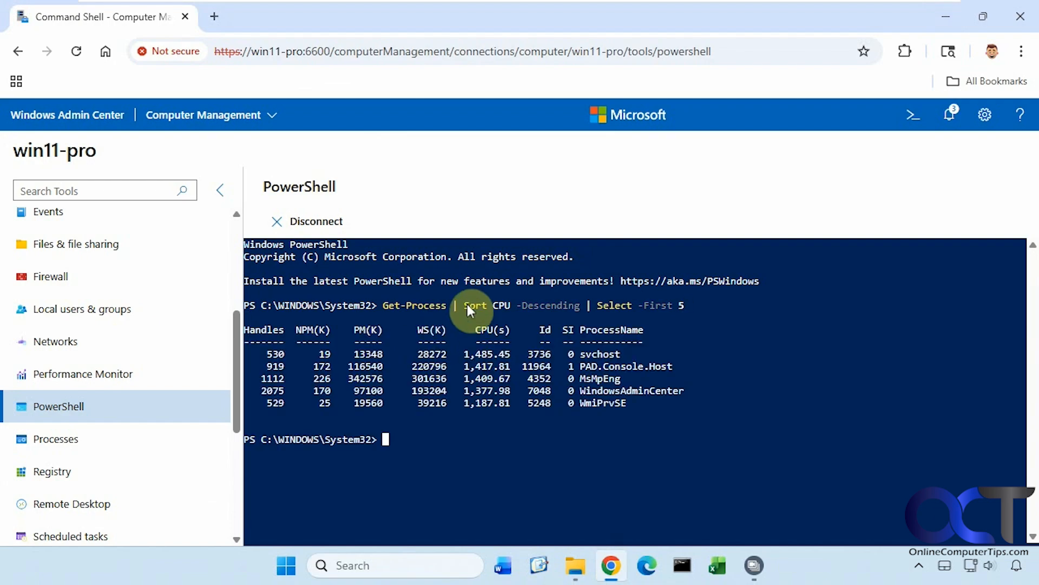
pyautogui.moveTo(425, 331)
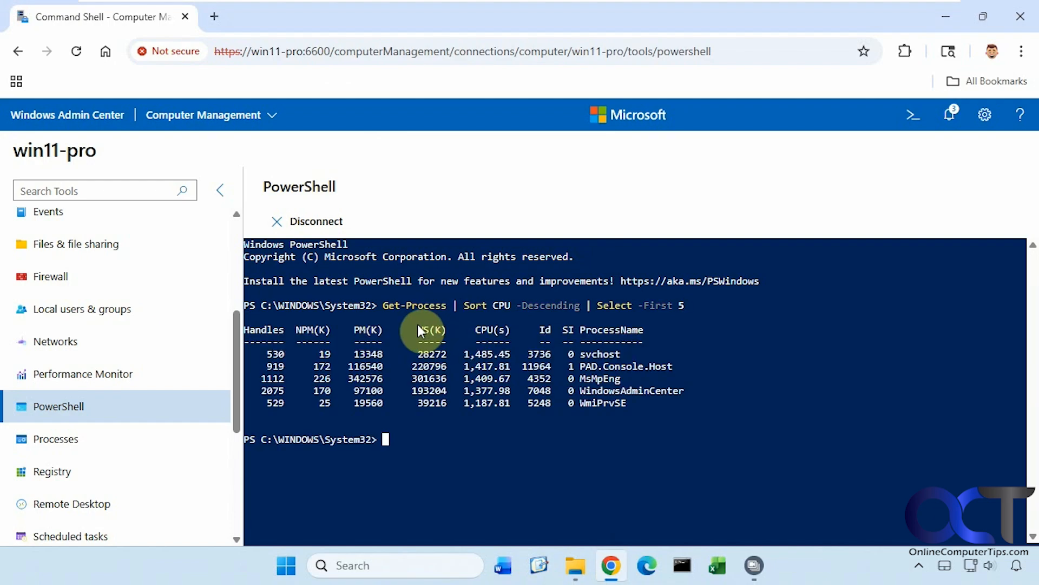
pyautogui.moveTo(398, 395)
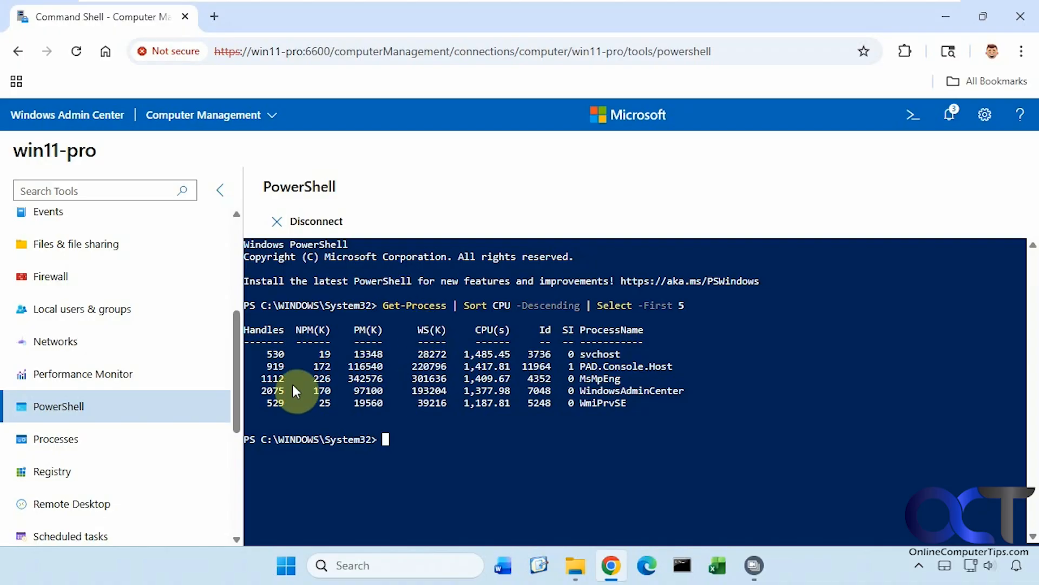
pyautogui.moveTo(238, 384)
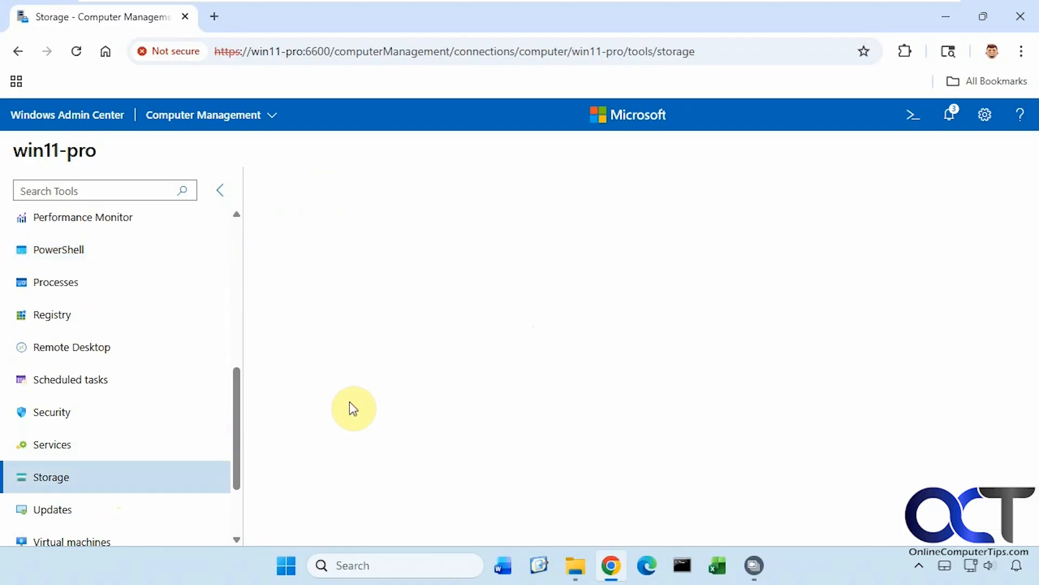
# In the Storage tool, review Disk 0's details and properties
pyautogui.click(50, 476)
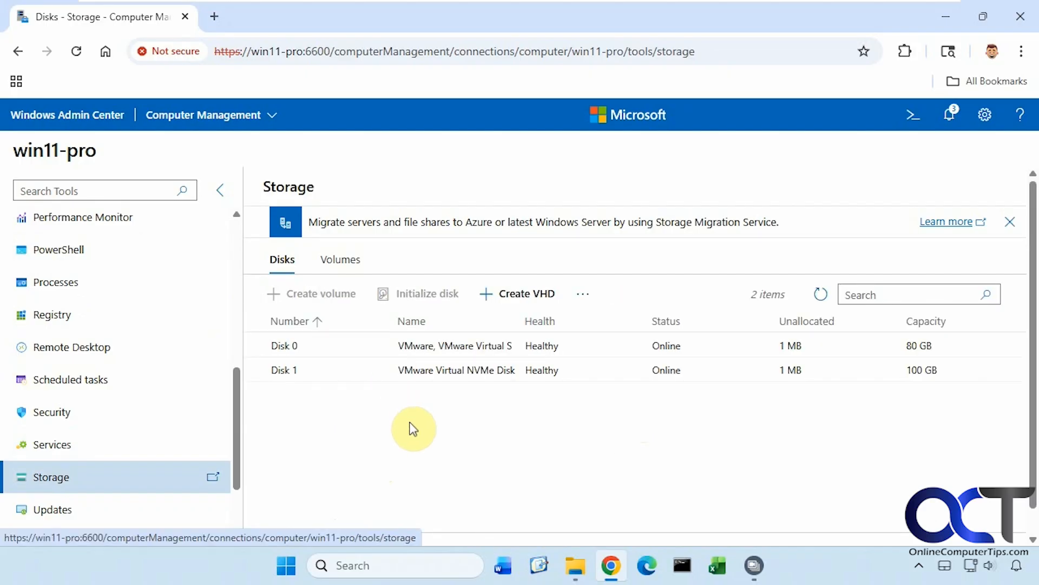
pyautogui.click(284, 346)
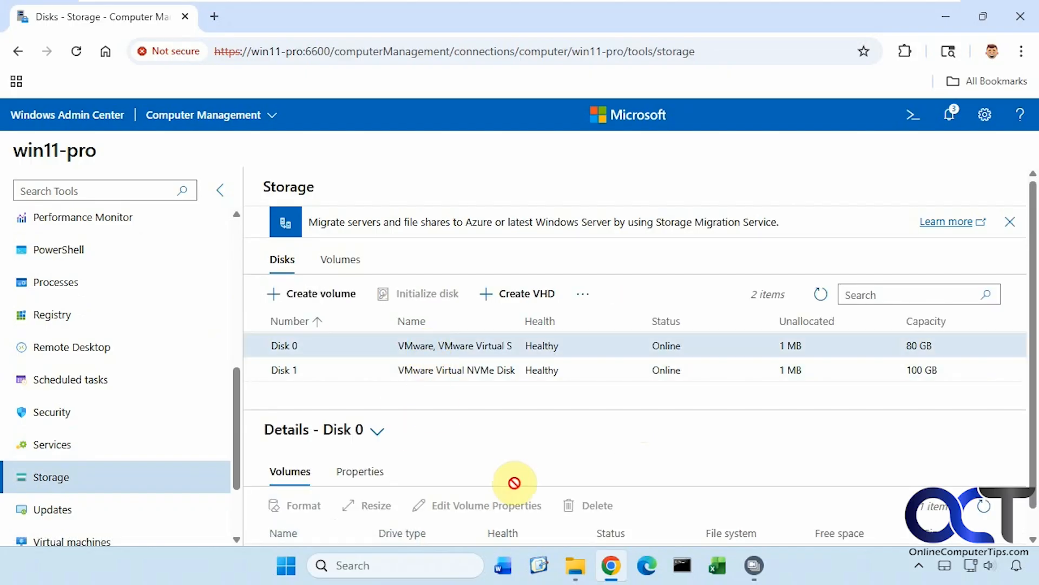
pyautogui.scroll(-3)
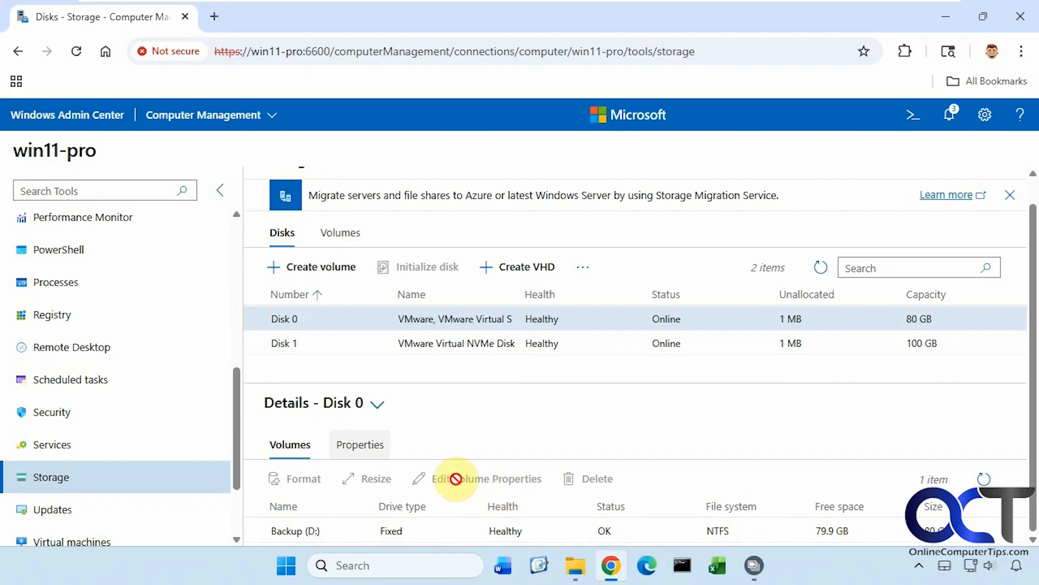
pyautogui.click(360, 444)
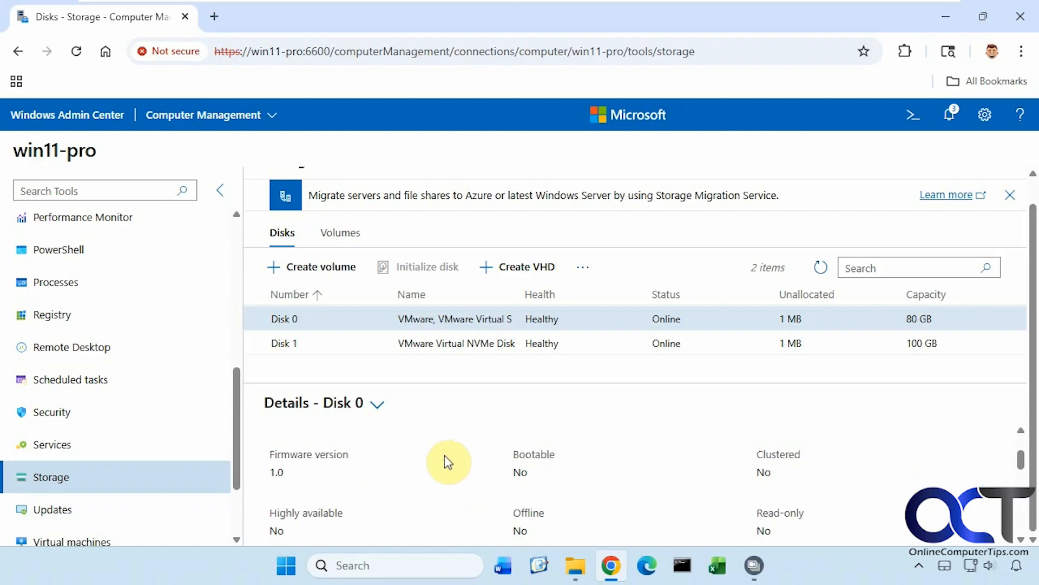
pyautogui.scroll(-3)
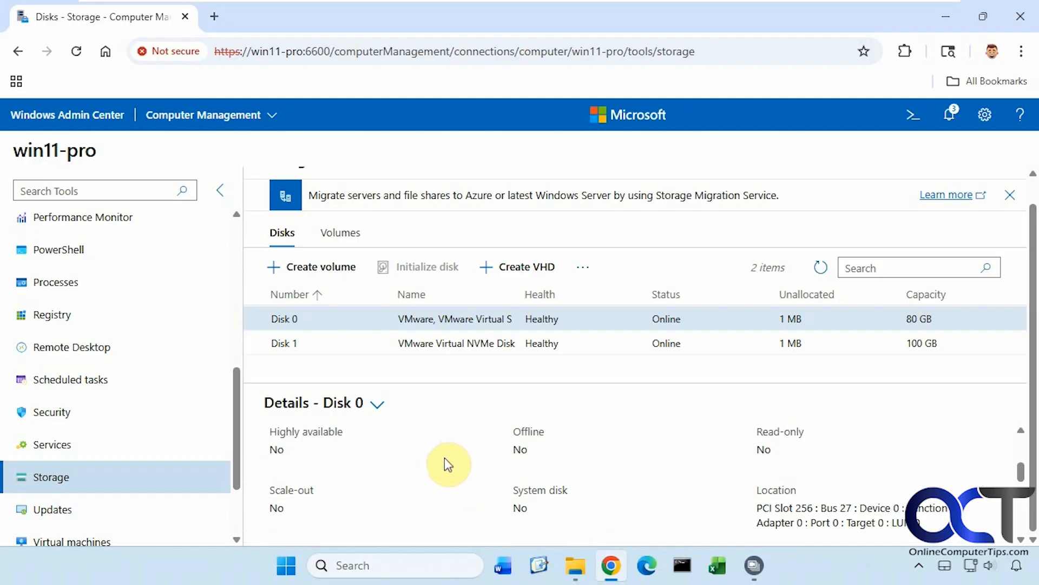
pyautogui.scroll(-3)
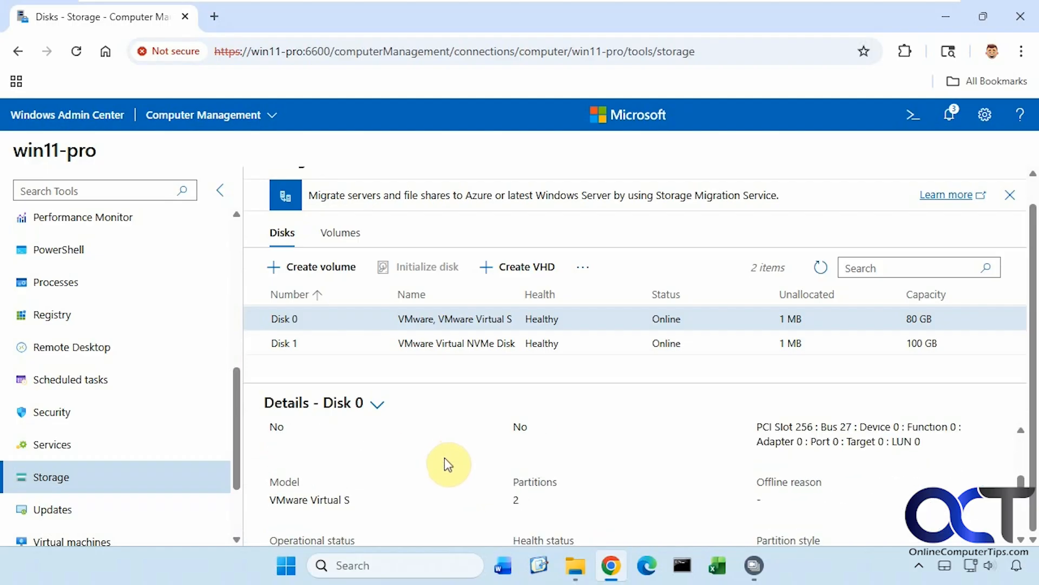
pyautogui.scroll(-3)
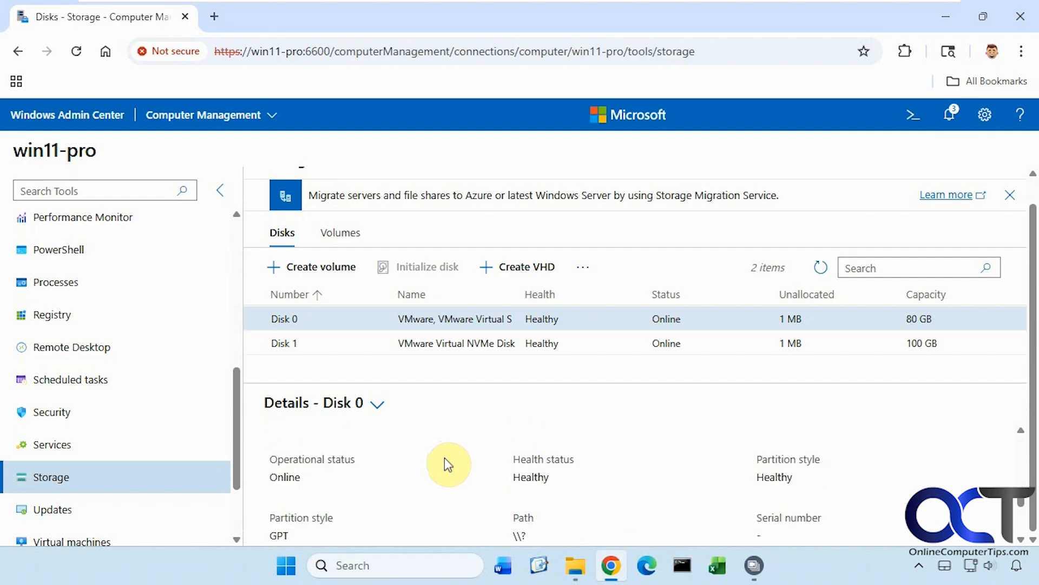
pyautogui.scroll(-3)
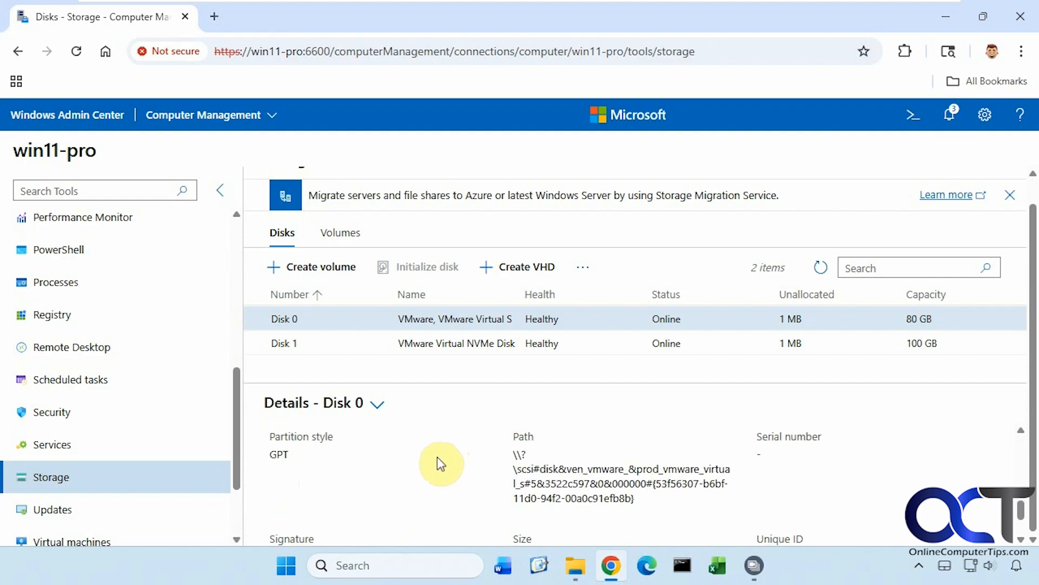
pyautogui.scroll(-3)
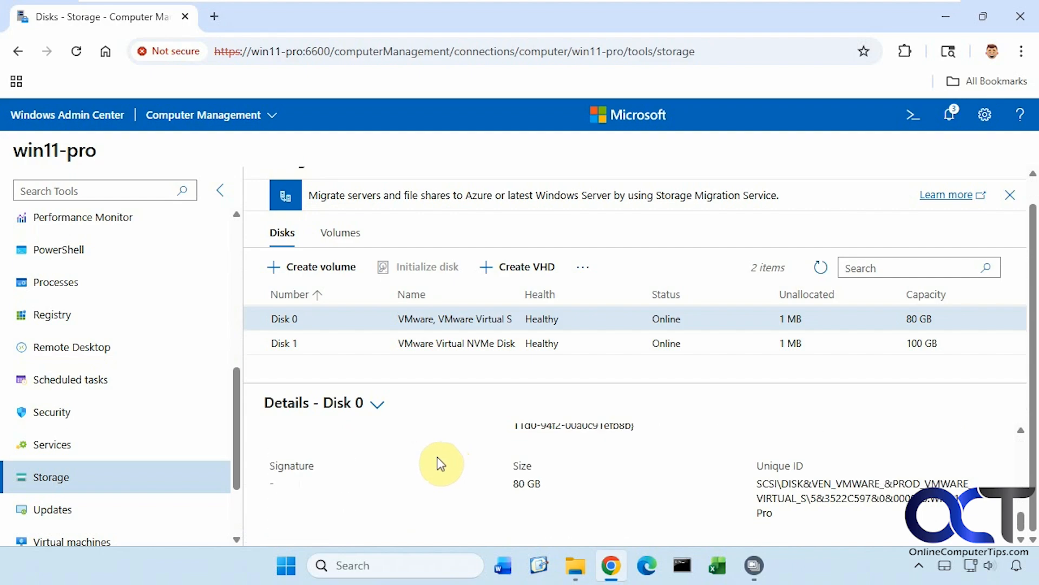
pyautogui.moveTo(466, 345)
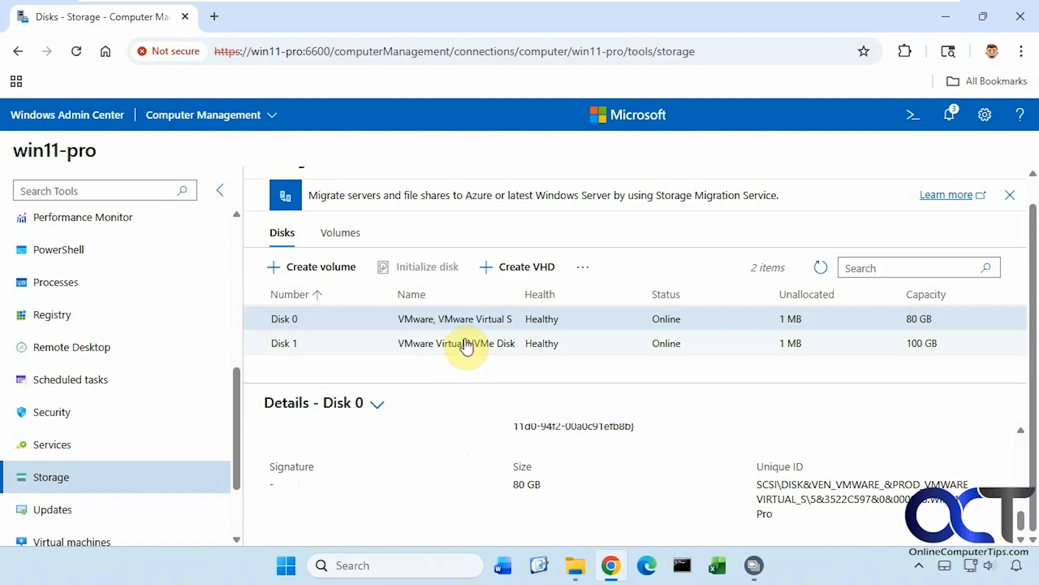
# Check Disk 1's details, then list win11-pro's volumes
pyautogui.click(283, 343)
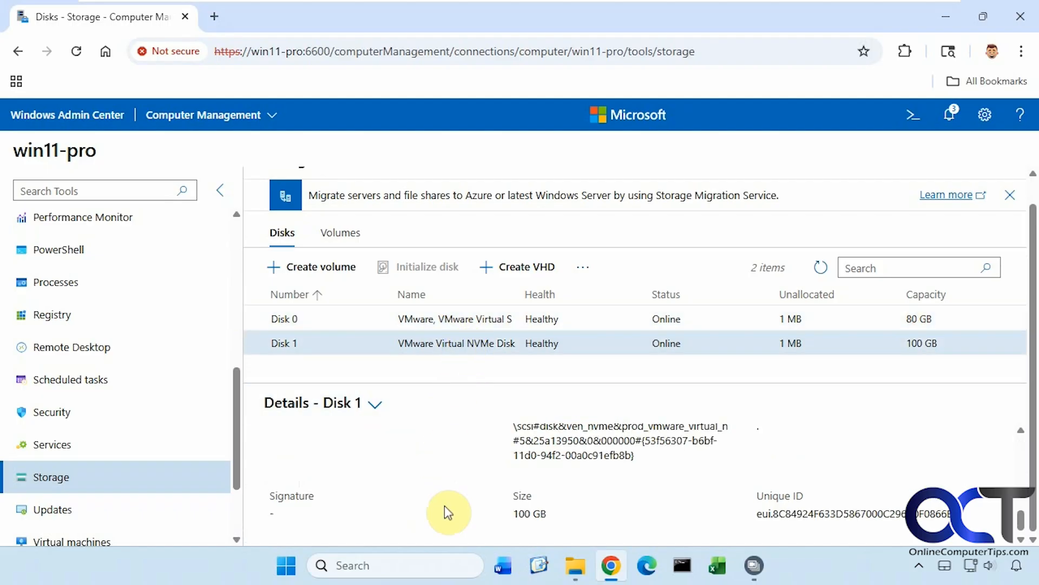
pyautogui.moveTo(549, 361)
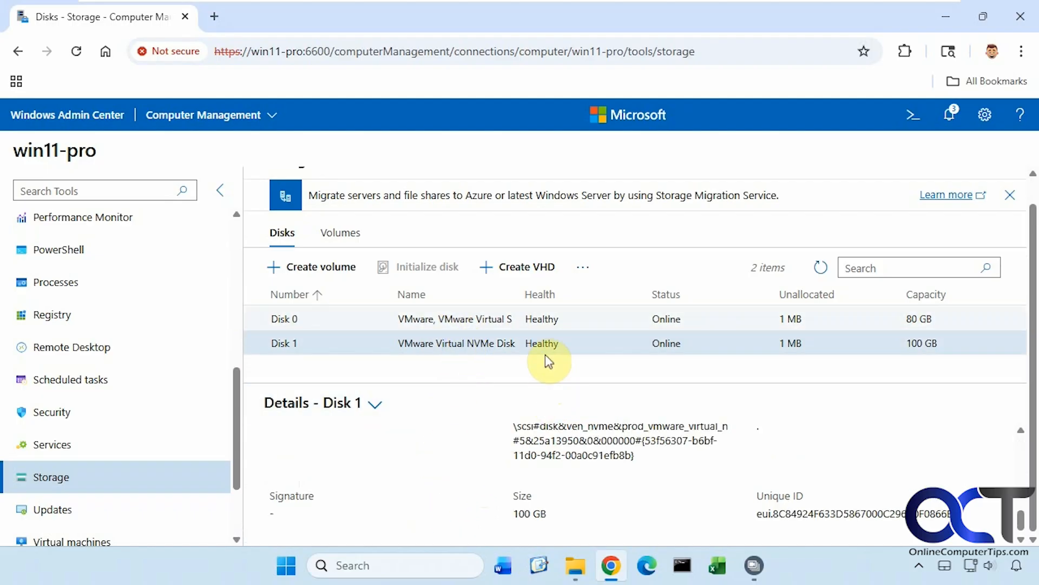
pyautogui.moveTo(525, 266)
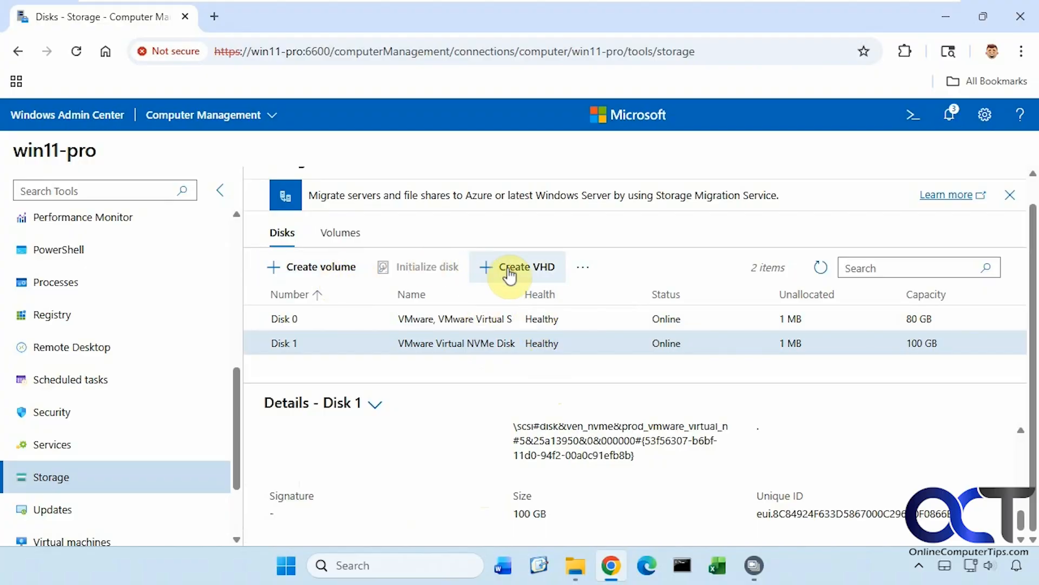
pyautogui.click(340, 232)
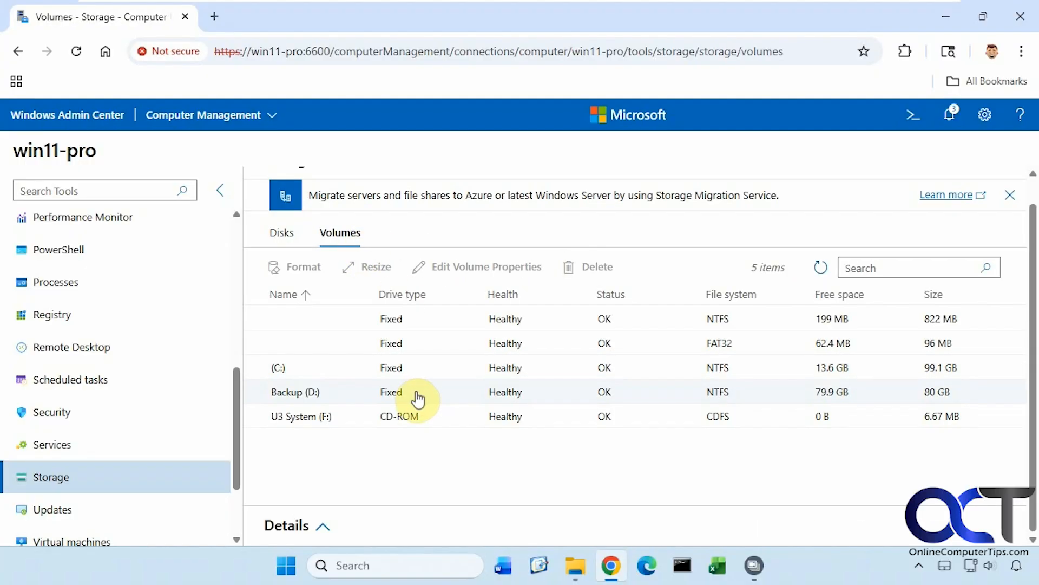
pyautogui.moveTo(479, 392)
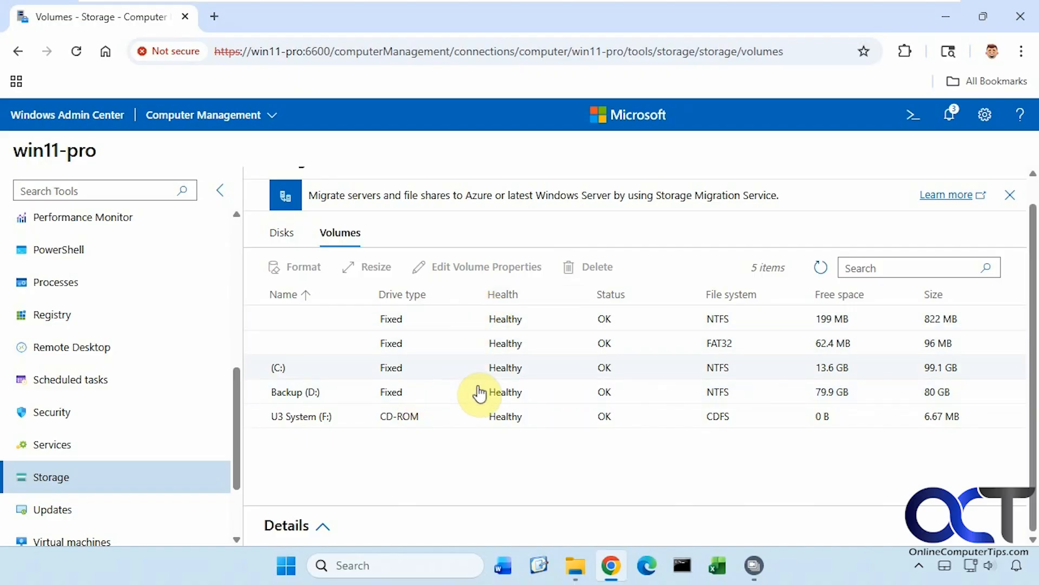
pyautogui.moveTo(479, 361)
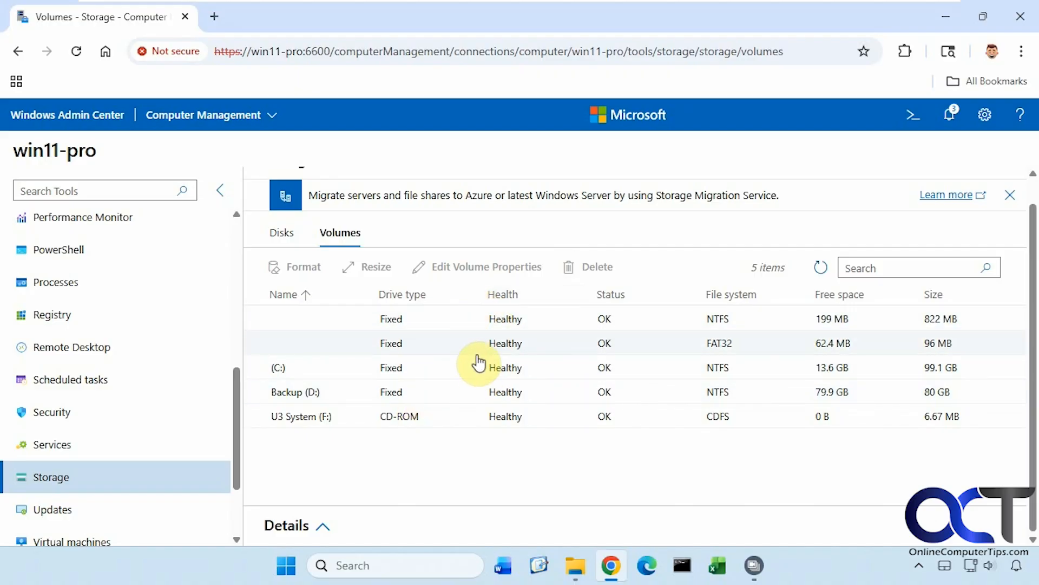
# Review the C: volume's details
pyautogui.click(438, 368)
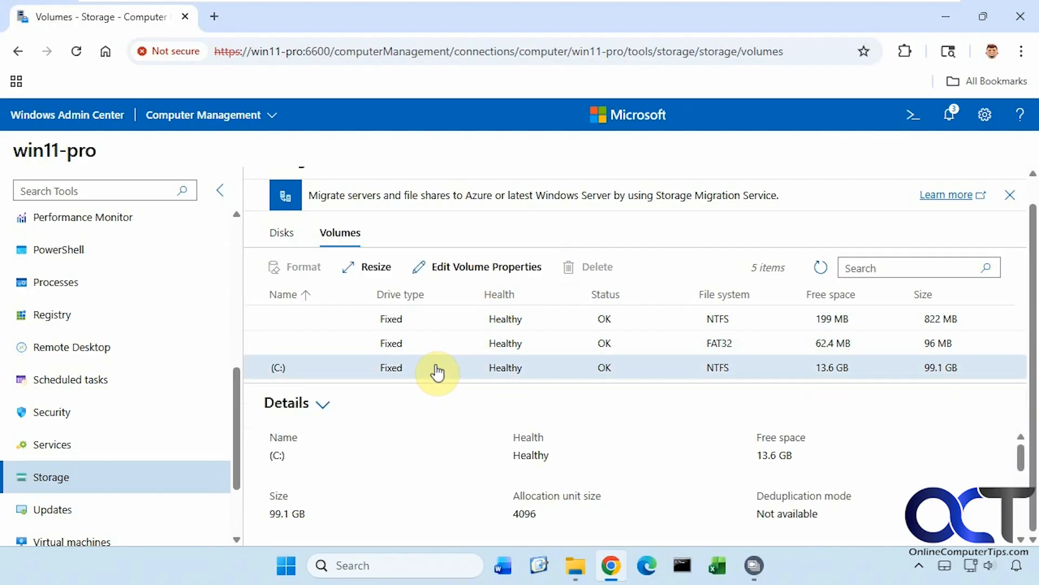
pyautogui.moveTo(431, 441)
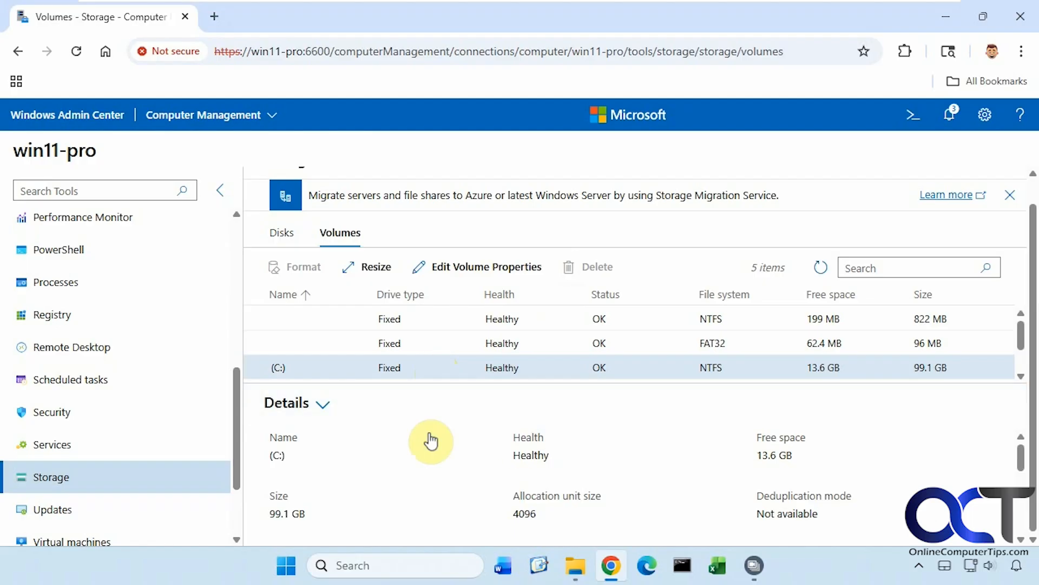
pyautogui.scroll(-3)
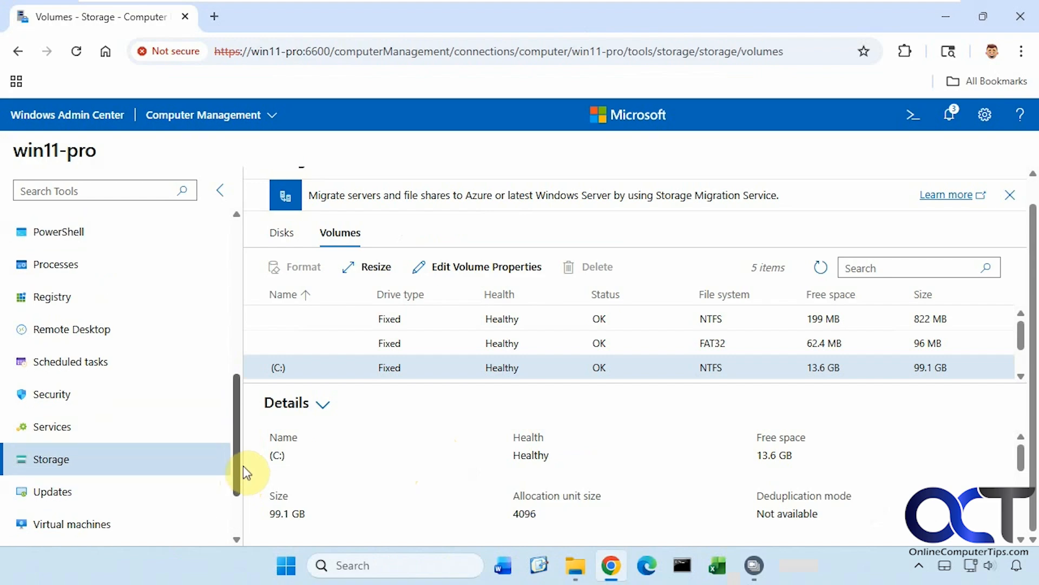
pyautogui.scroll(3)
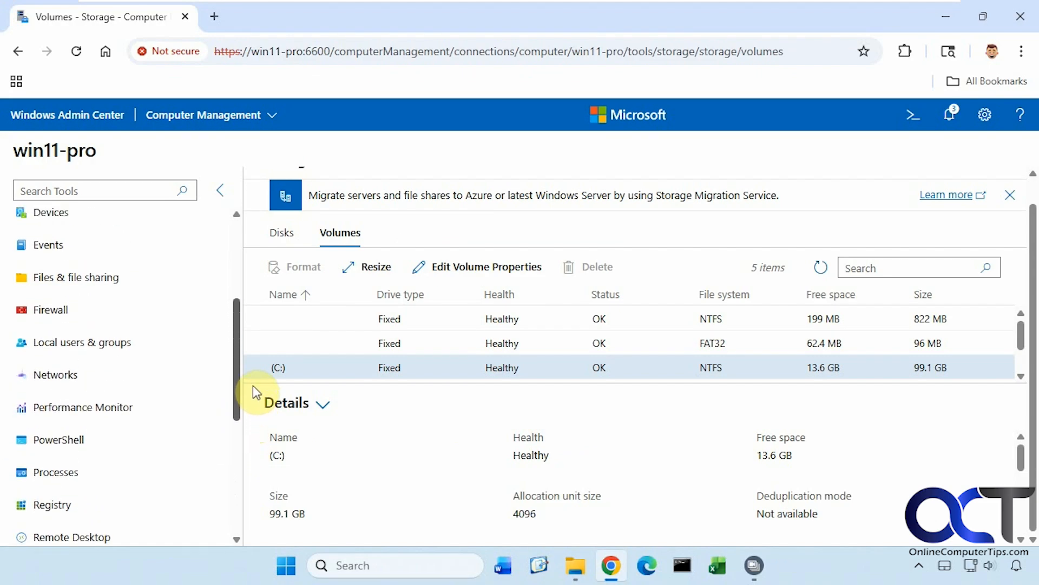
pyautogui.scroll(3)
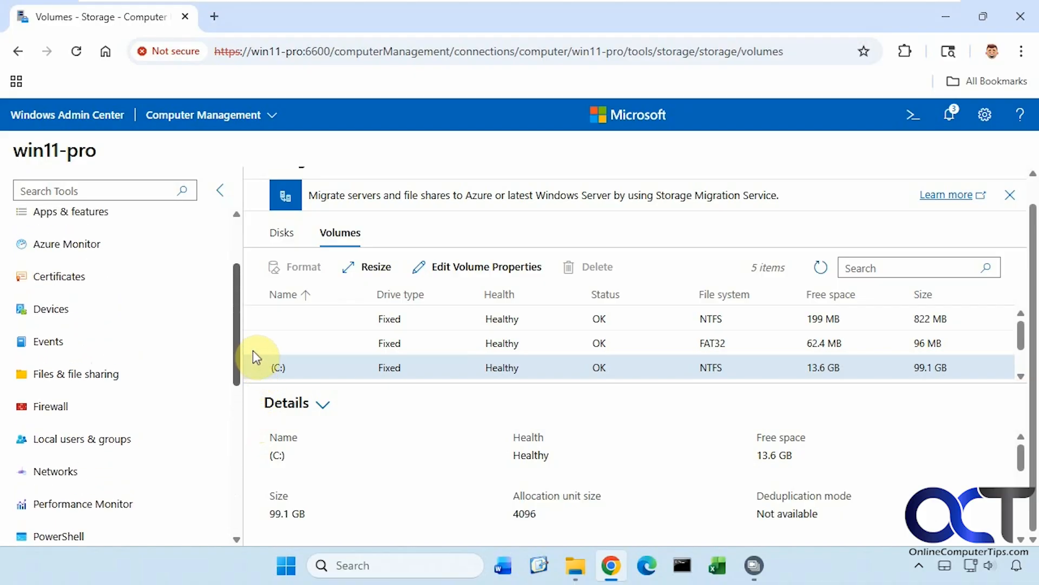
# List win11-pro's eight accounts in Local users & groups
pyautogui.click(80, 458)
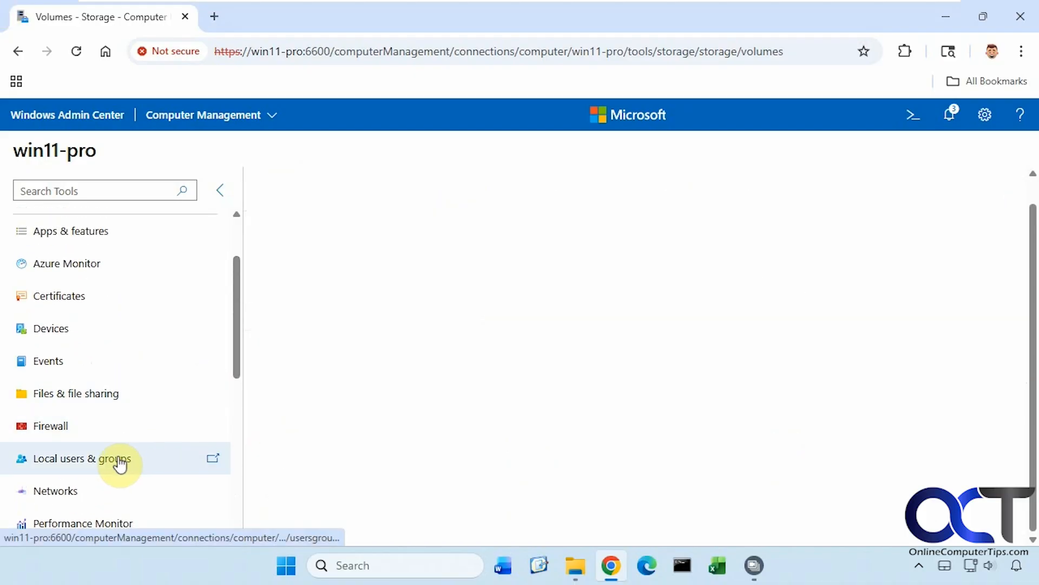
pyautogui.click(81, 458)
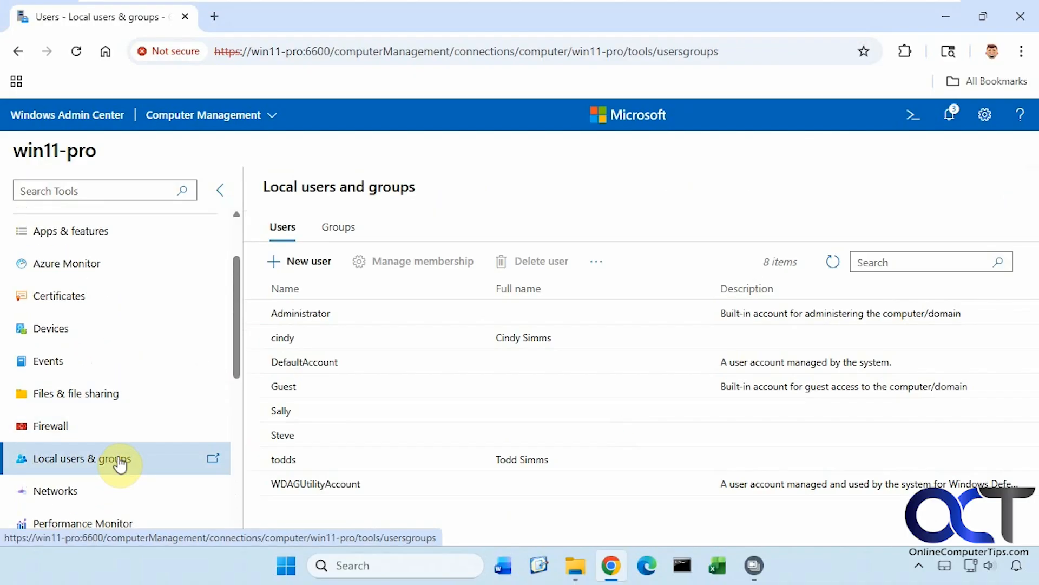
pyautogui.moveTo(1028, 153)
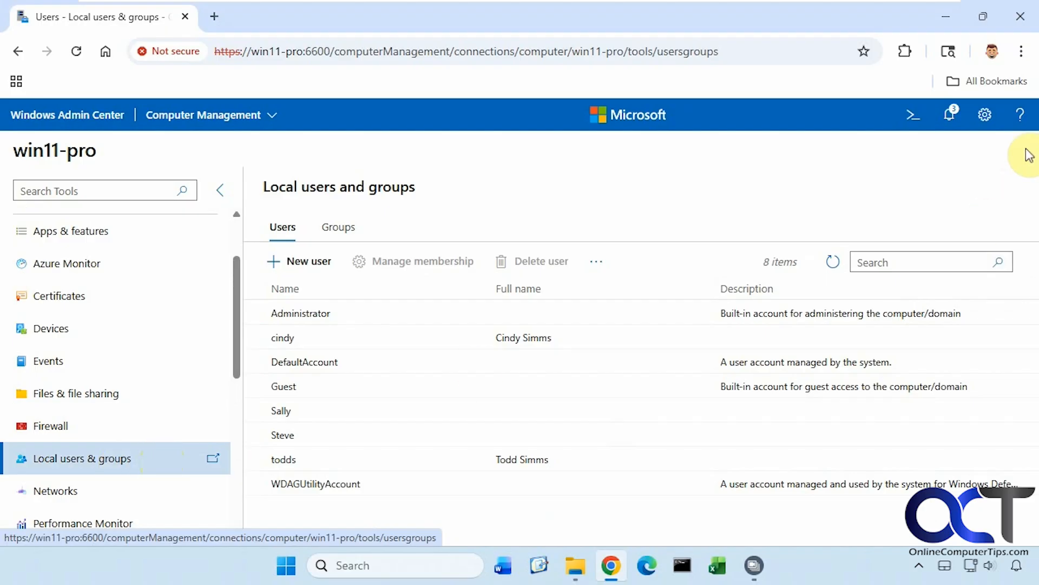
pyautogui.click(949, 114)
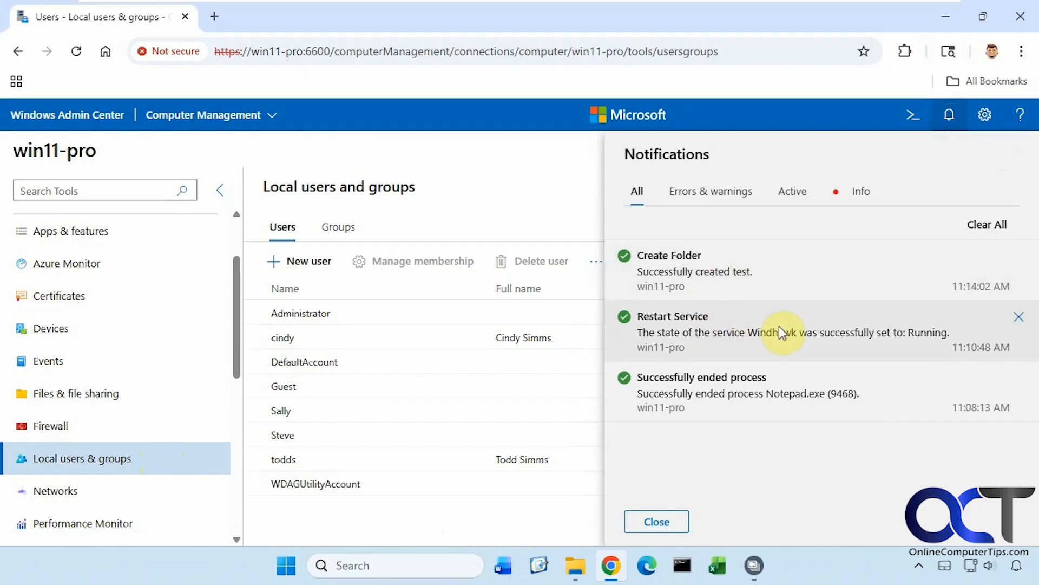
pyautogui.click(709, 191)
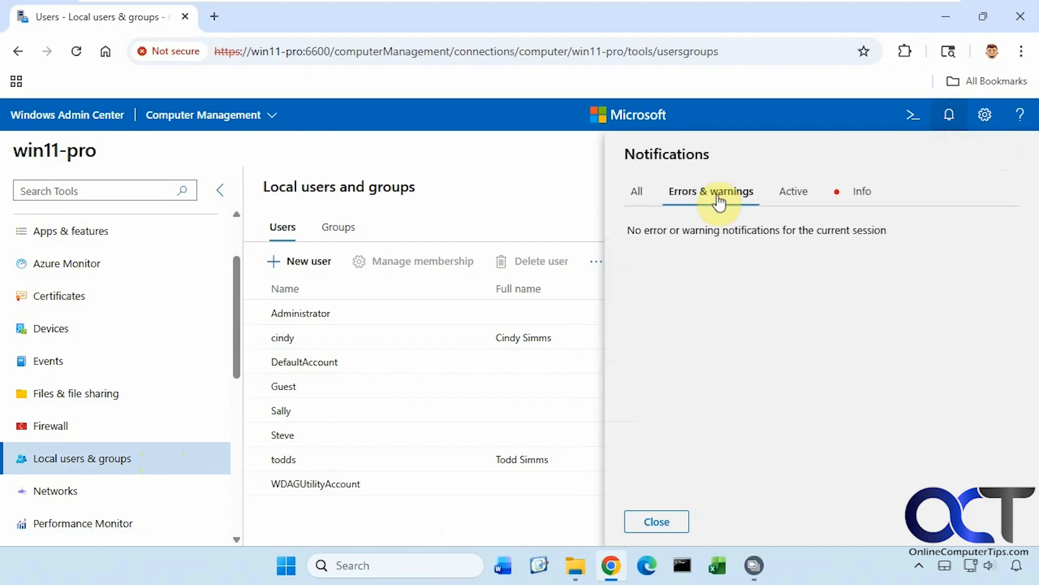
pyautogui.click(794, 191)
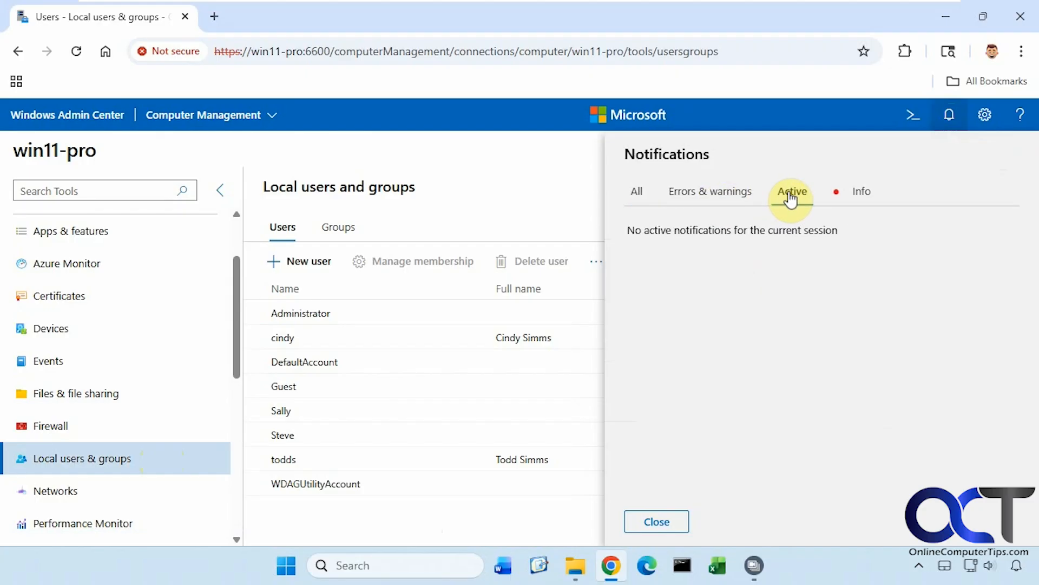
pyautogui.click(842, 191)
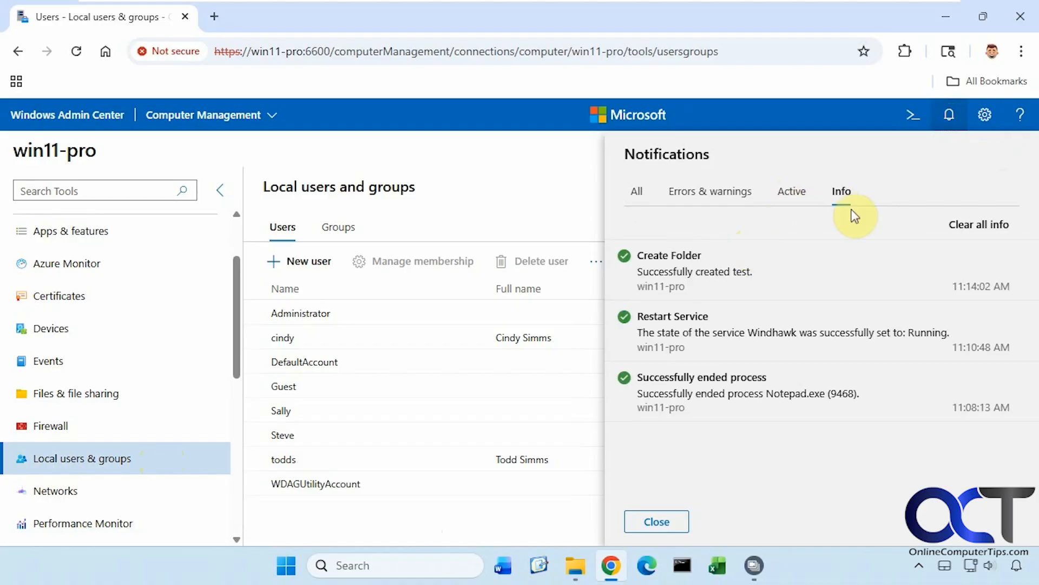
pyautogui.moveTo(665, 210)
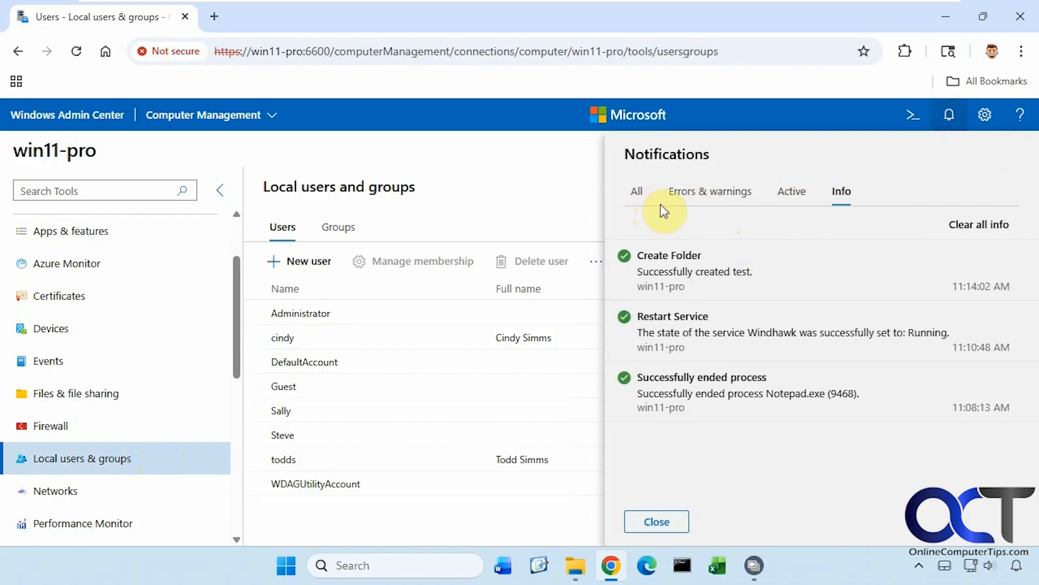
pyautogui.moveTo(781, 225)
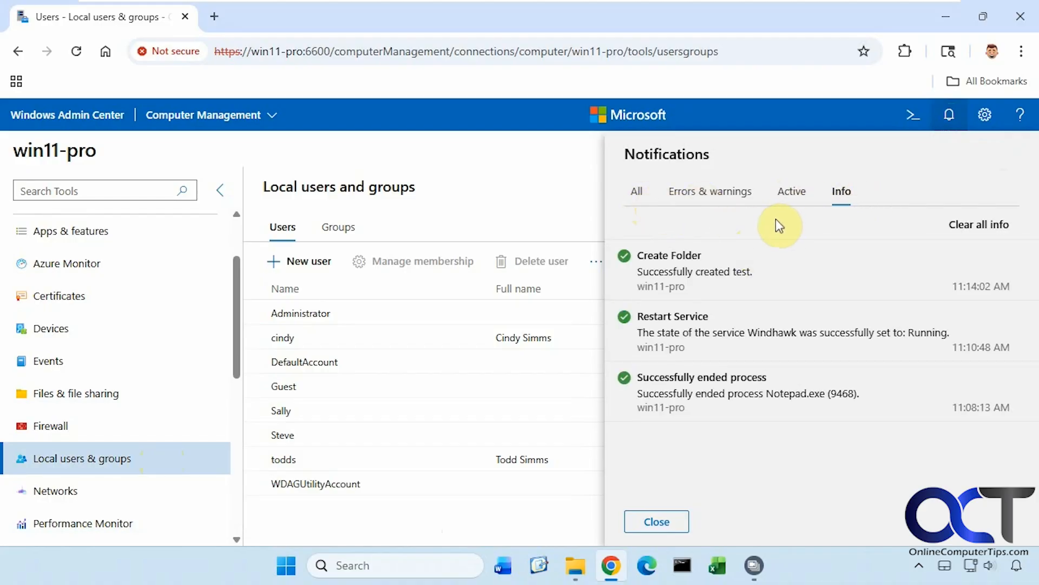
pyautogui.click(656, 521)
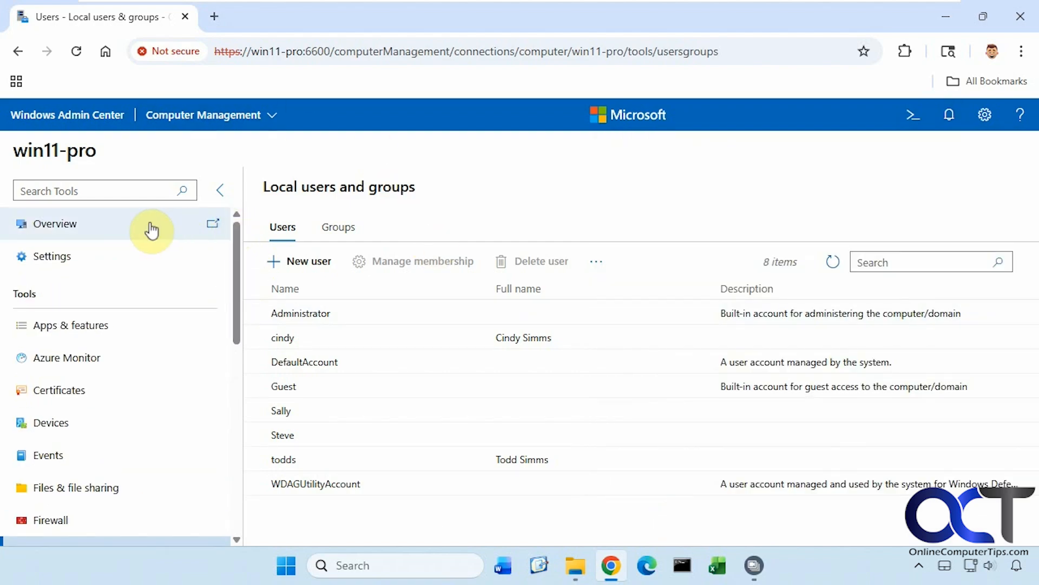
# Show win11-pro's overview and drop down the Computer Management connection-manager list
pyautogui.click(54, 224)
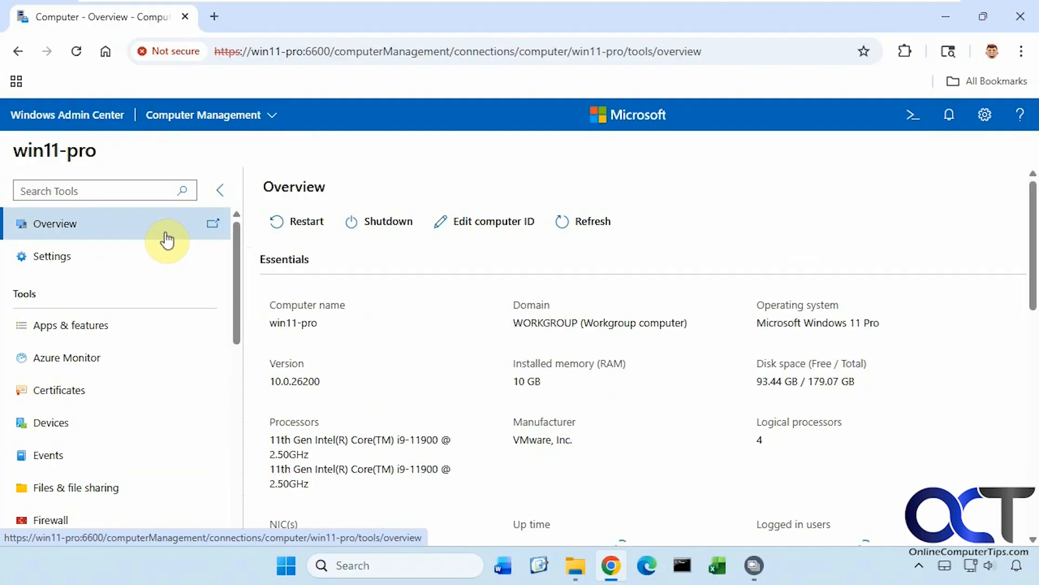
pyautogui.click(203, 114)
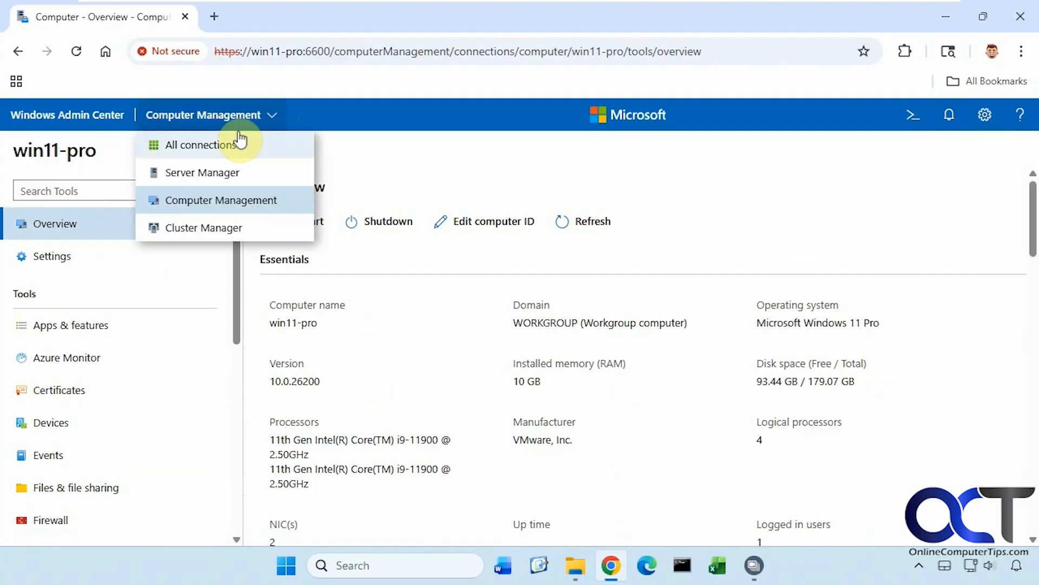
pyautogui.moveTo(202, 172)
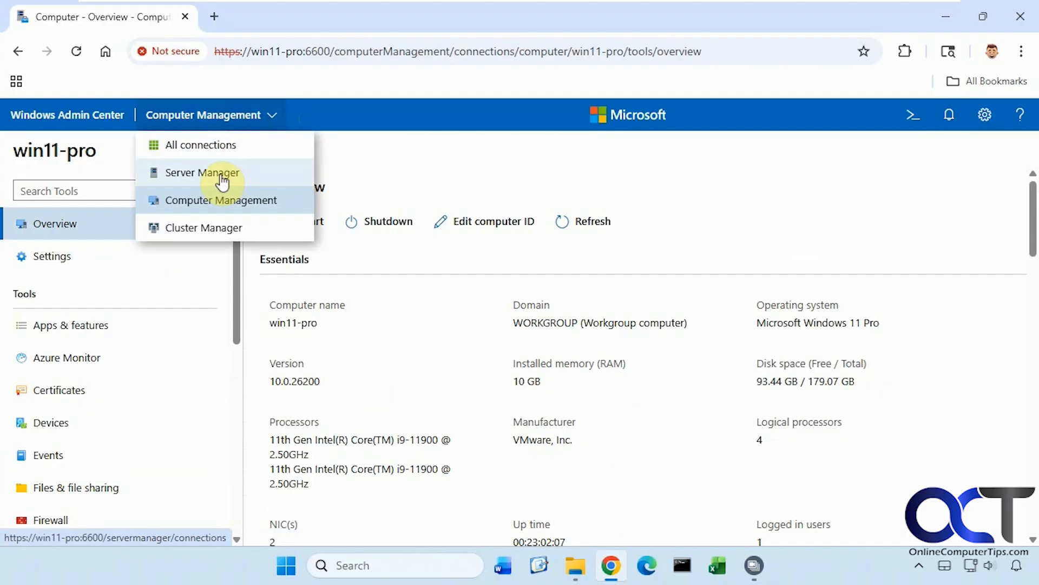
pyautogui.moveTo(230, 227)
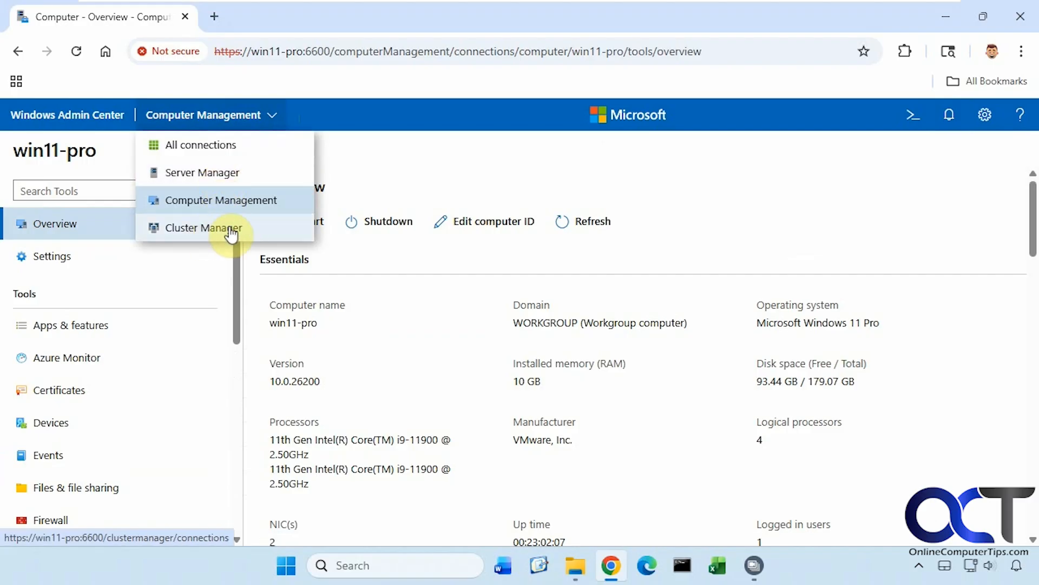
# Switch to Server Manager's empty list, then to Cluster Manager's empty list
pyautogui.click(202, 172)
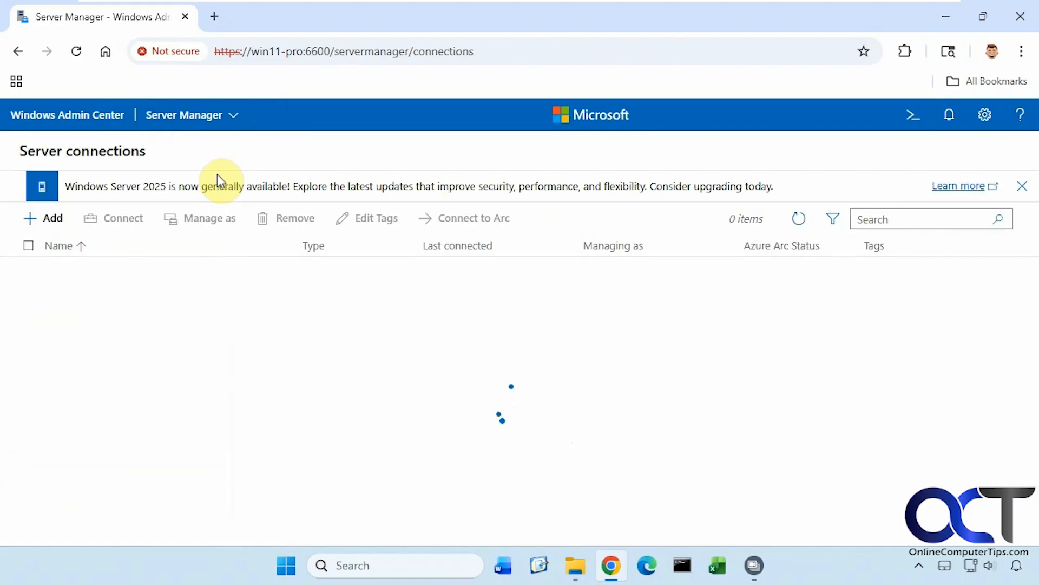
pyautogui.click(184, 115)
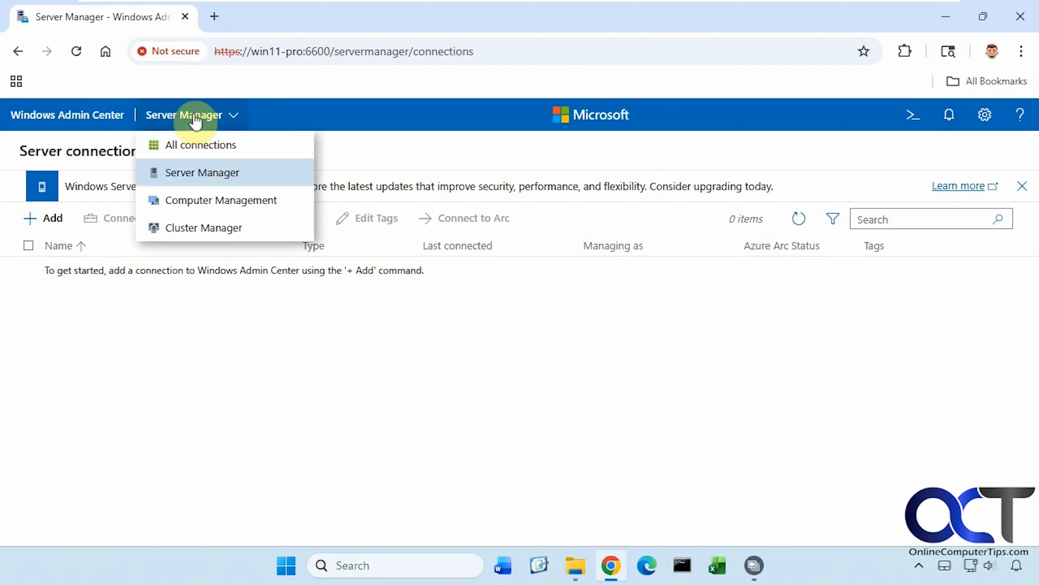
pyautogui.click(203, 227)
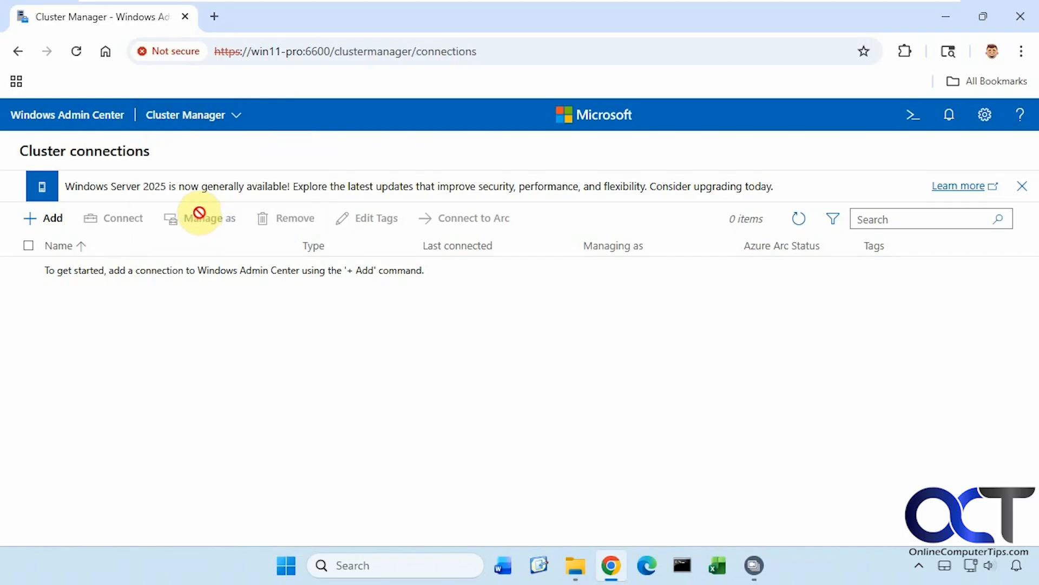
pyautogui.moveTo(221, 123)
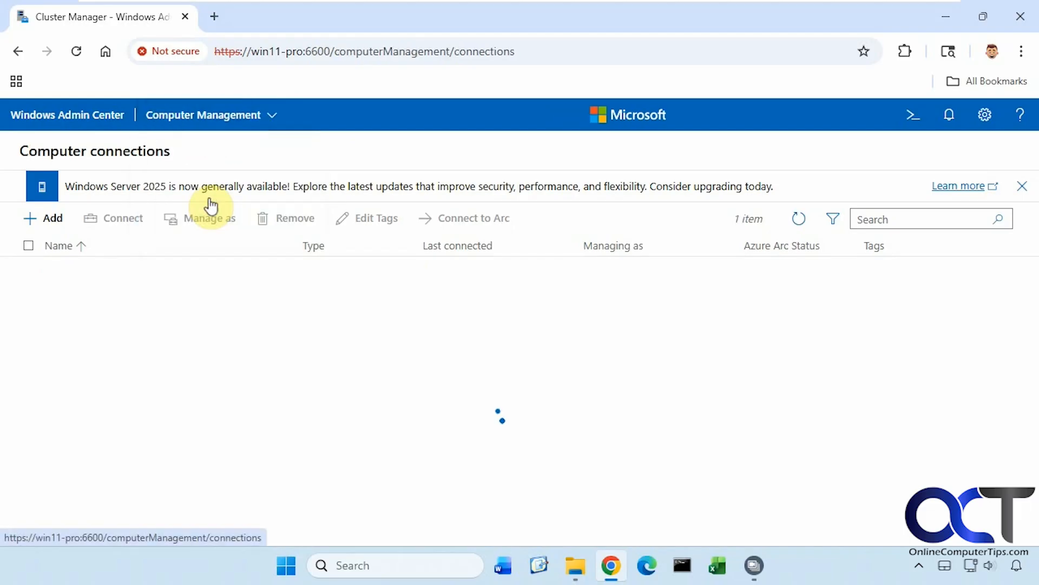
# Connect to win11-pro from Computer connections to show its overview
pyautogui.click(93, 269)
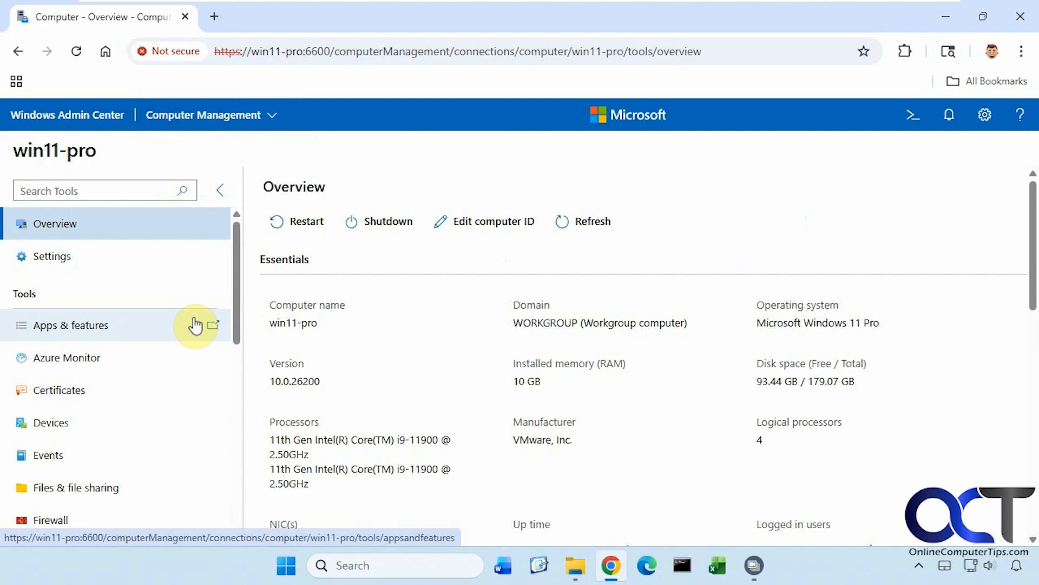
pyautogui.moveTo(227, 276)
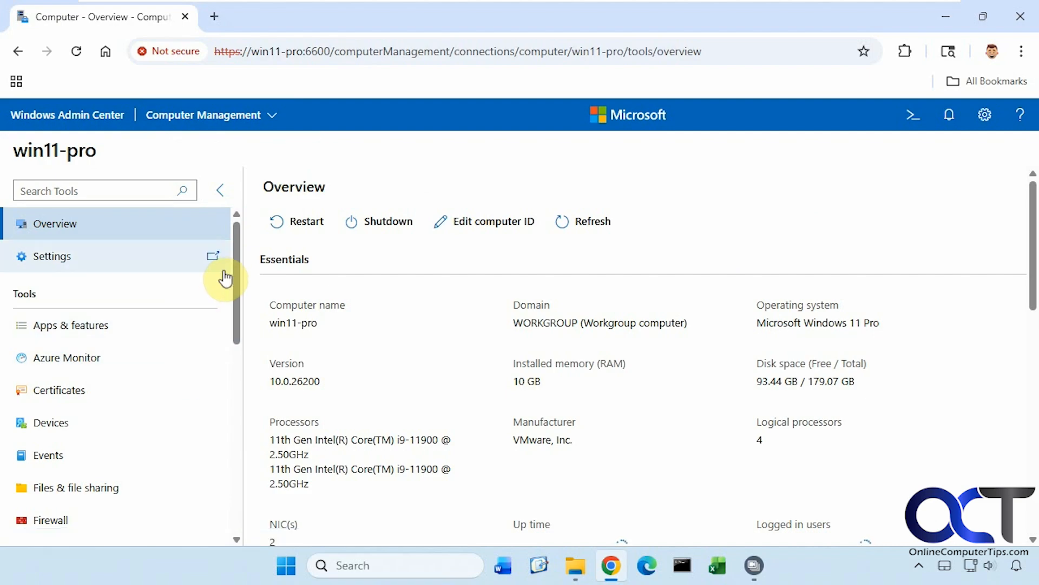